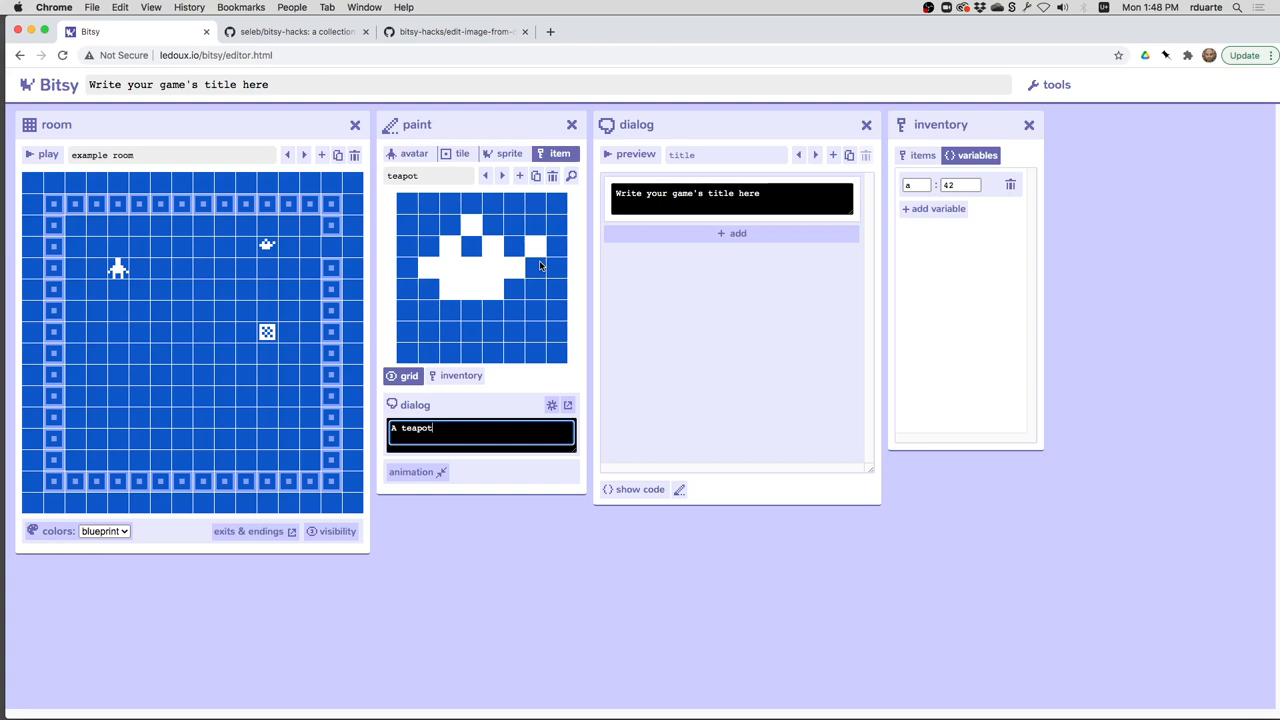
{"action": "mouse_move", "coordinate": [305, 248]}
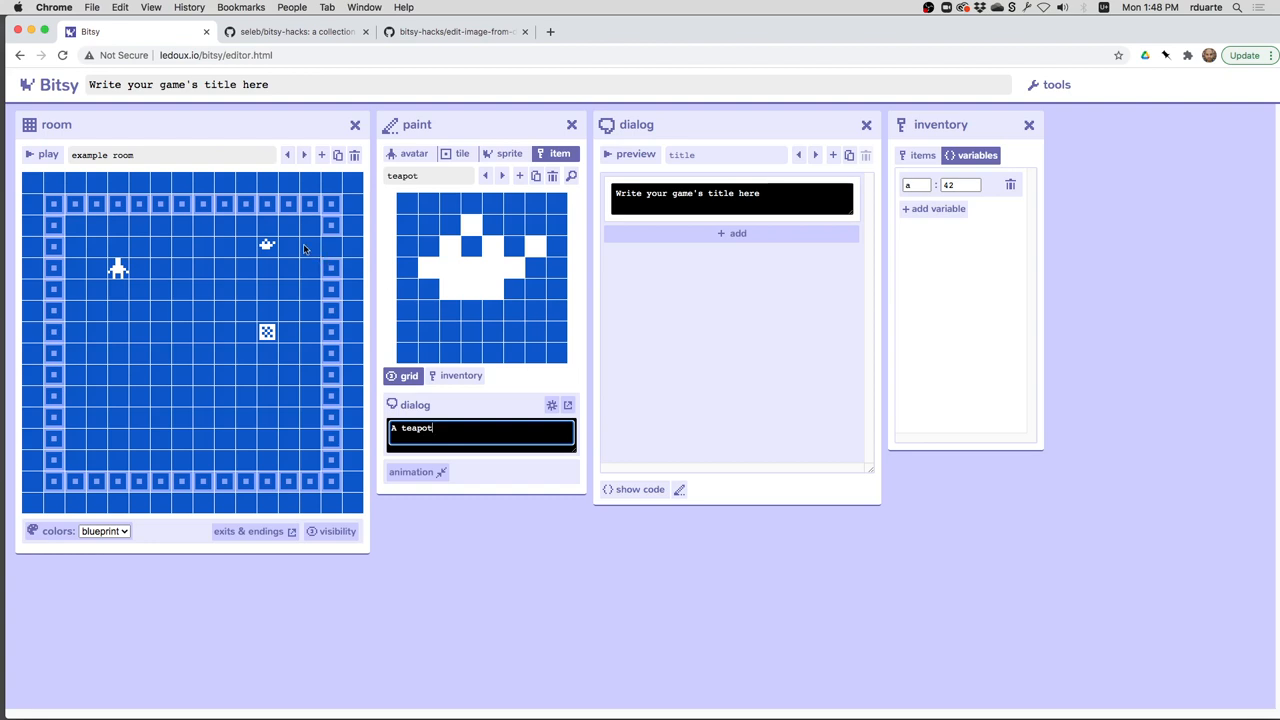
{"action": "mouse_move", "coordinate": [268, 248]}
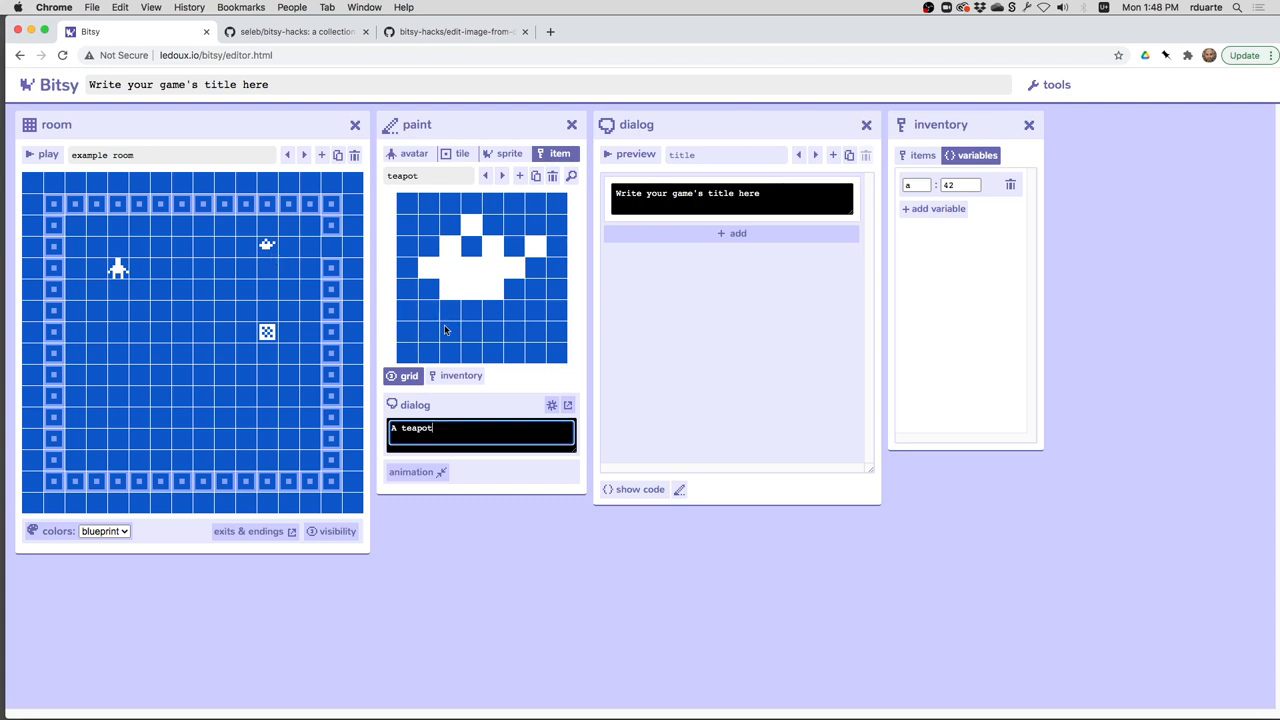
{"action": "mouse_move", "coordinate": [476, 342]}
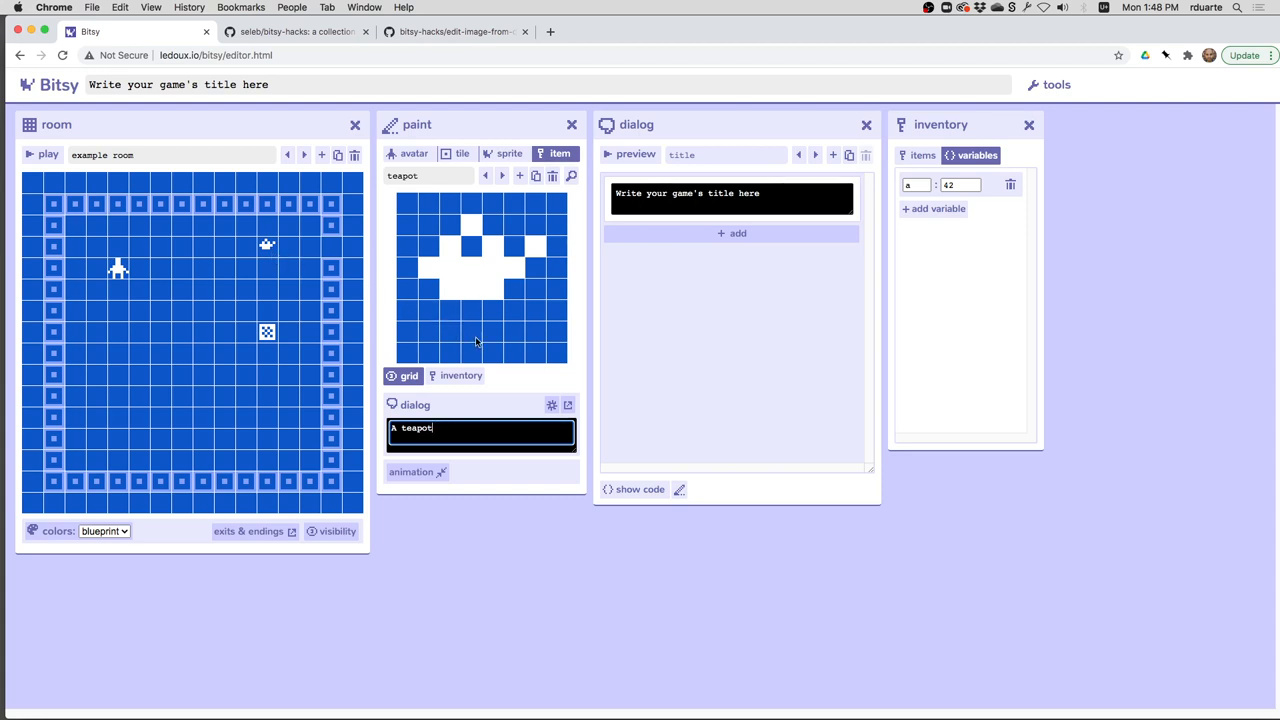
{"action": "mouse_move", "coordinate": [266, 267]}
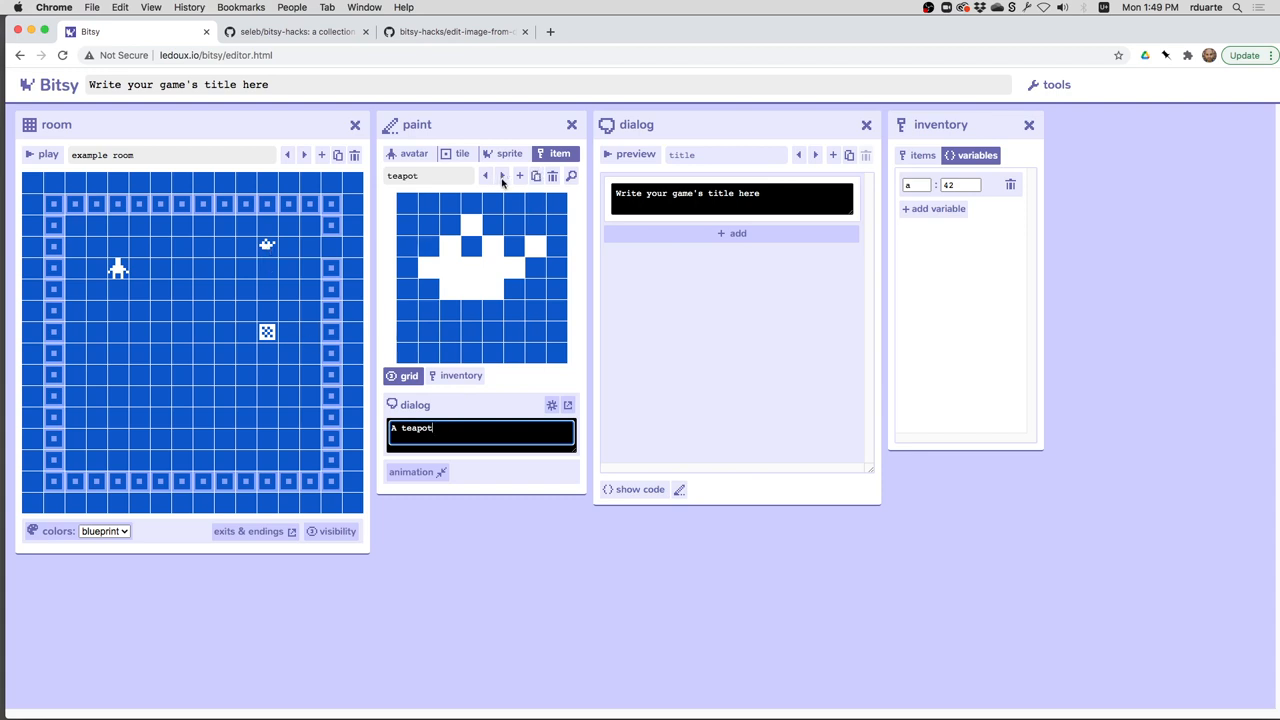
Step: Browse through the key and potholder items, return to the teapot and bring up its 'A teapot' dialog for editing
{"action": "left_click", "coordinate": [502, 175]}
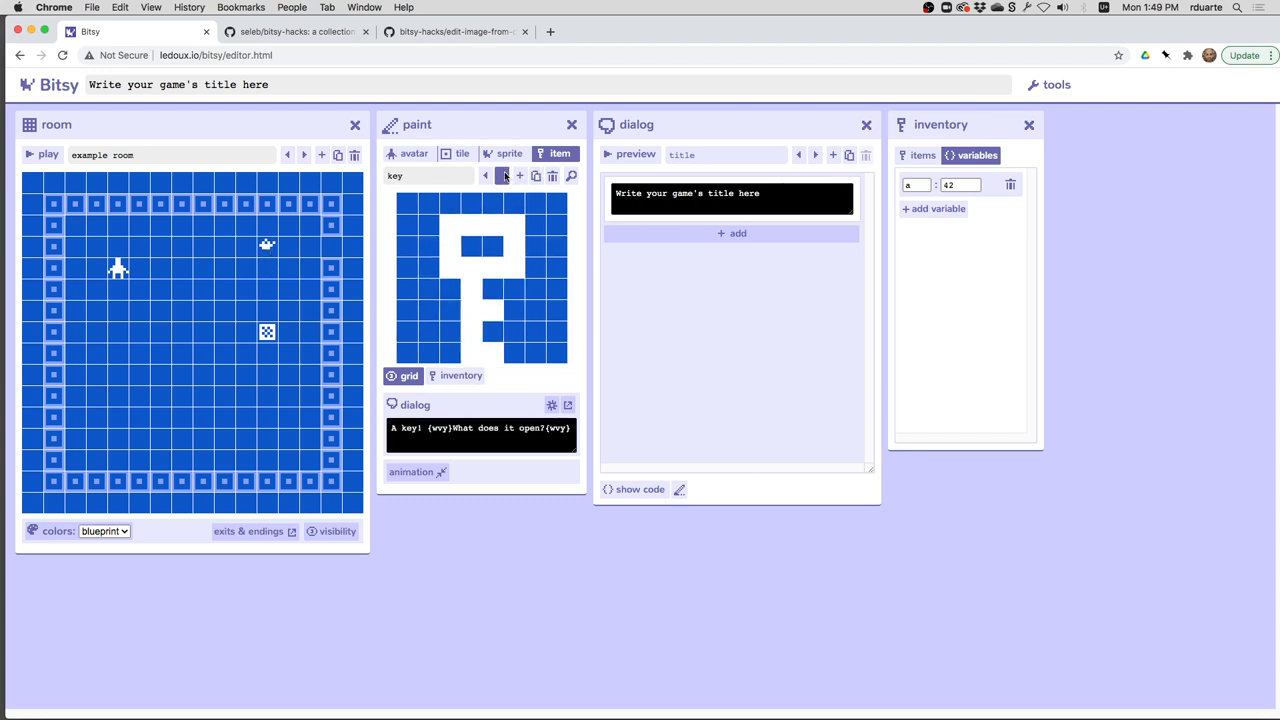
{"action": "left_click", "coordinate": [502, 175]}
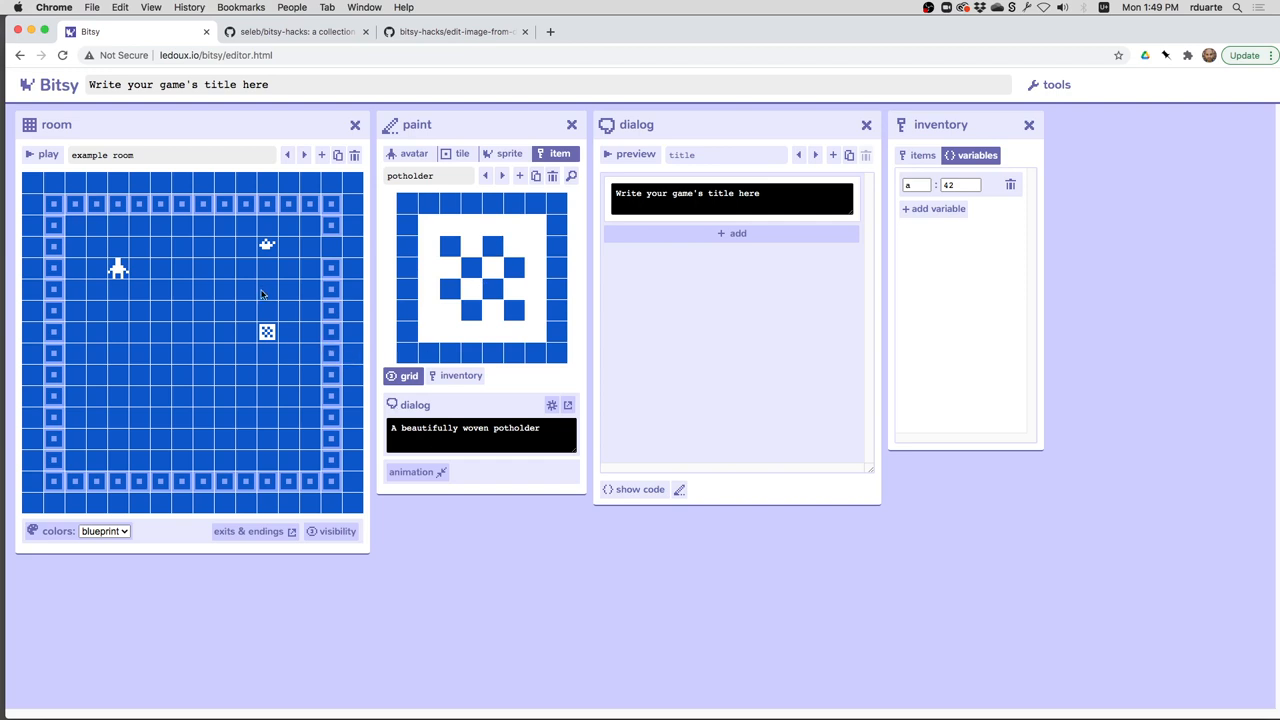
{"action": "mouse_move", "coordinate": [266, 330]}
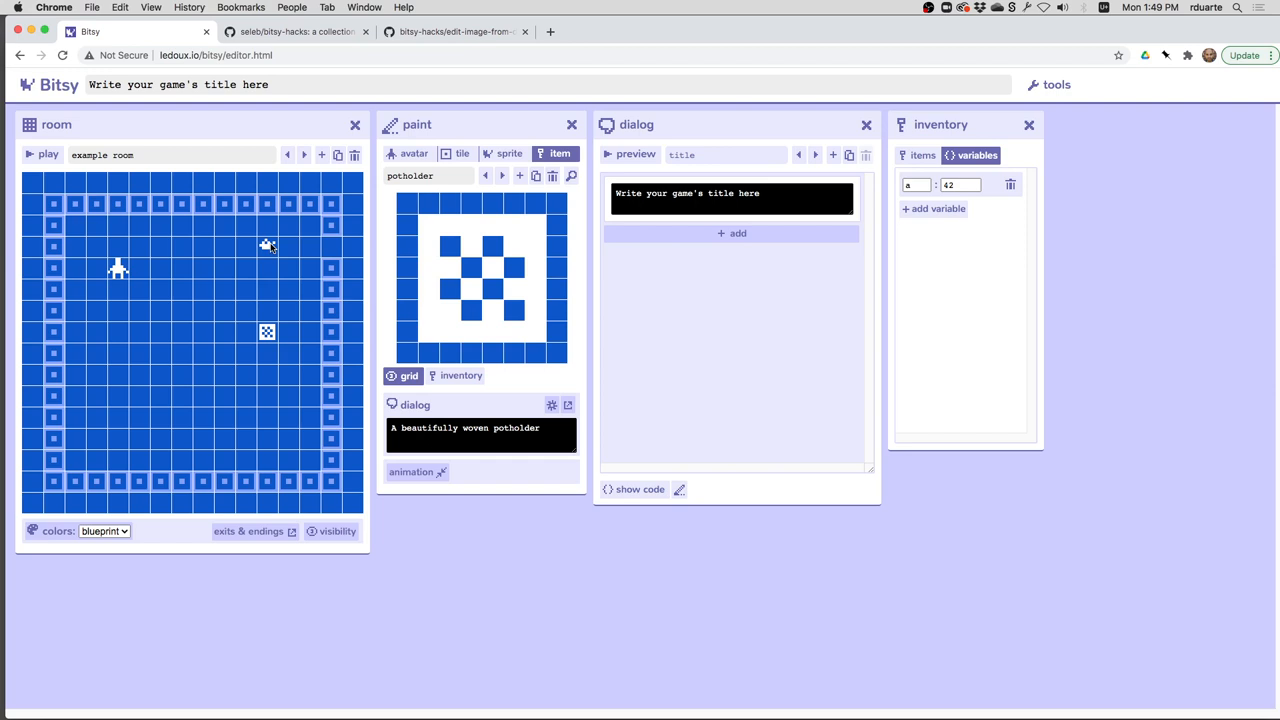
{"action": "mouse_move", "coordinate": [418, 207]}
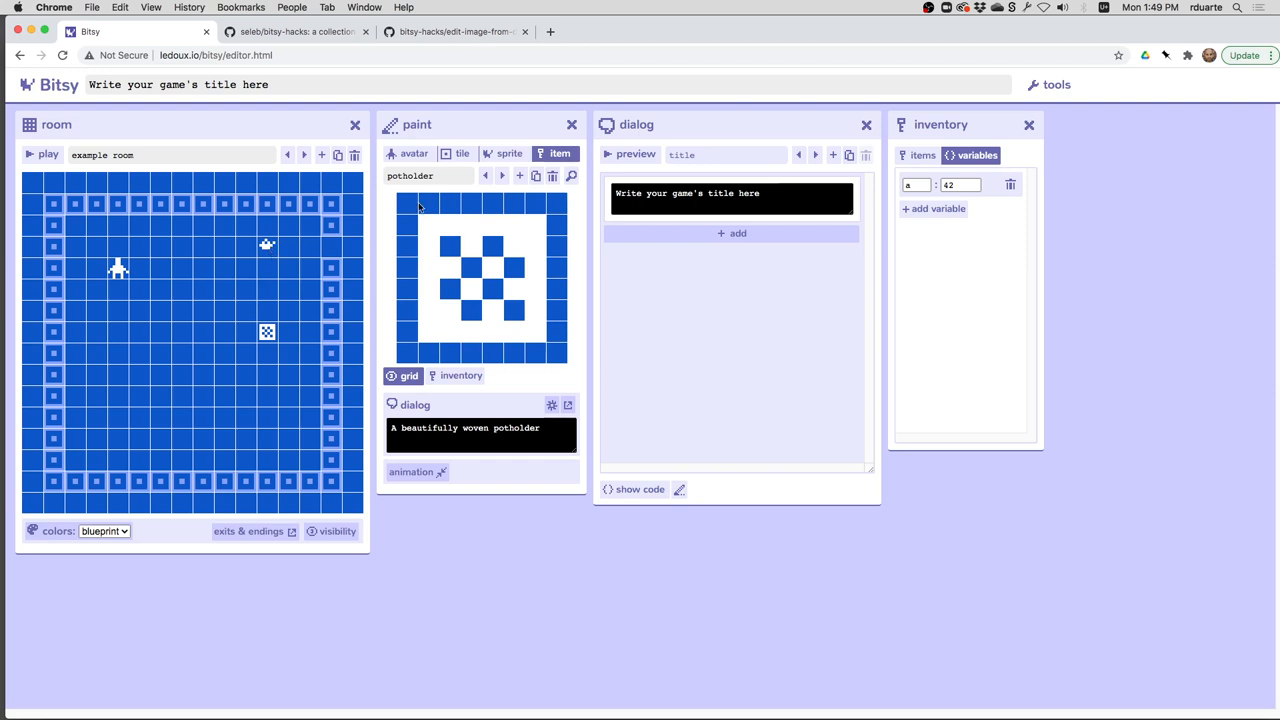
{"action": "left_click", "coordinate": [502, 175]}
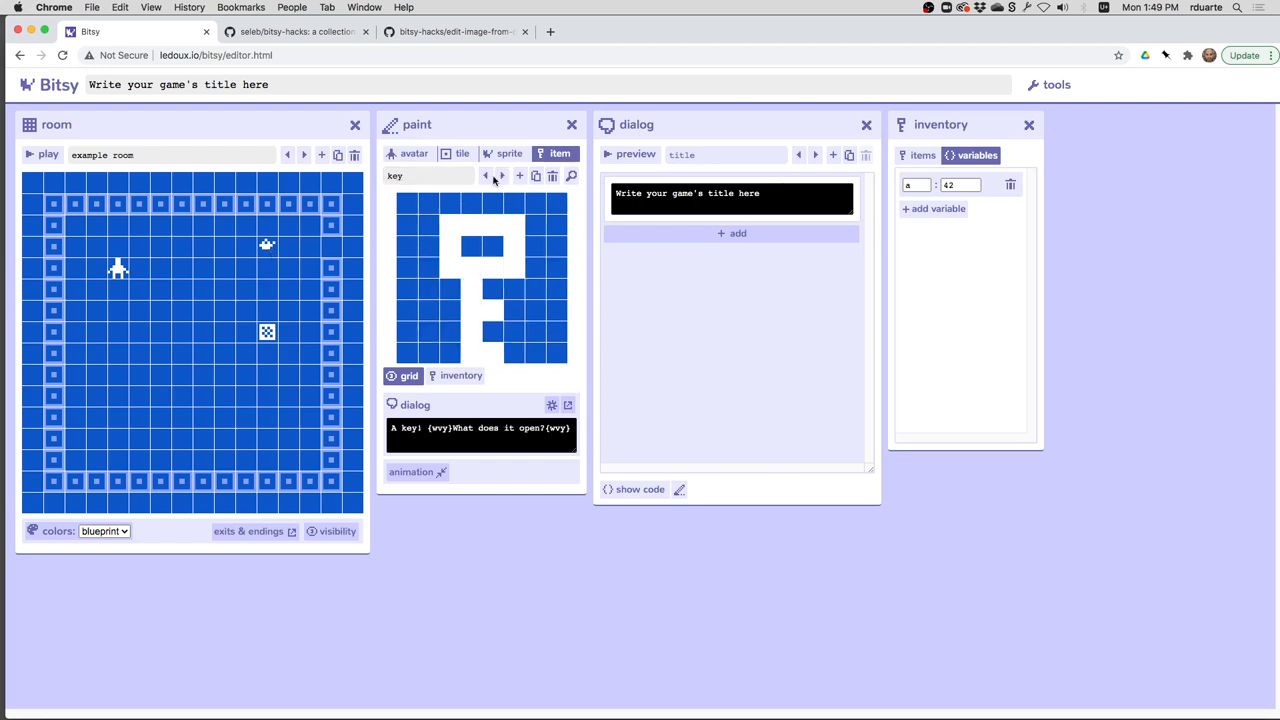
{"action": "left_click", "coordinate": [485, 175]}
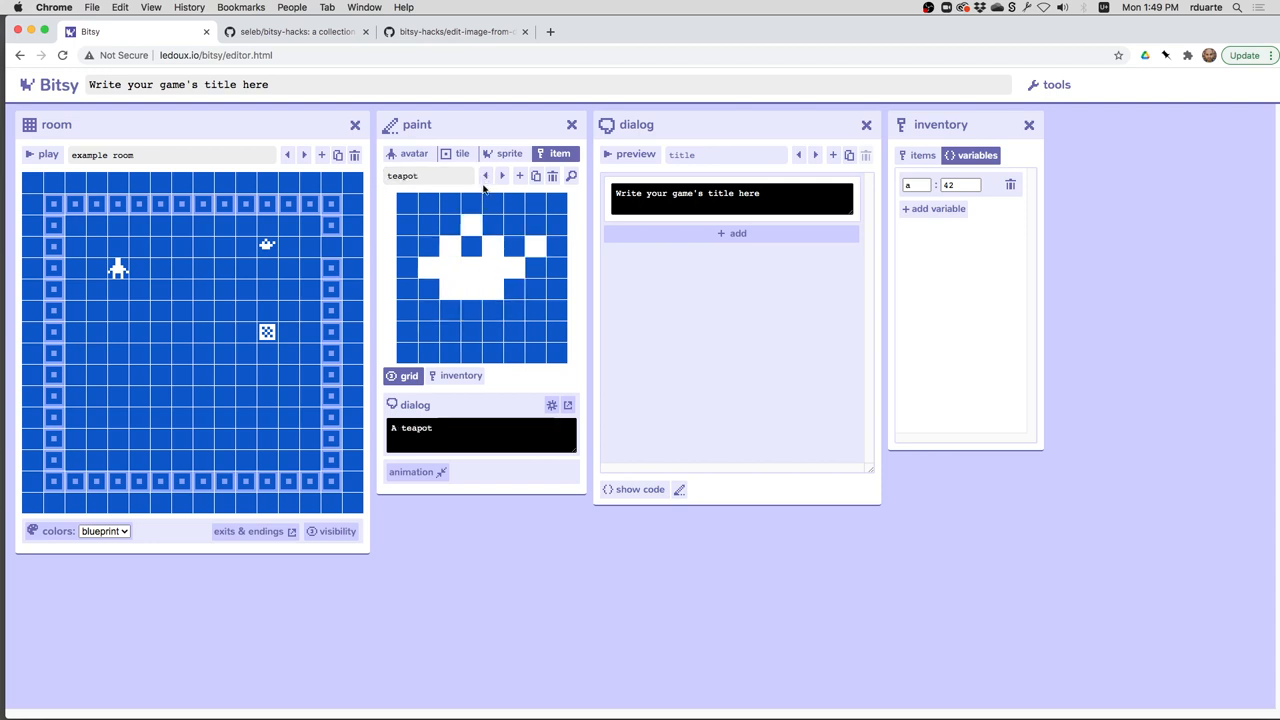
{"action": "left_click", "coordinate": [480, 434]}
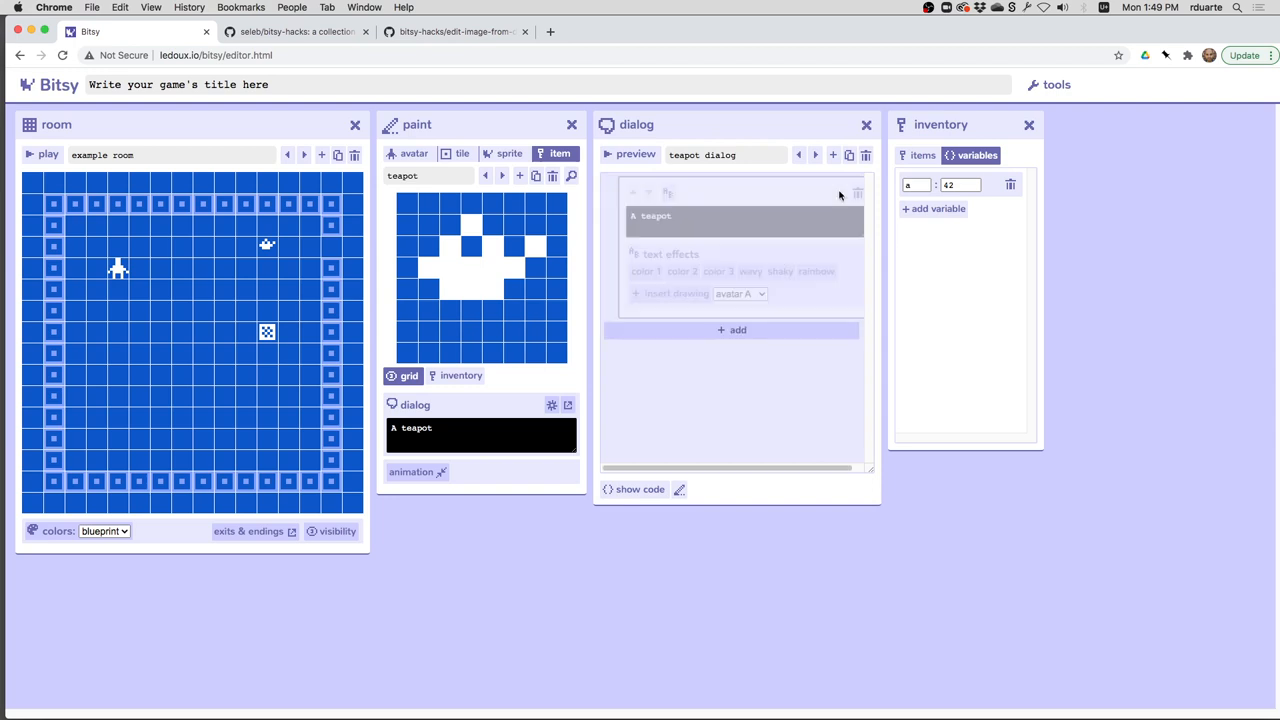
Step: Add a branching list to the teapot dialog conditioned on potholder >= 1
{"action": "left_click", "coordinate": [731, 329]}
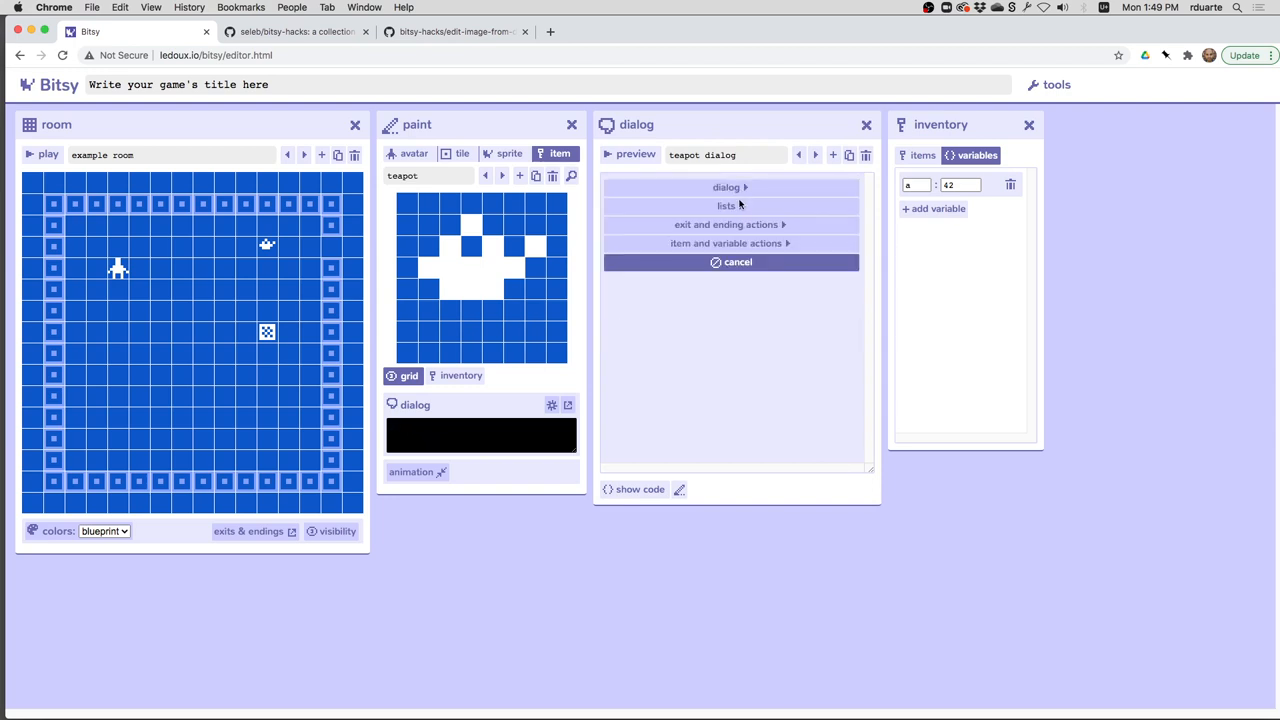
{"action": "left_click", "coordinate": [727, 205]}
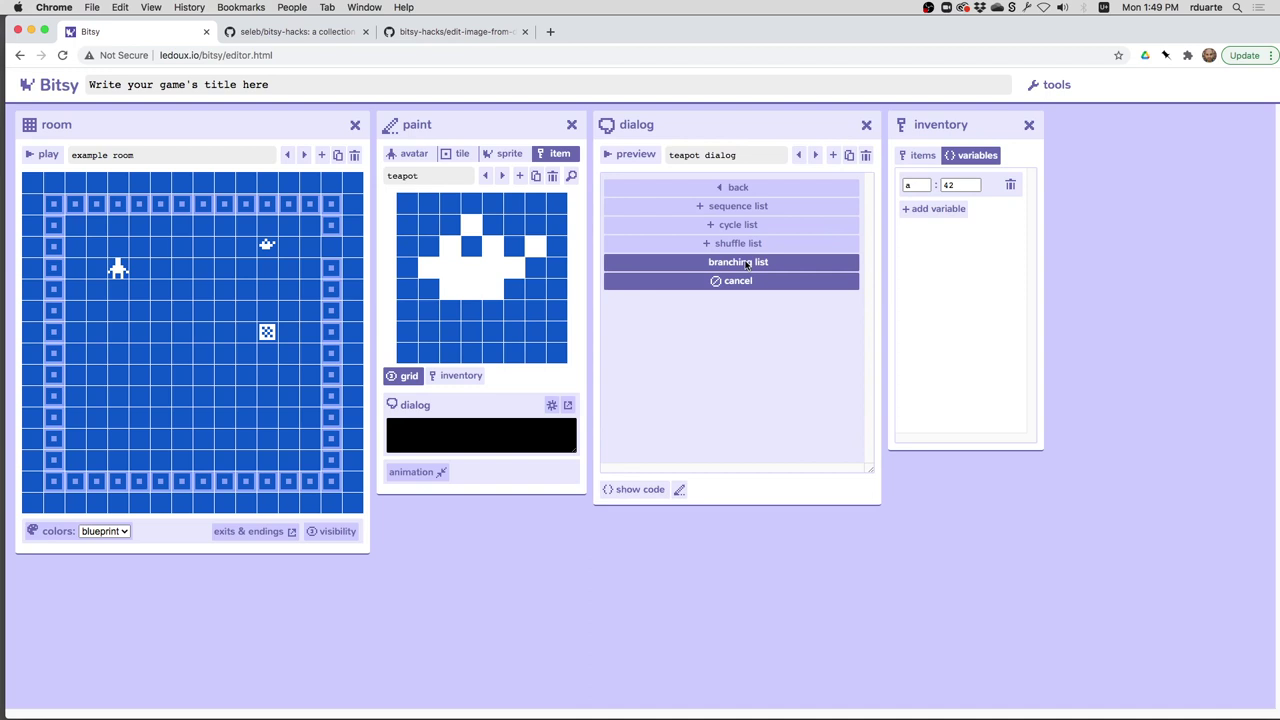
{"action": "left_click", "coordinate": [736, 261]}
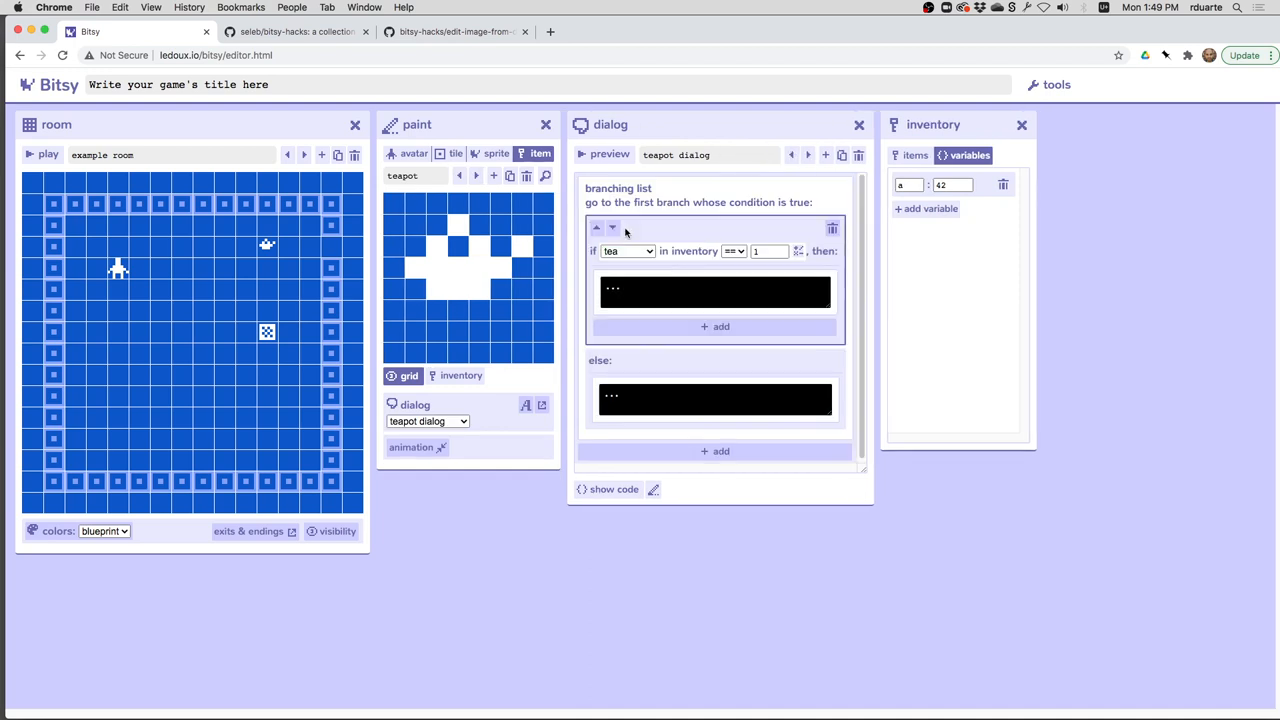
{"action": "left_click", "coordinate": [627, 251]}
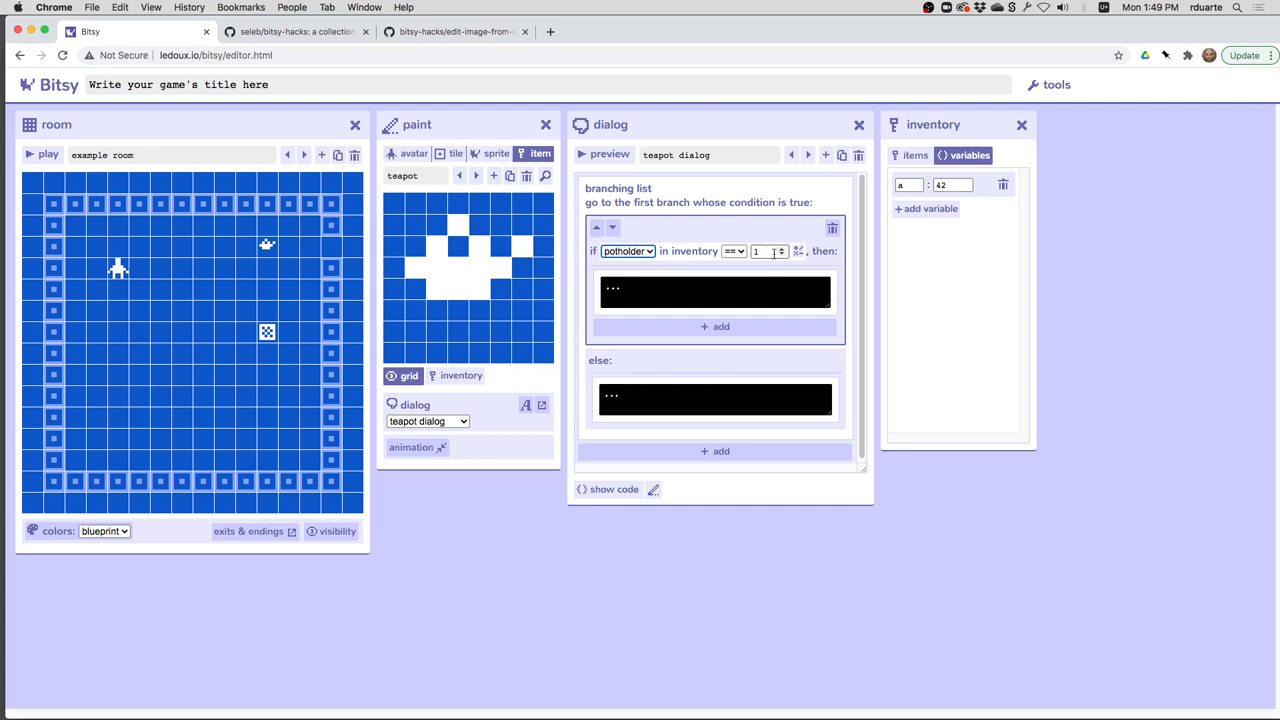
{"action": "left_click", "coordinate": [731, 251]}
{"action": "type", "text": "You picked up the teapot"}
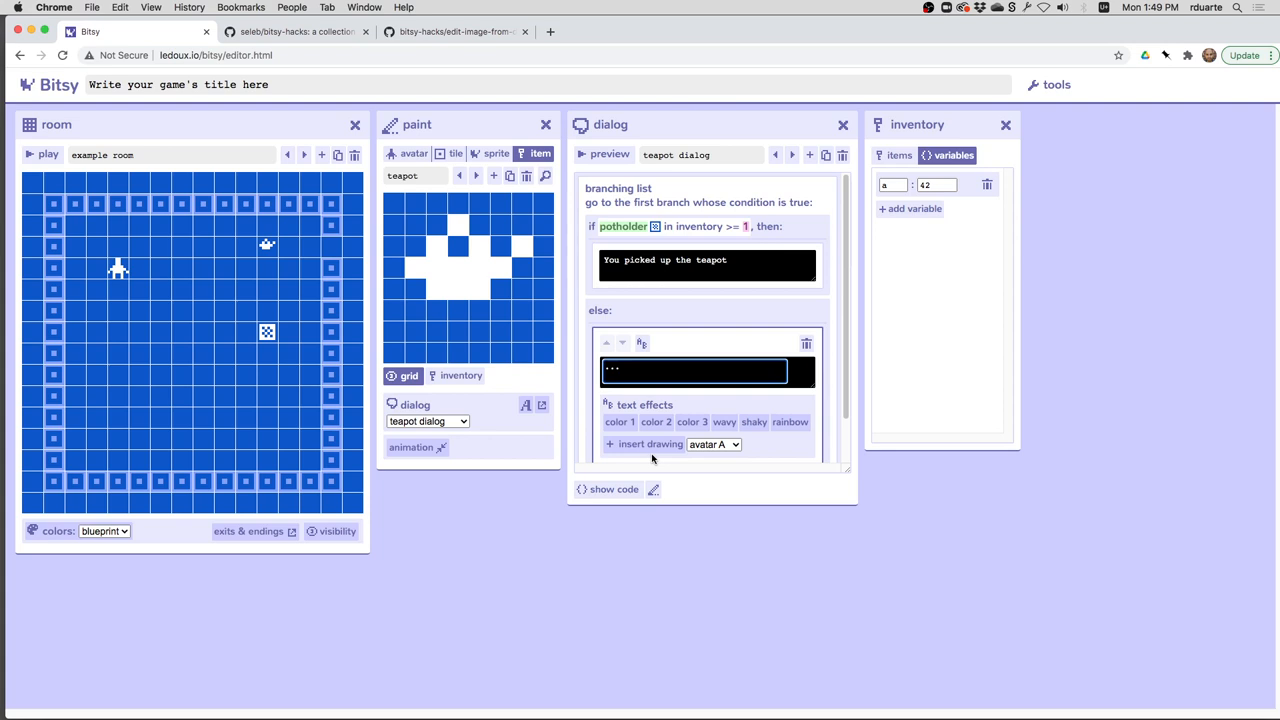
Step: Make the else branch say 'Too hot!' with the shaky text effect
{"action": "type", "text": "Too hot!"}
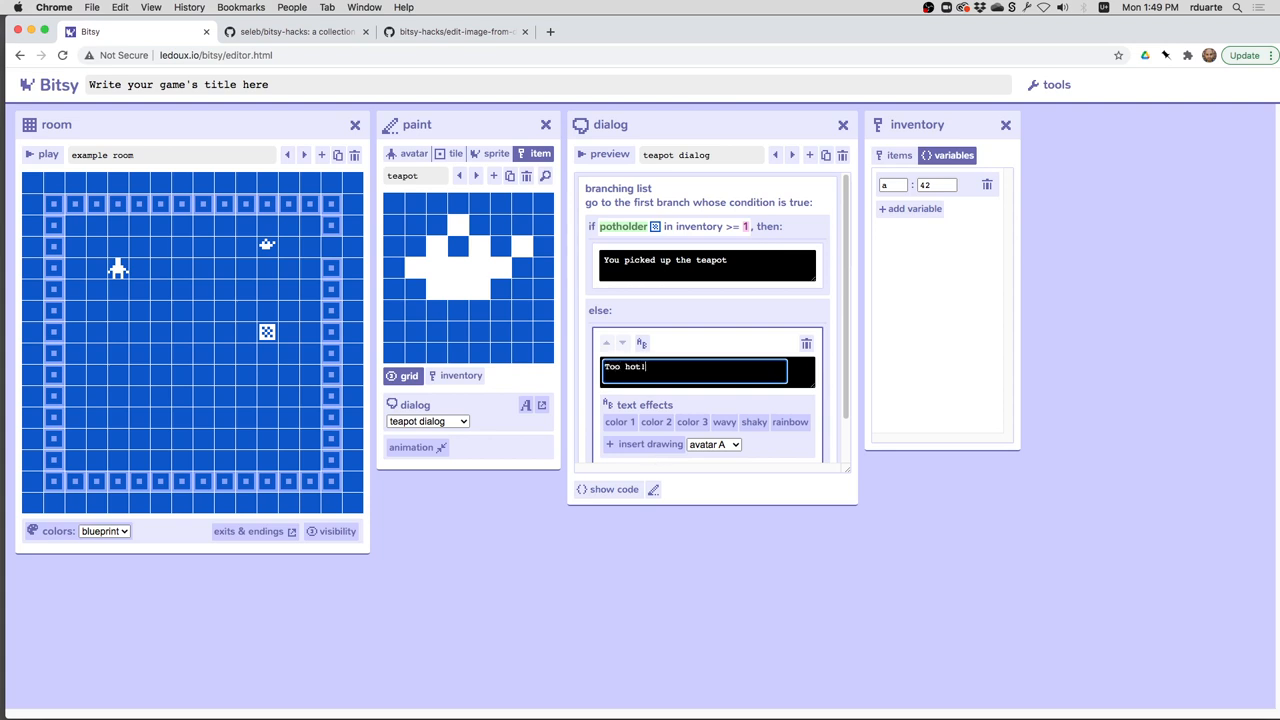
{"action": "left_click", "coordinate": [754, 422]}
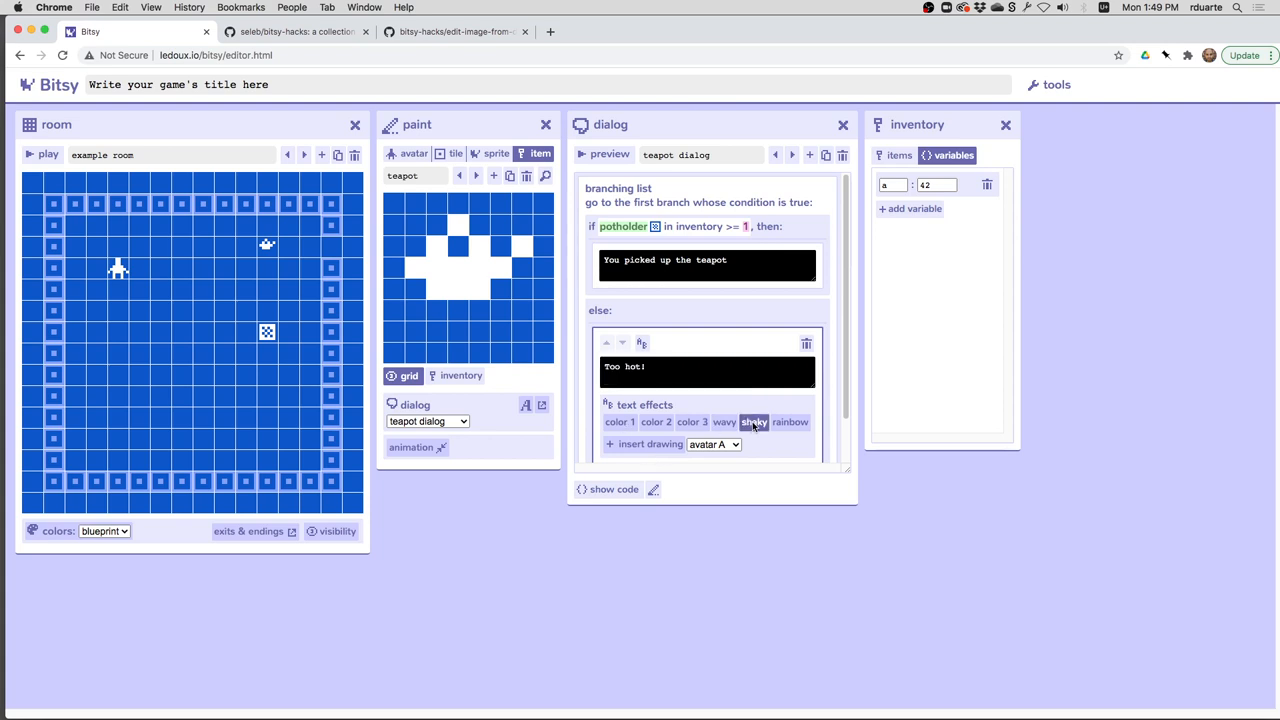
{"action": "left_click", "coordinate": [38, 154]}
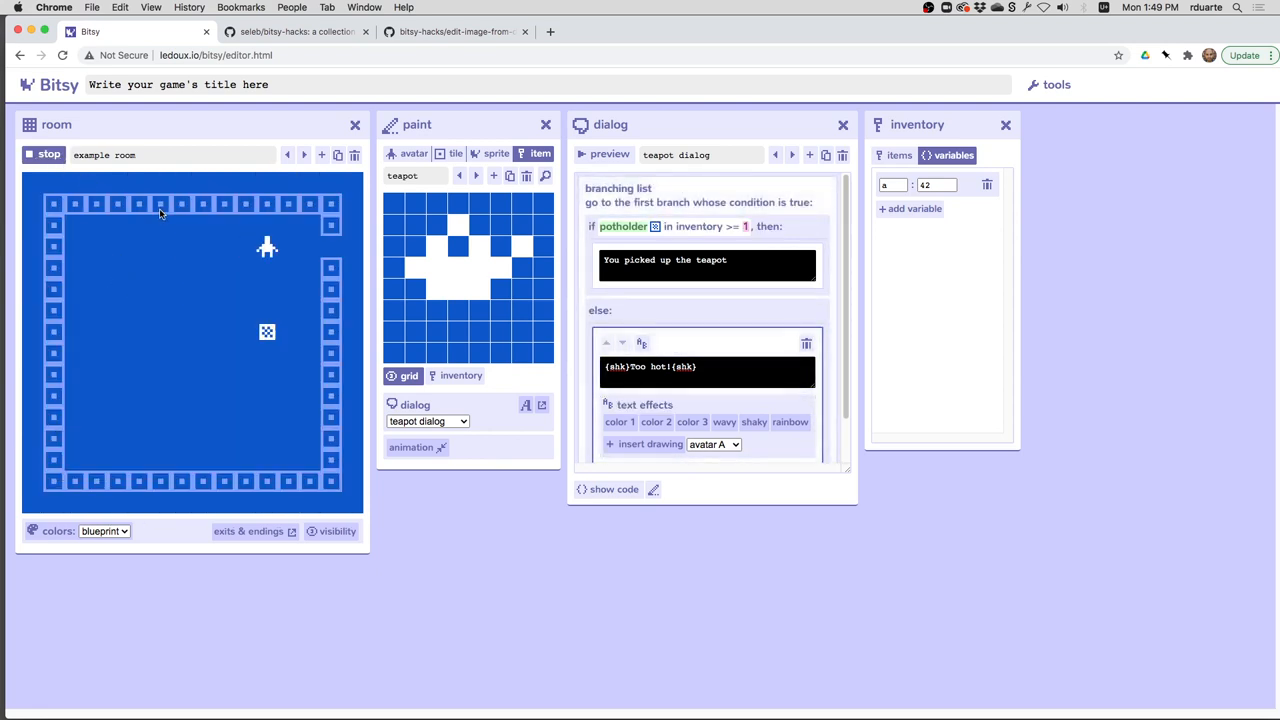
{"action": "left_click", "coordinate": [45, 155]}
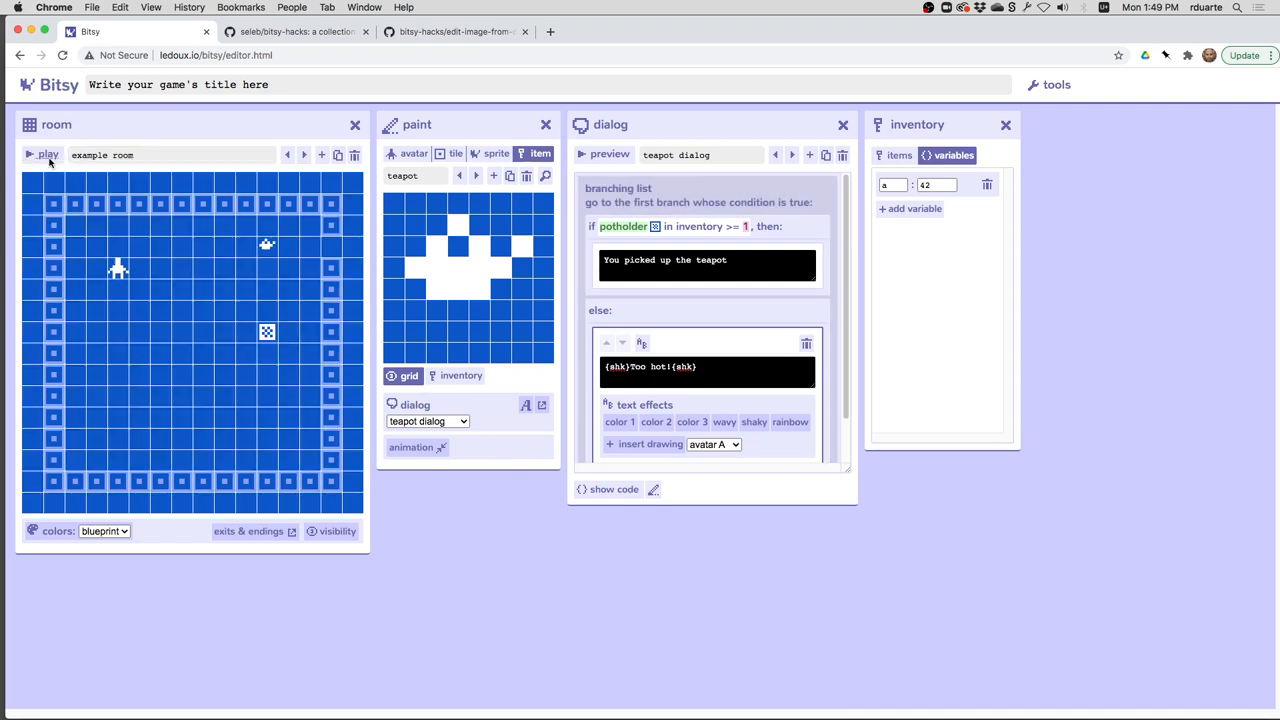
{"action": "left_click", "coordinate": [43, 154]}
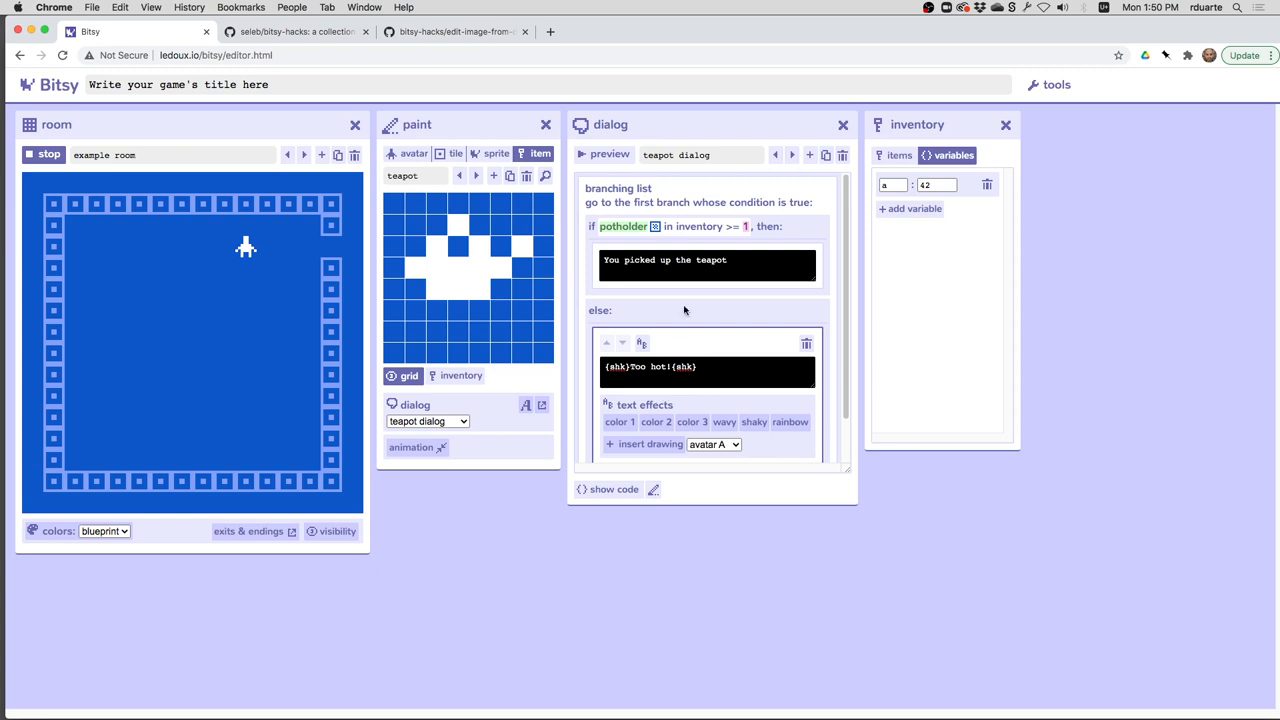
{"action": "mouse_move", "coordinate": [237, 248]}
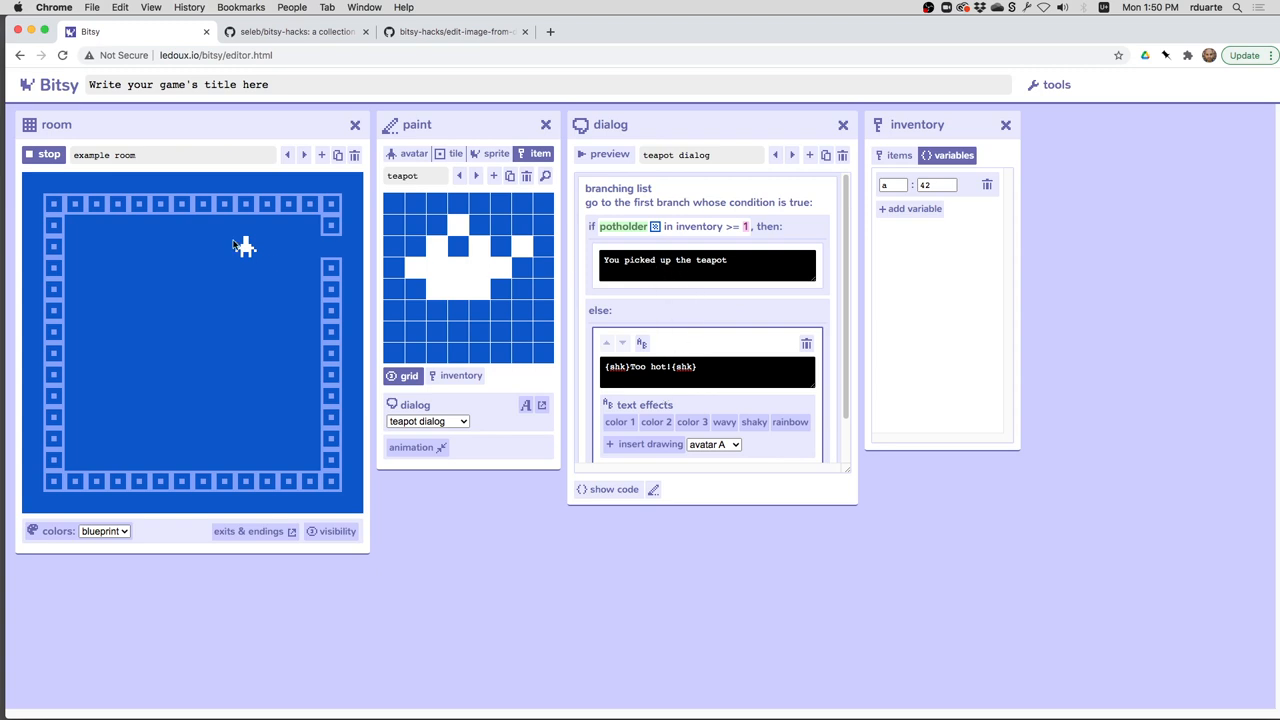
{"action": "left_click", "coordinate": [40, 155]}
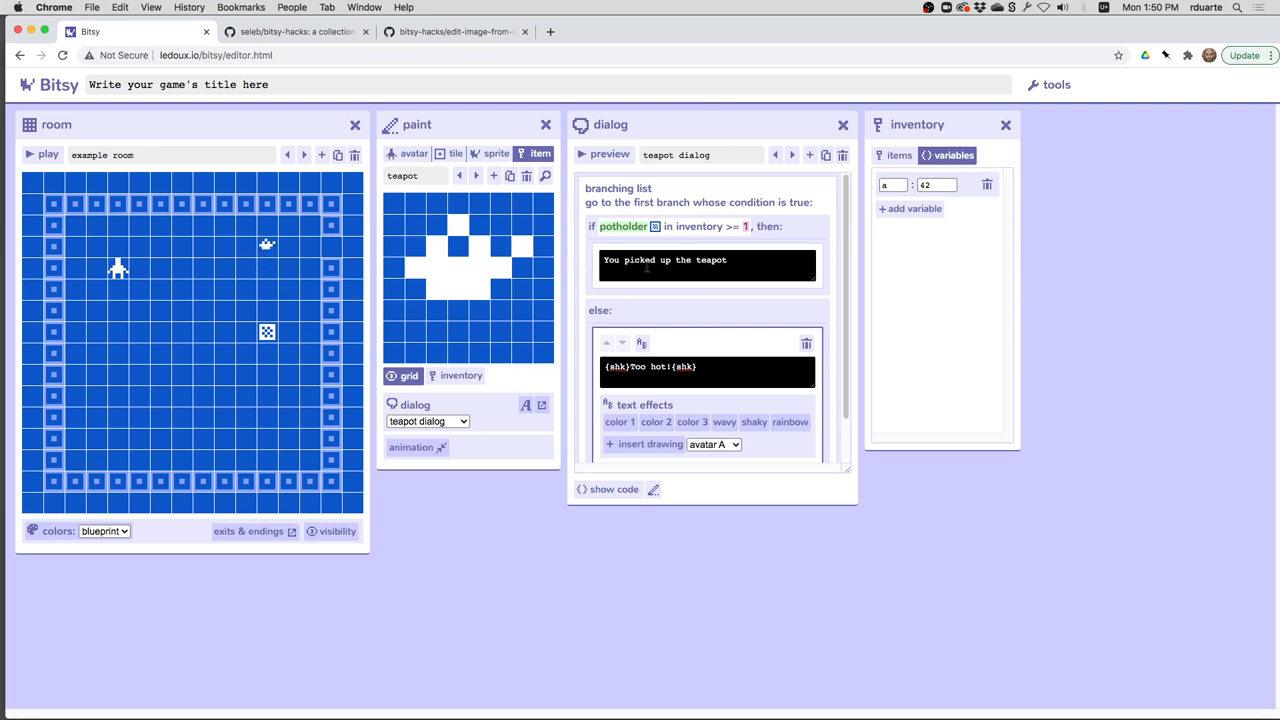
{"action": "mouse_move", "coordinate": [653, 388]}
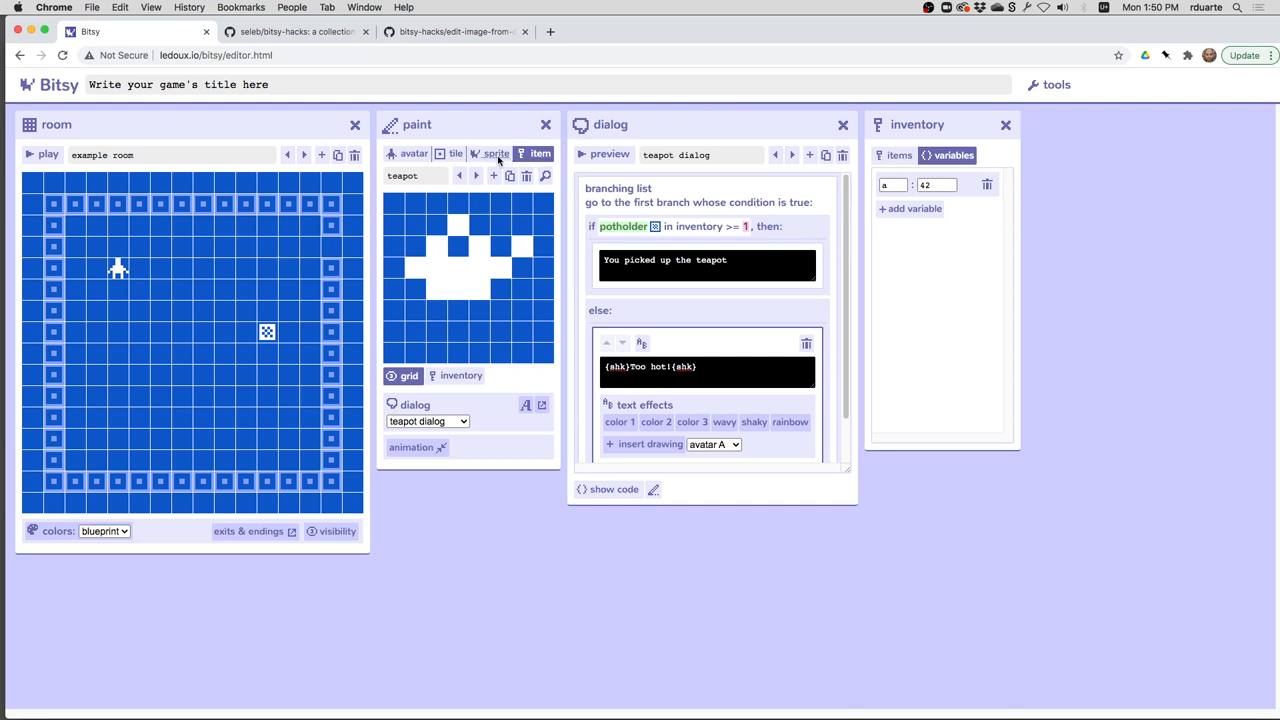
Step: Create a sprite drawn as the teapot and give it a new empty dialog
{"action": "left_click", "coordinate": [492, 153]}
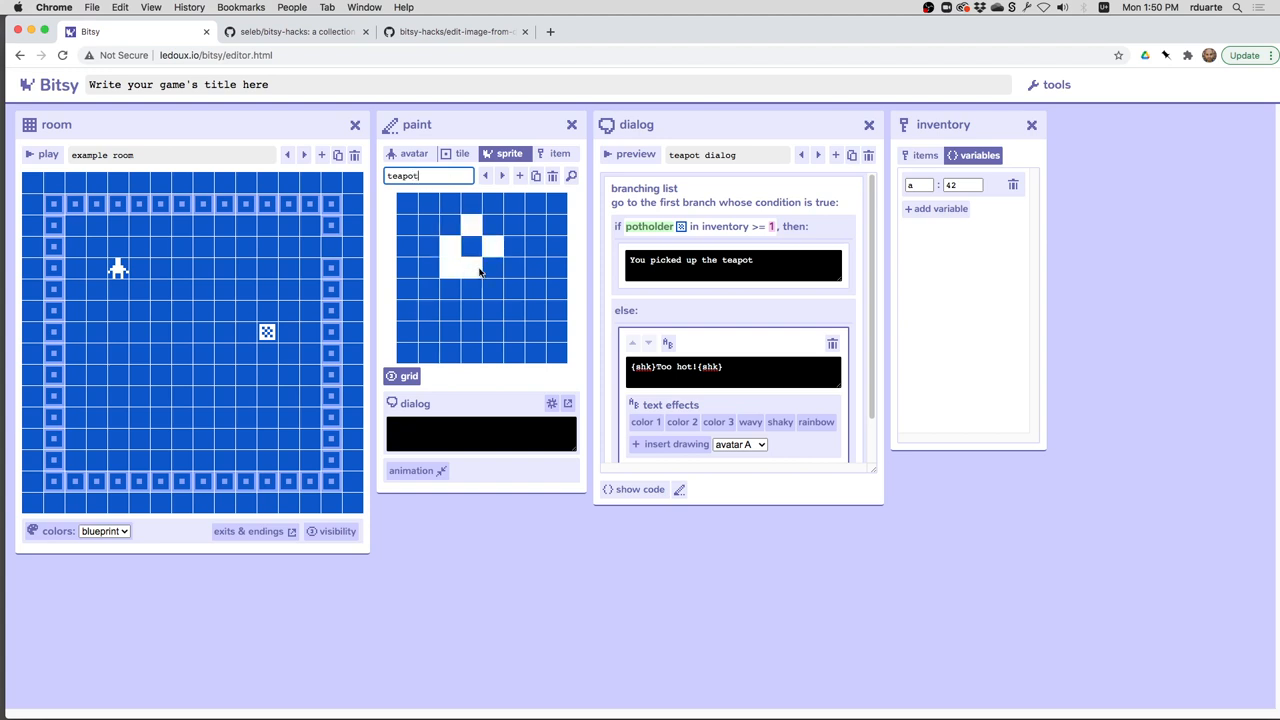
{"action": "left_click", "coordinate": [480, 270]}
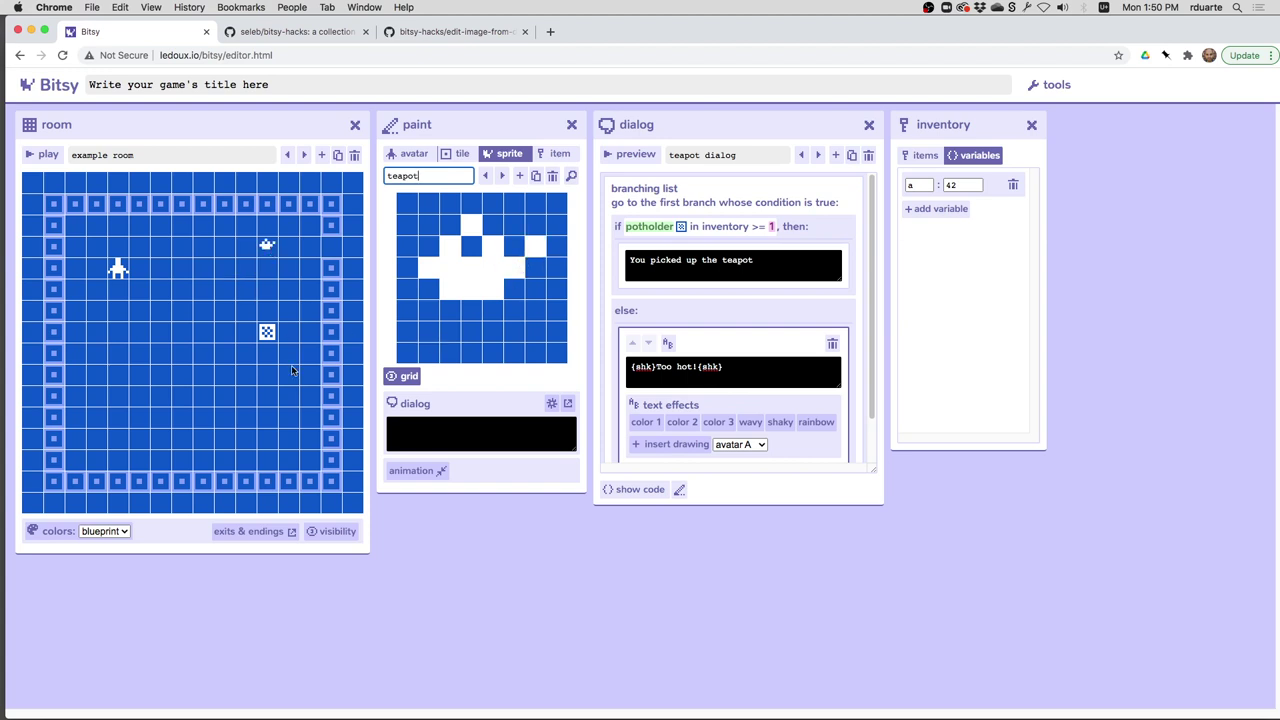
{"action": "left_click", "coordinate": [481, 433]}
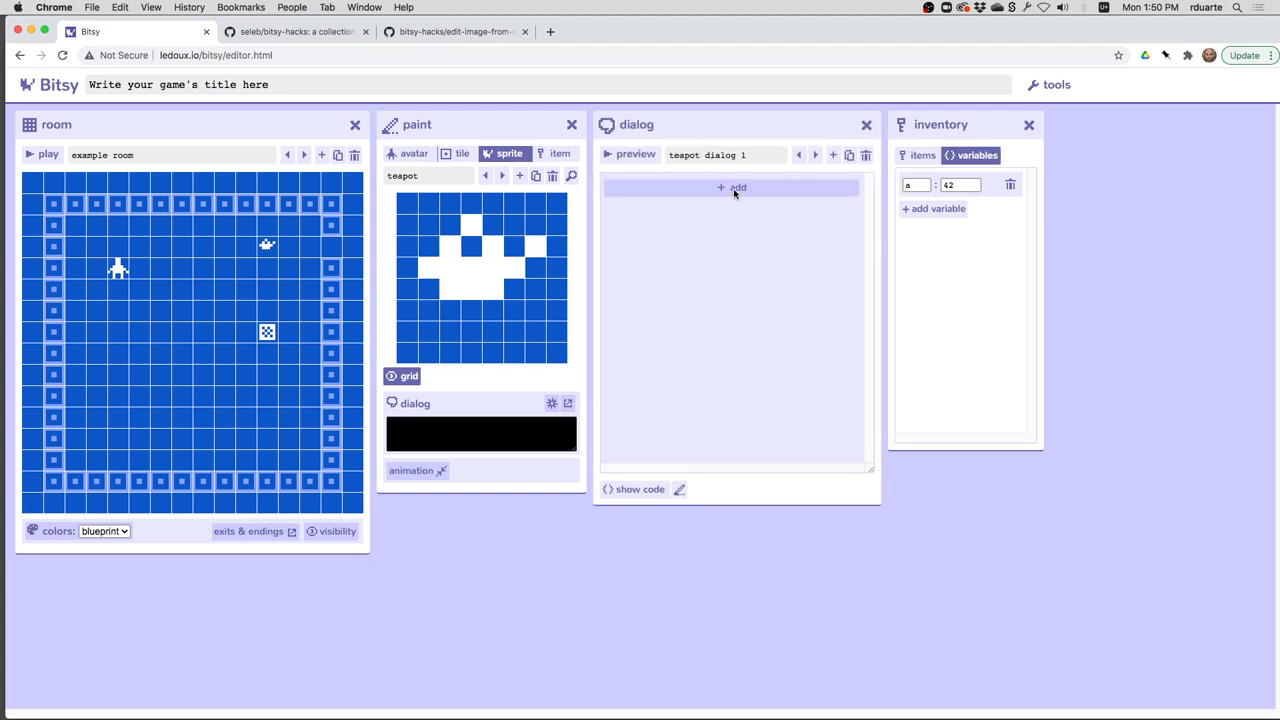
Step: Add a branching list to the new teapot sprite dialog
{"action": "left_click", "coordinate": [733, 187]}
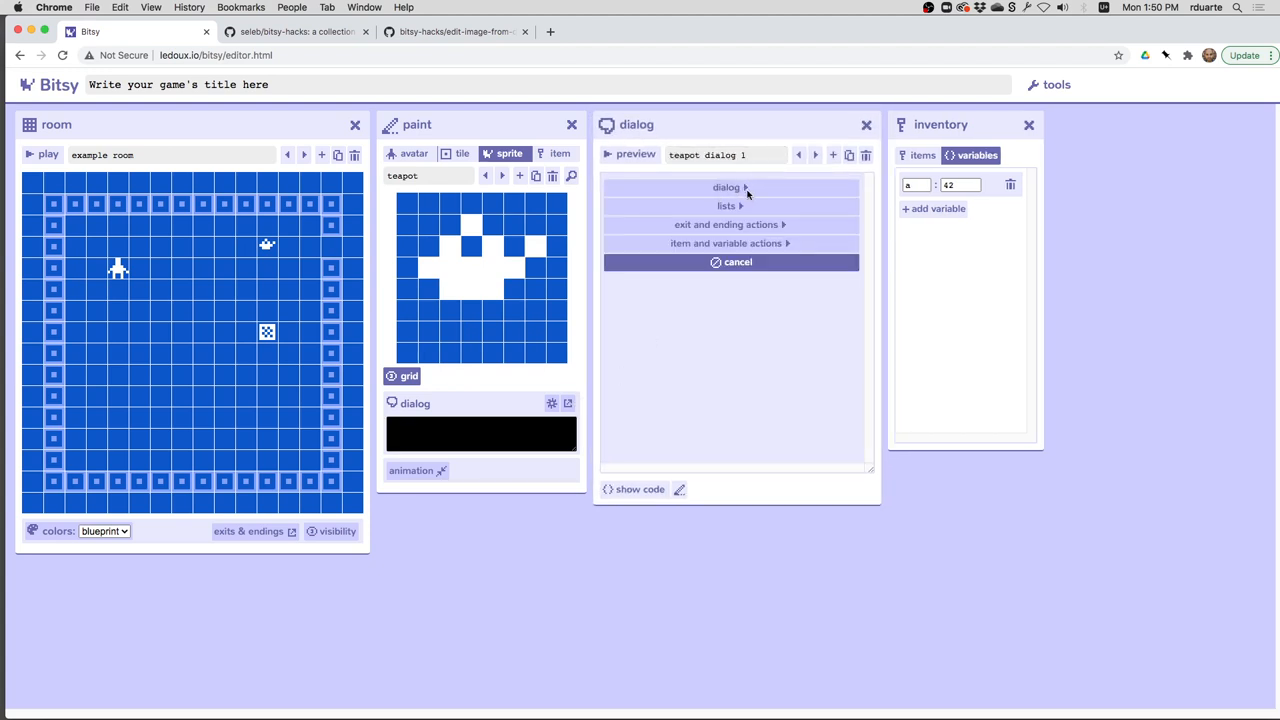
{"action": "left_click", "coordinate": [727, 205]}
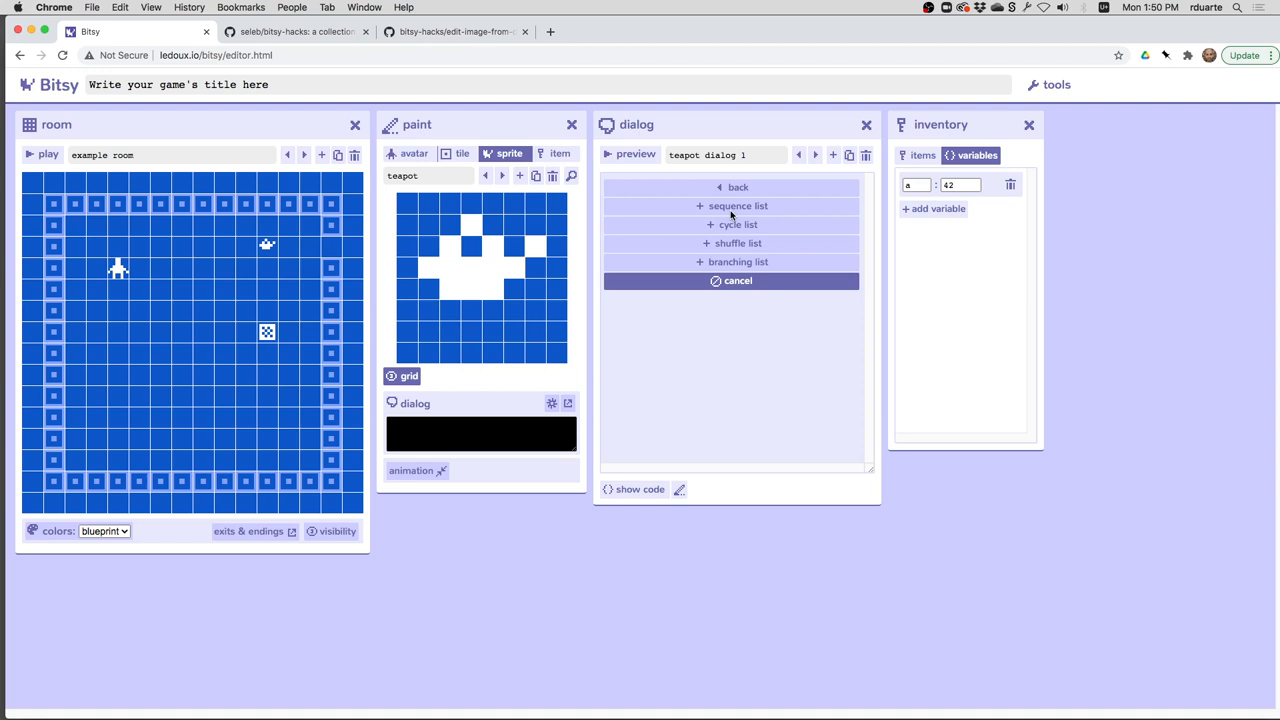
{"action": "left_click", "coordinate": [735, 262]}
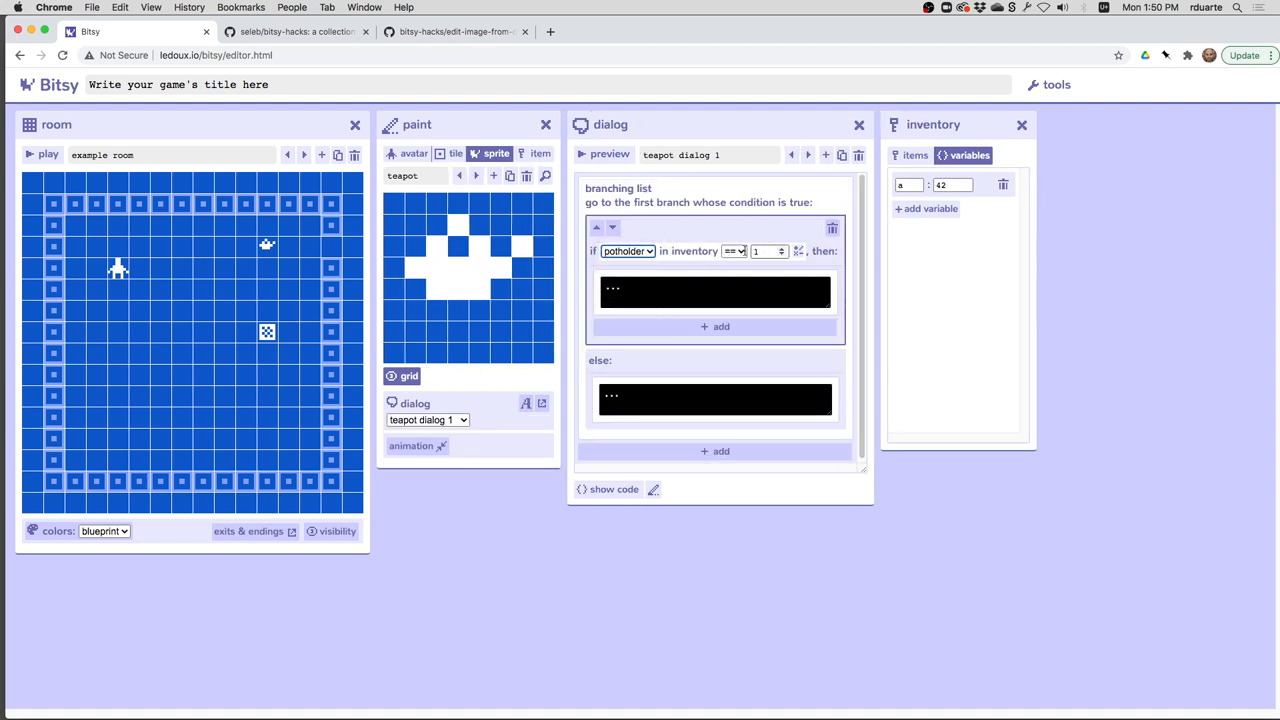
Step: Name it teapot; potholder branch says 'You picked up the teapot', else a shaky 'Too hot!'
{"action": "left_click", "coordinate": [715, 291]}
{"action": "type", "text": "Picked up the "}
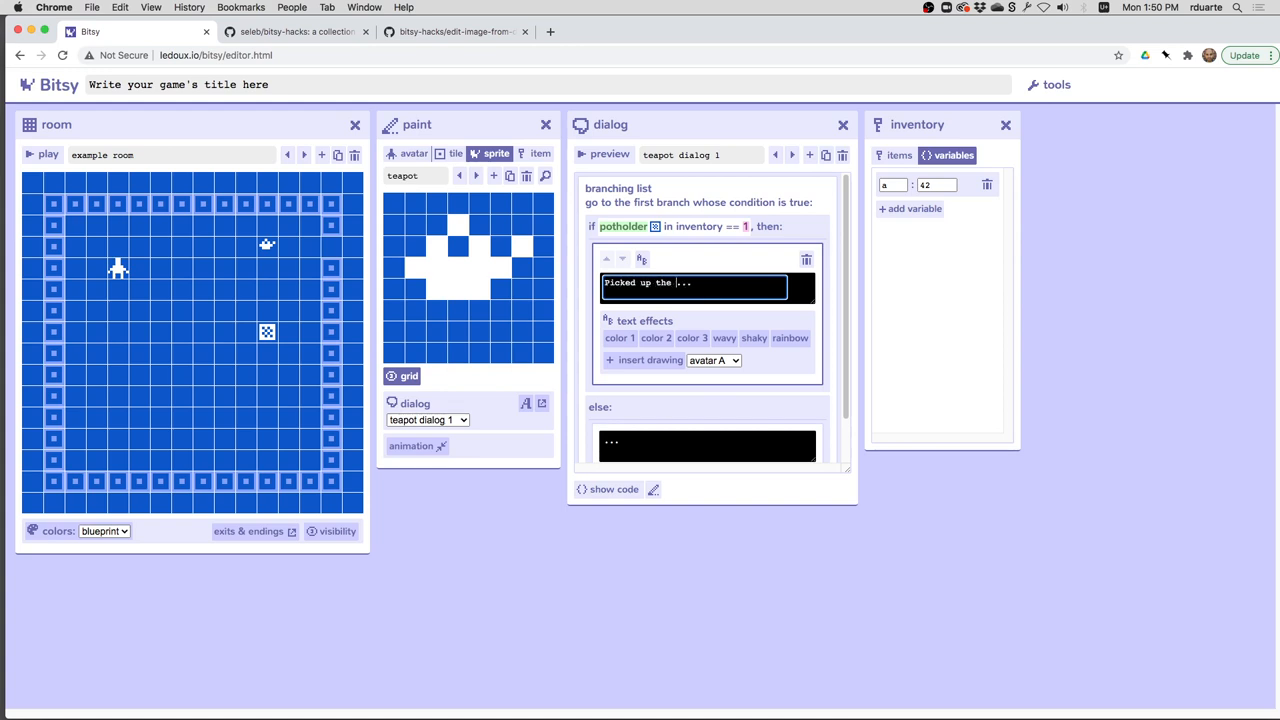
{"action": "type", "text": "teapot"}
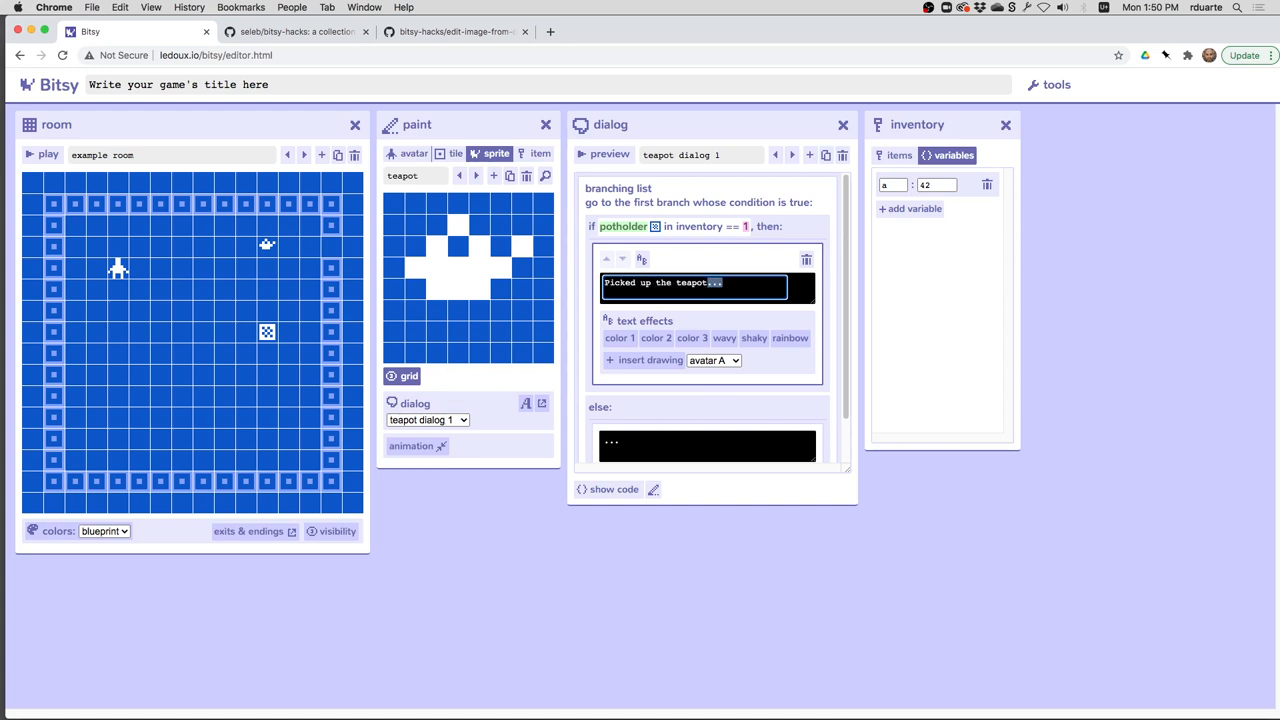
{"action": "type", "text": "You picked up the teapot"}
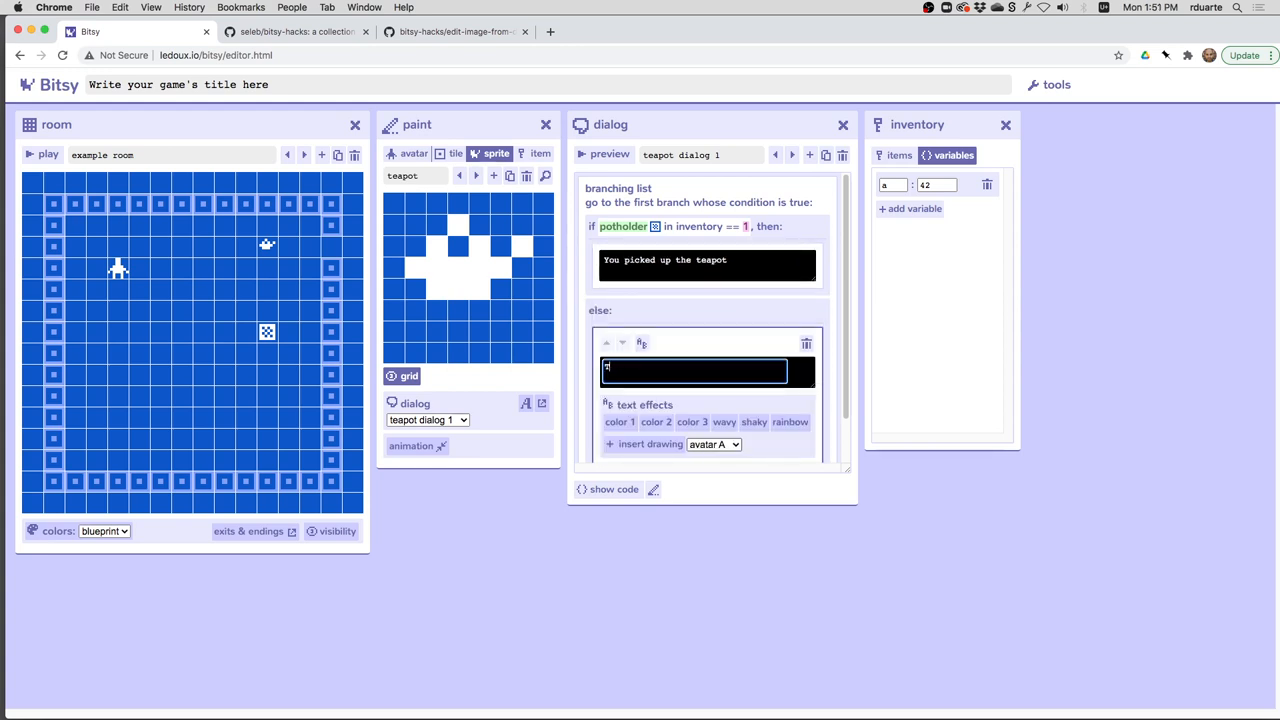
{"action": "type", "text": "Too hot!{shk"}
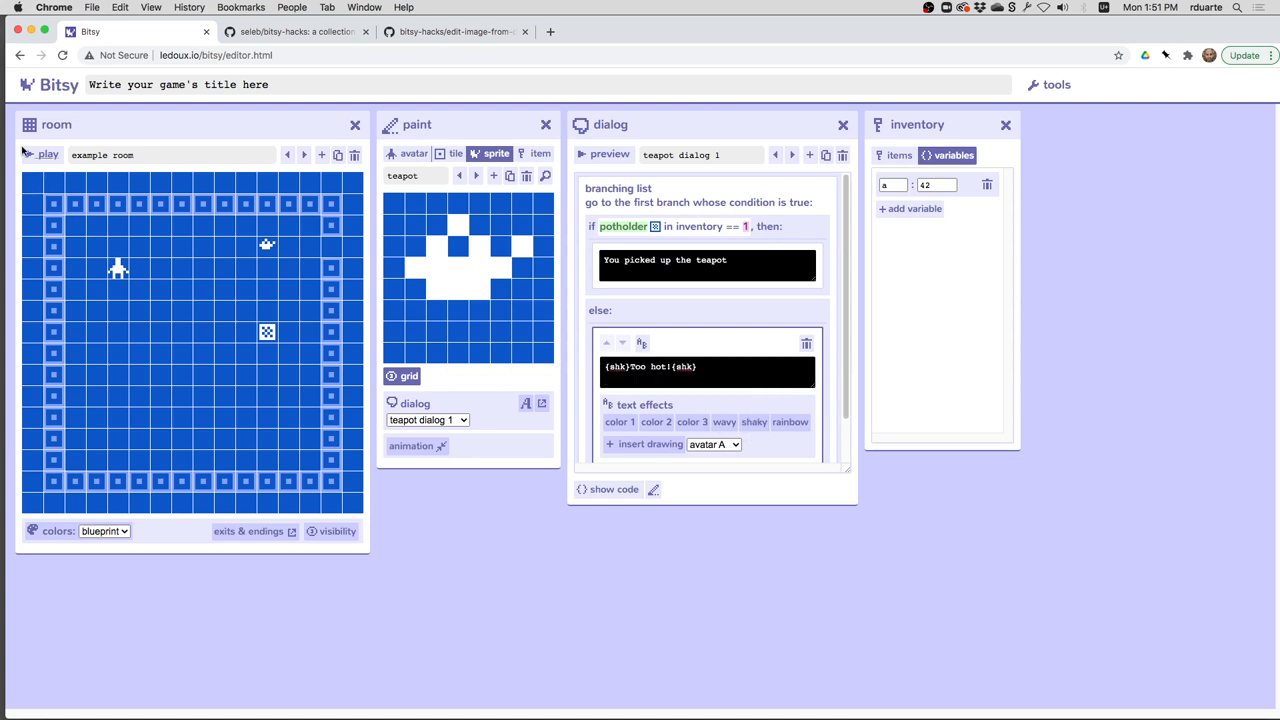
Step: Playtest picking up the teapot, stop, and view the item counts, all still at 0
{"action": "left_click", "coordinate": [44, 155]}
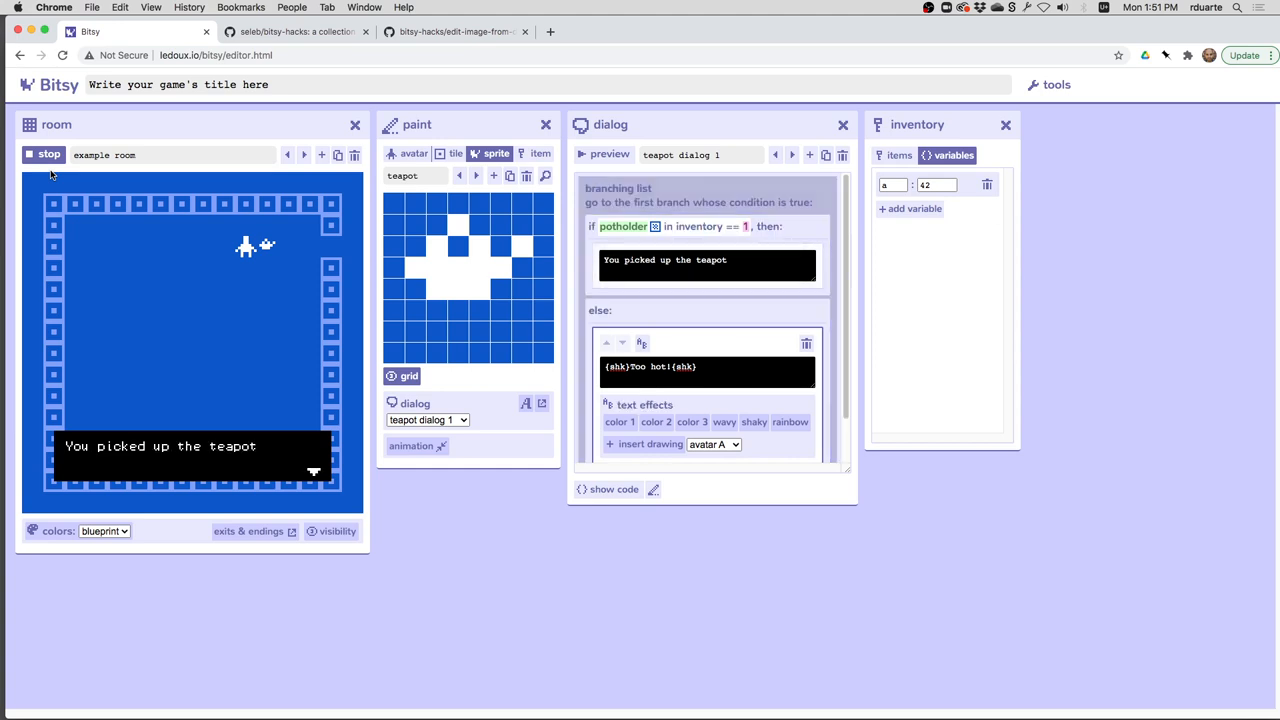
{"action": "left_click", "coordinate": [44, 155]}
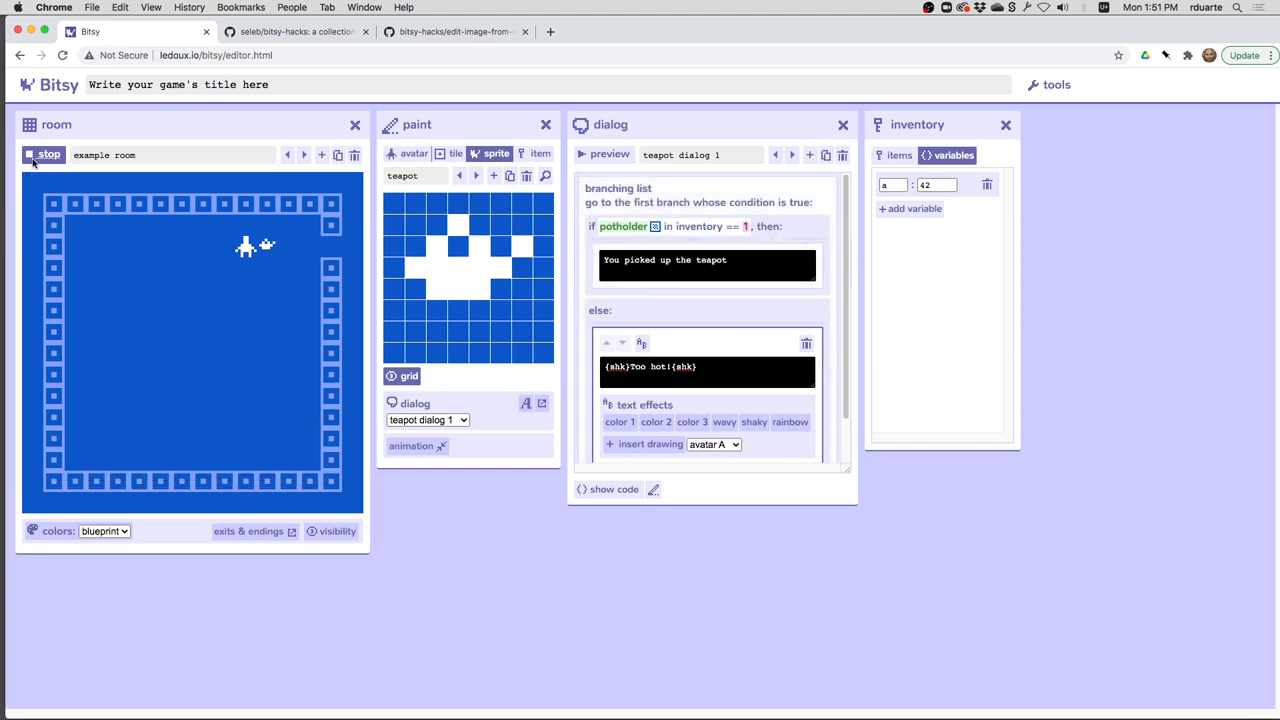
{"action": "left_click", "coordinate": [43, 155]}
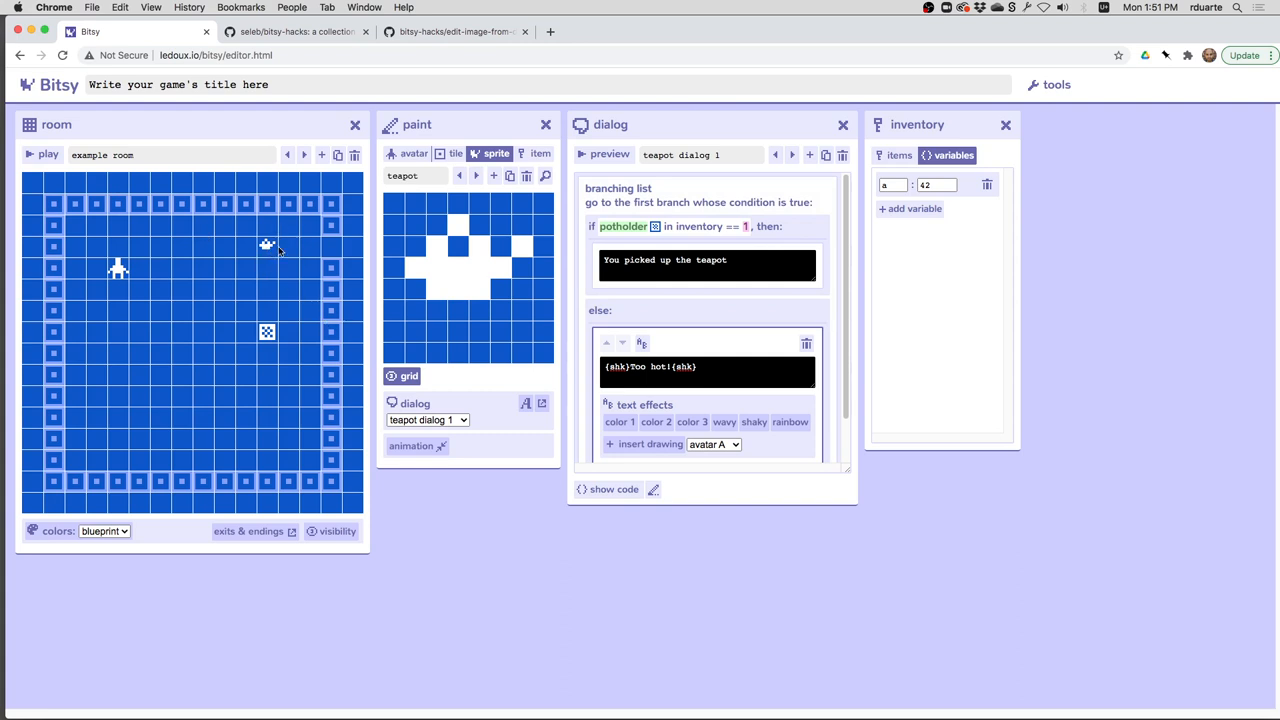
{"action": "mouse_move", "coordinate": [734, 286]}
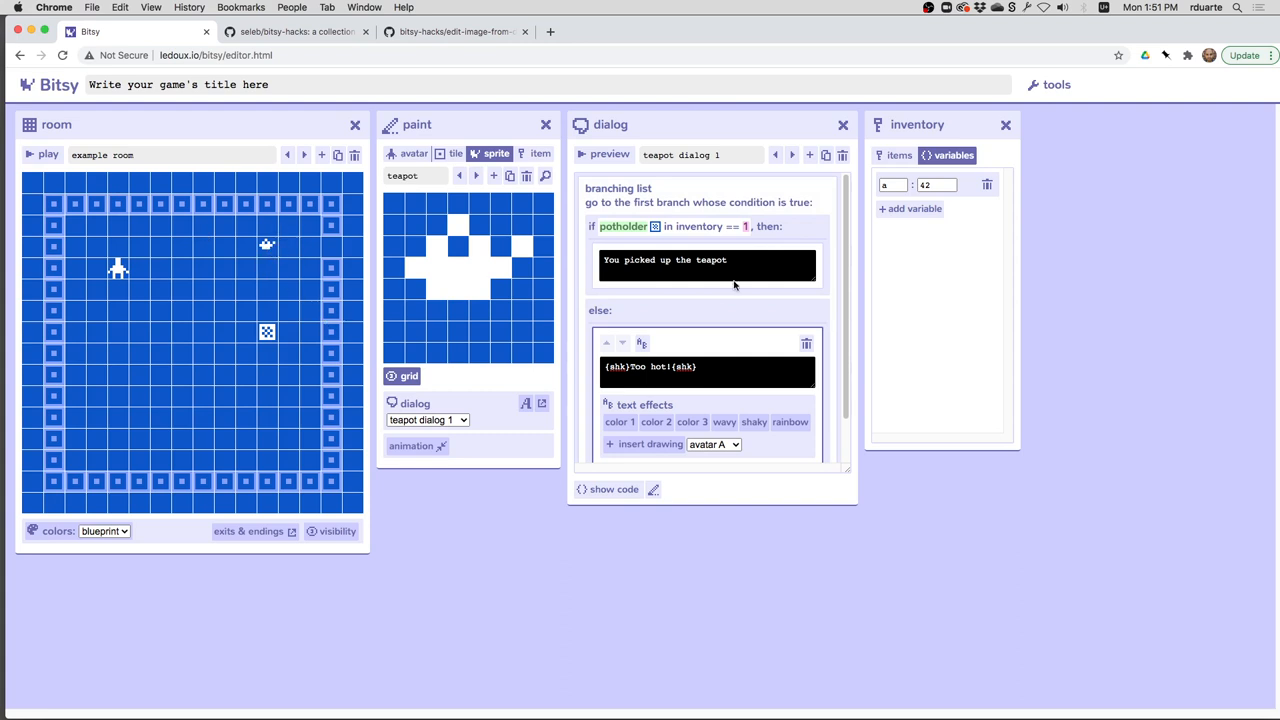
{"action": "mouse_move", "coordinate": [816, 227]}
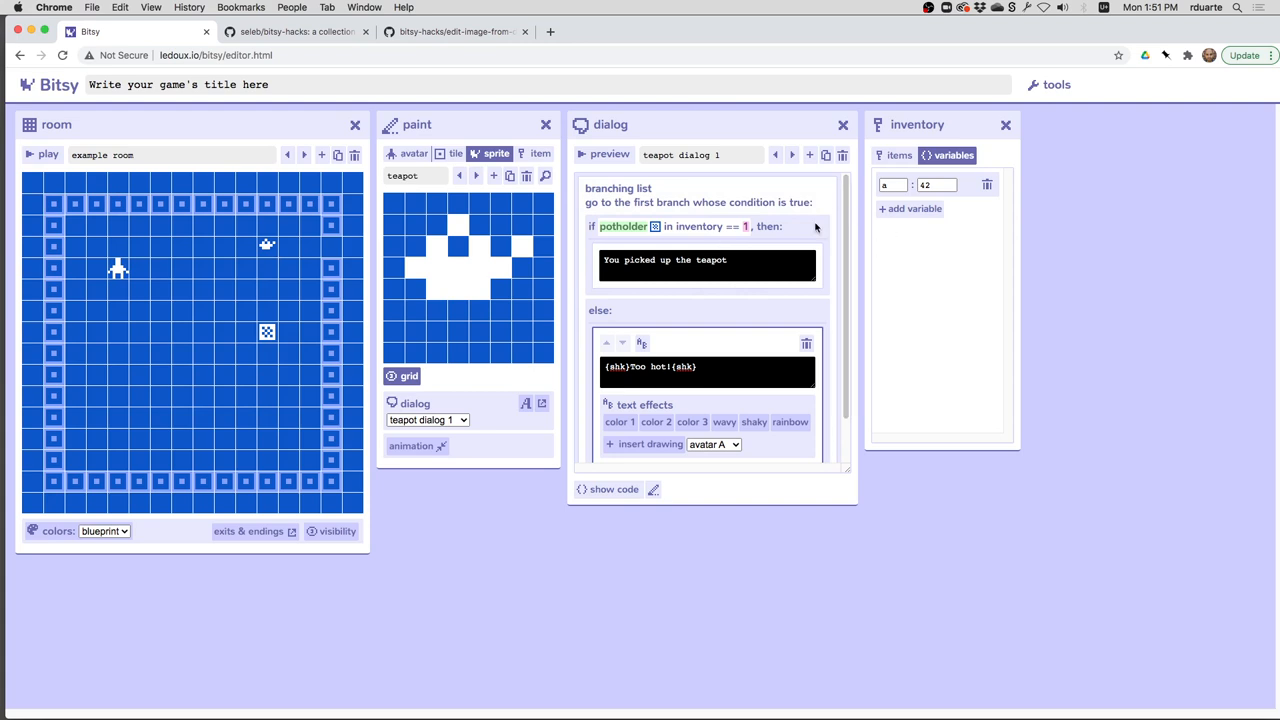
{"action": "left_click", "coordinate": [897, 155]}
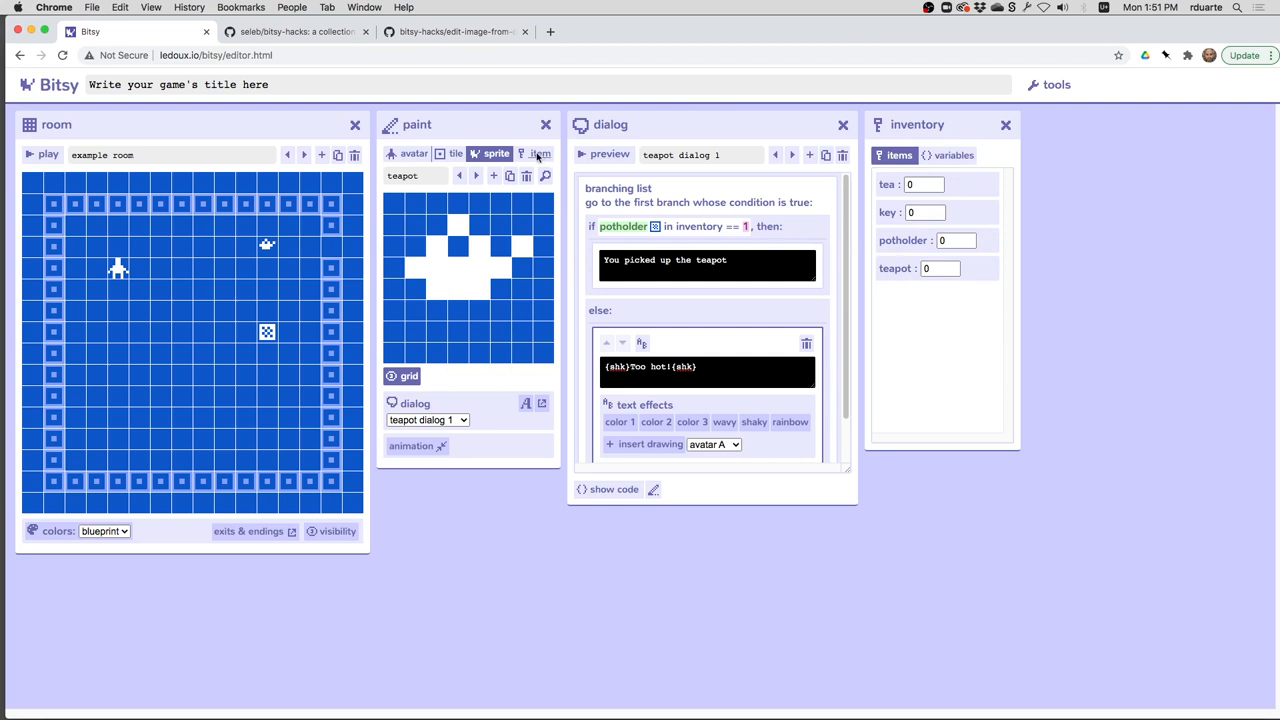
Step: Delete the teapot item, leaving tea, key and potholder, and show the variables list
{"action": "left_click", "coordinate": [548, 153]}
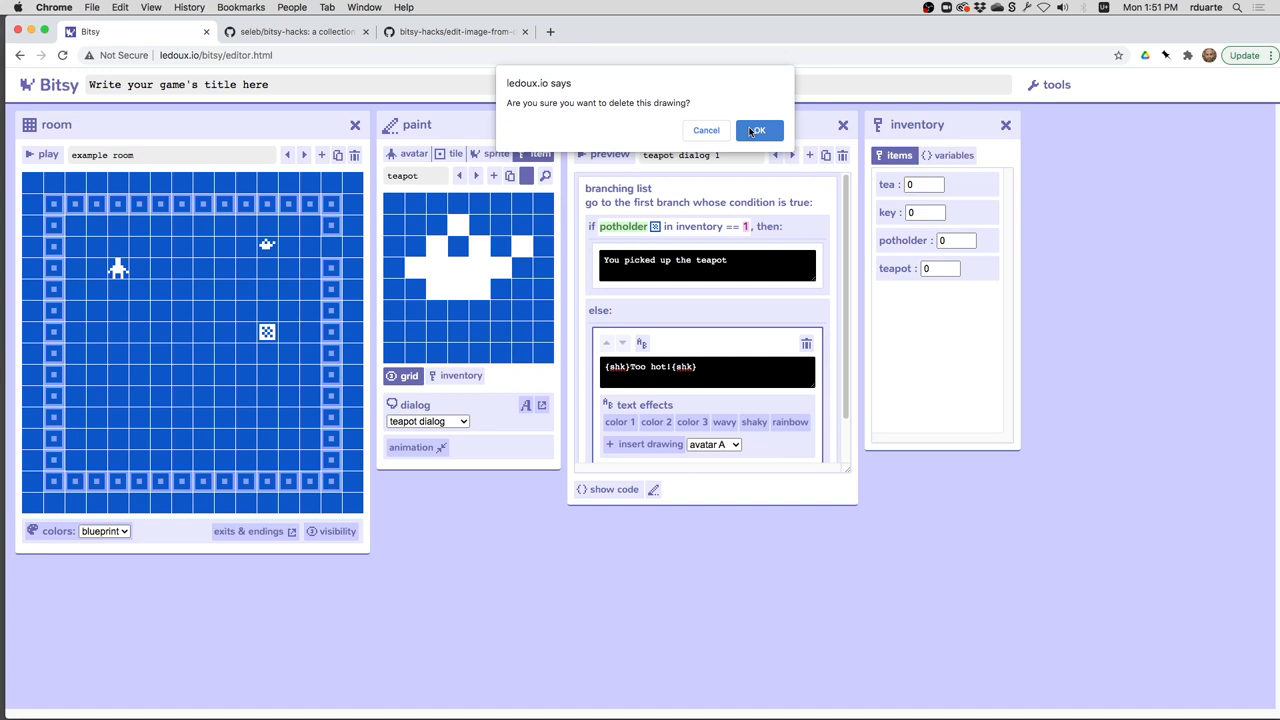
{"action": "left_click", "coordinate": [759, 130]}
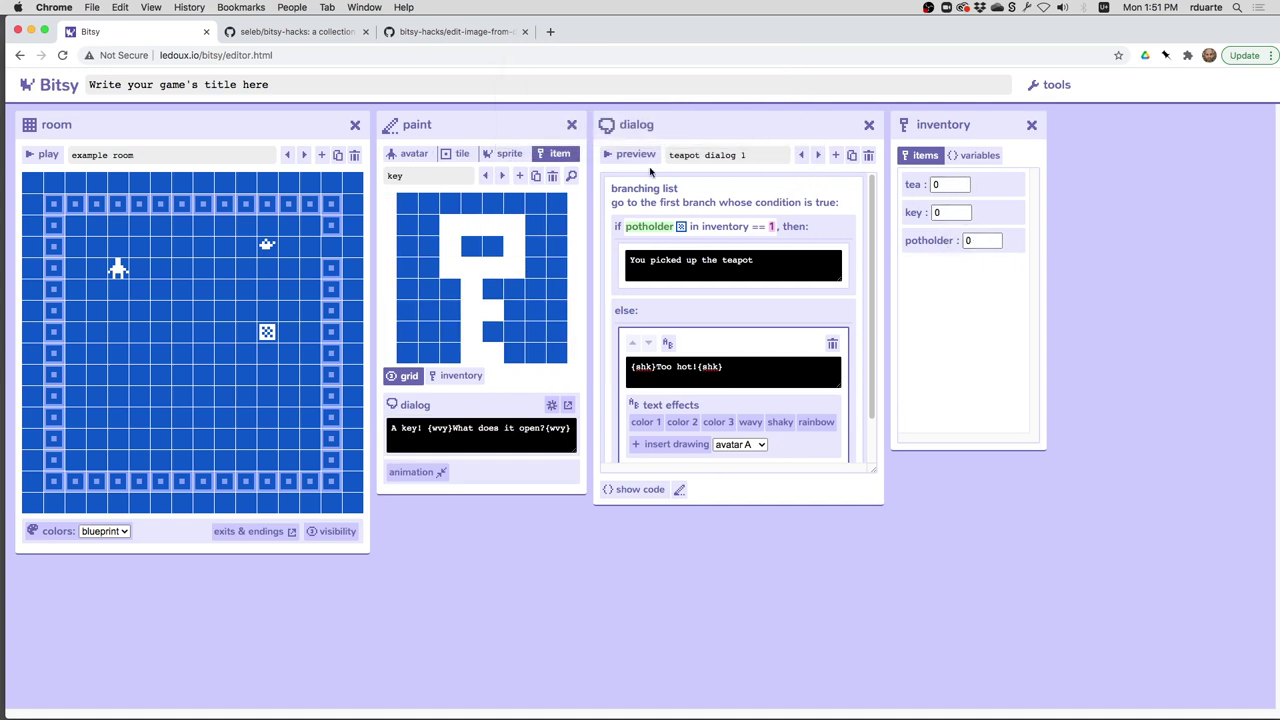
{"action": "left_click", "coordinate": [974, 155]}
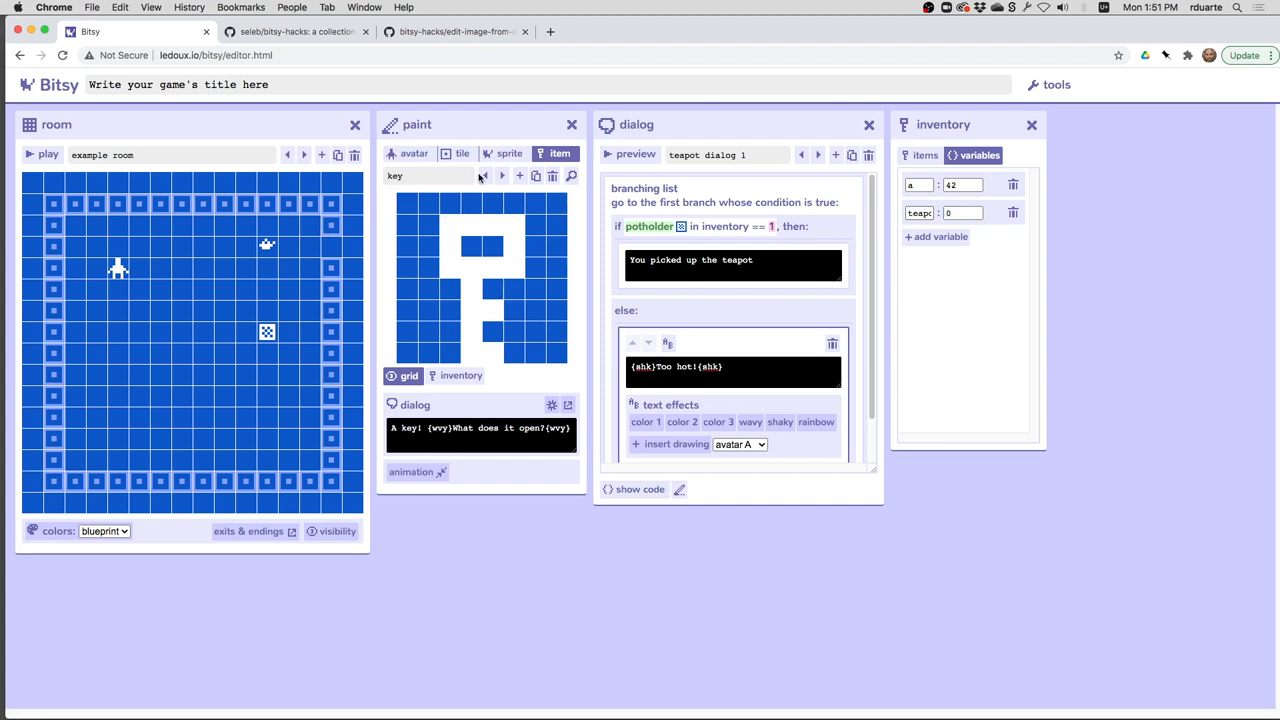
Step: In the potholder branch add a change-variable action setting teapots to teapots + 1, then playtest
{"action": "left_click", "coordinate": [494, 153]}
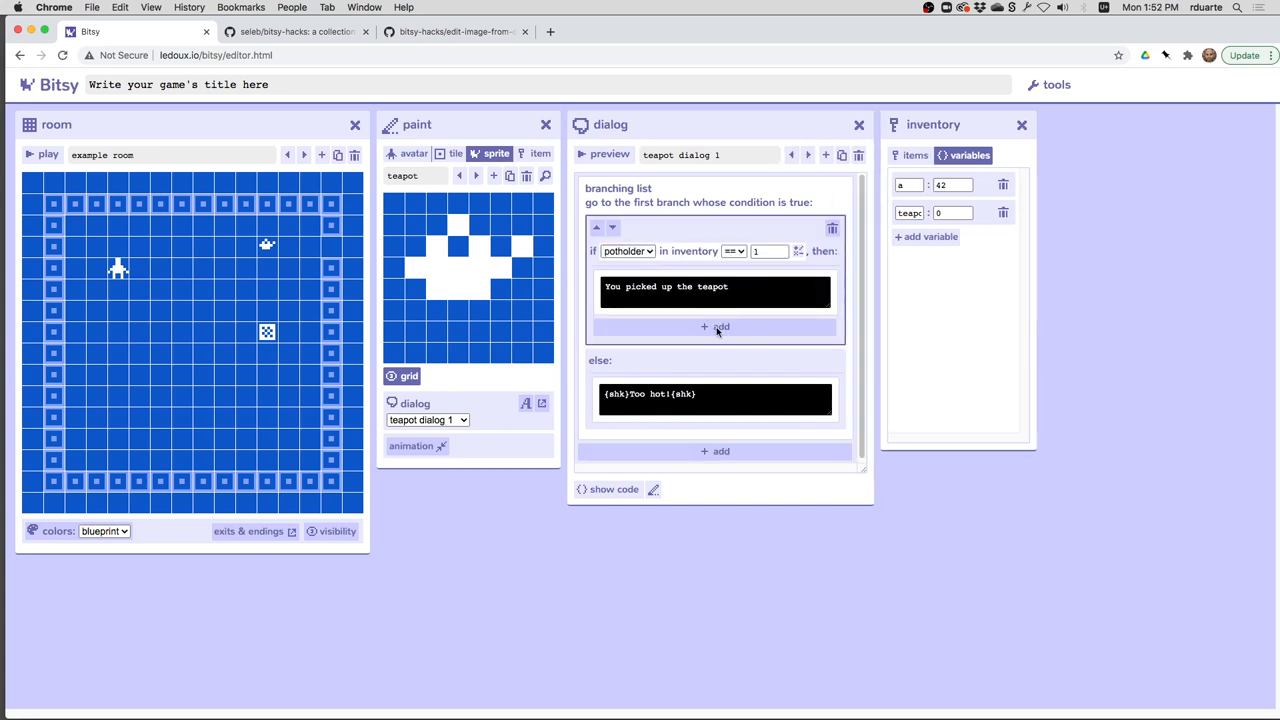
{"action": "left_click", "coordinate": [716, 327]}
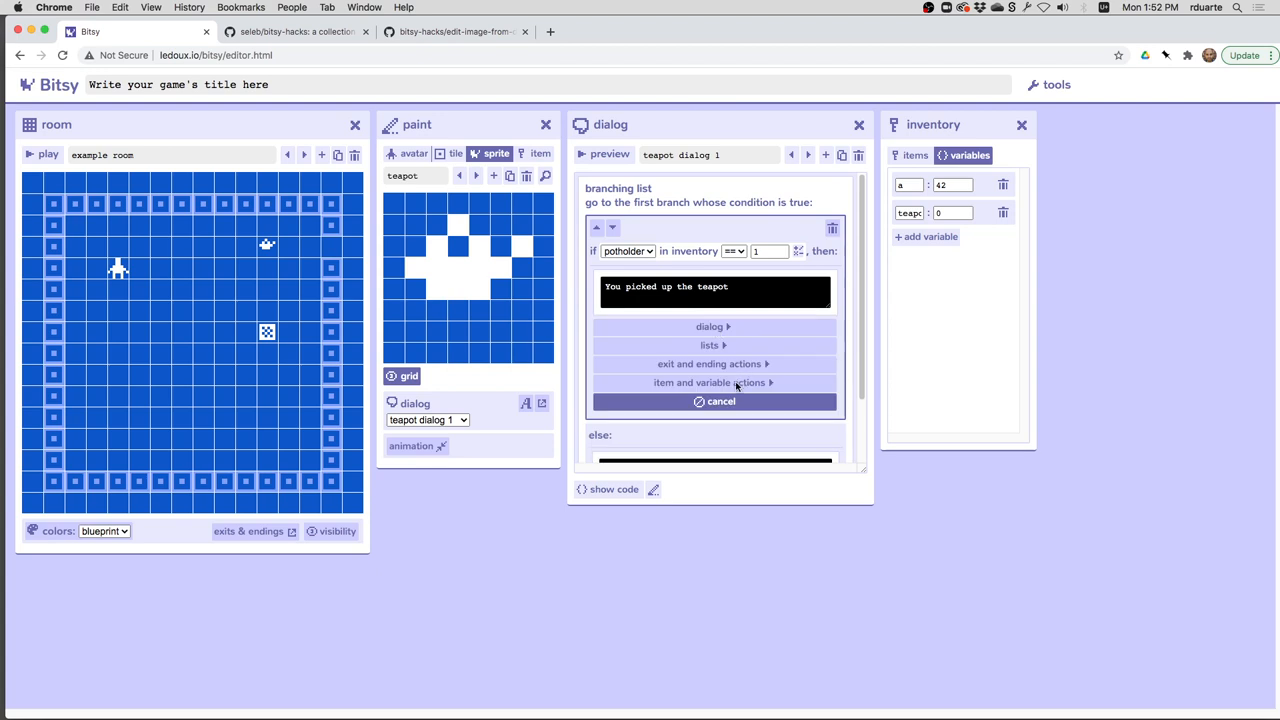
{"action": "left_click", "coordinate": [713, 382]}
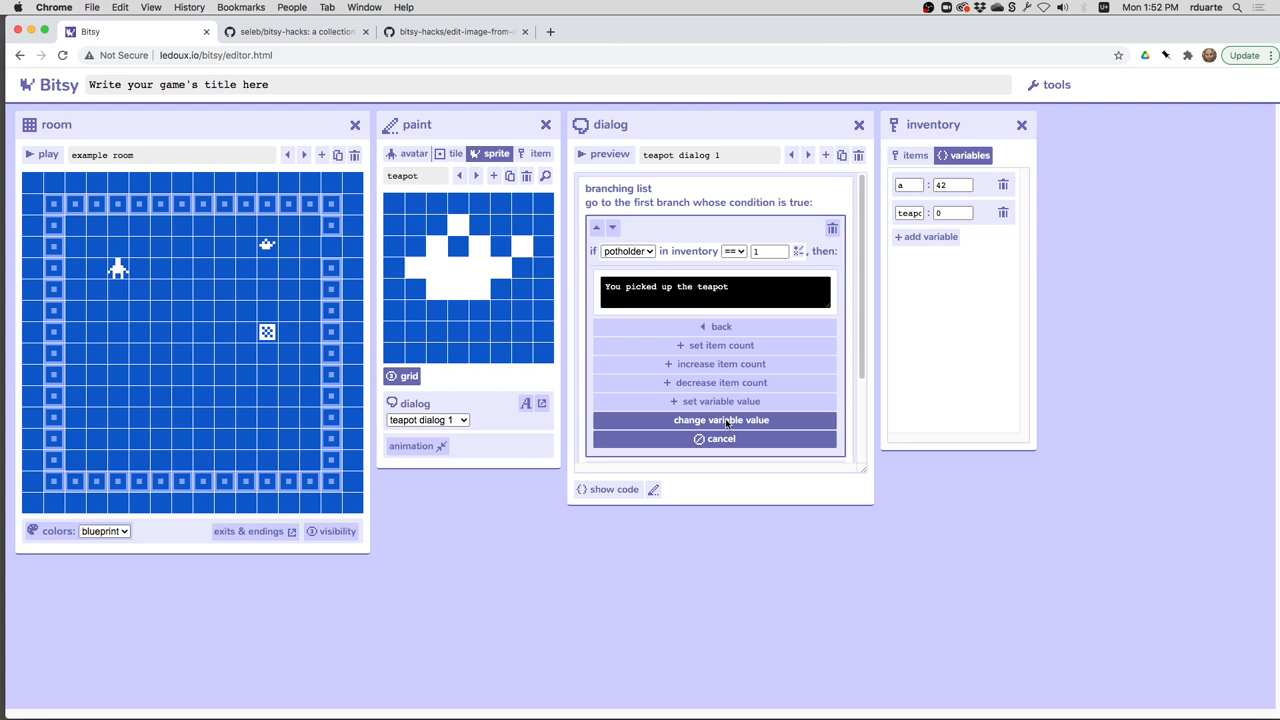
{"action": "left_click", "coordinate": [714, 419]}
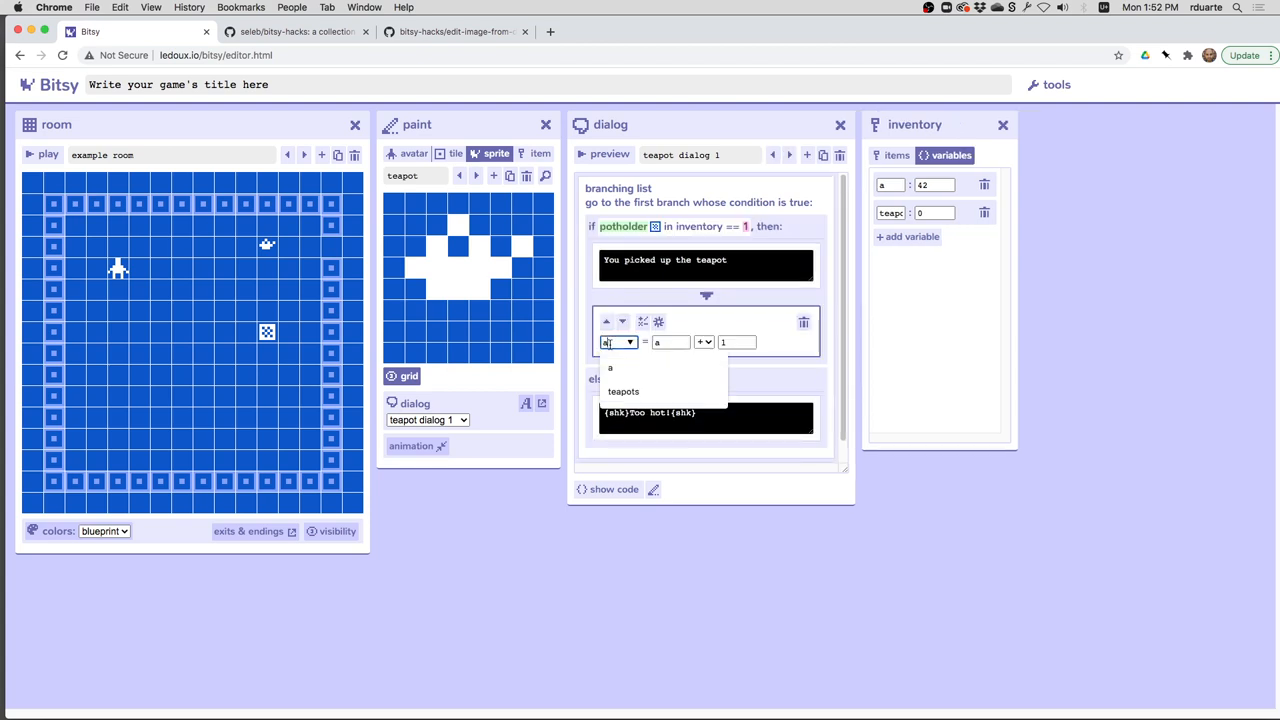
{"action": "left_click", "coordinate": [624, 391]}
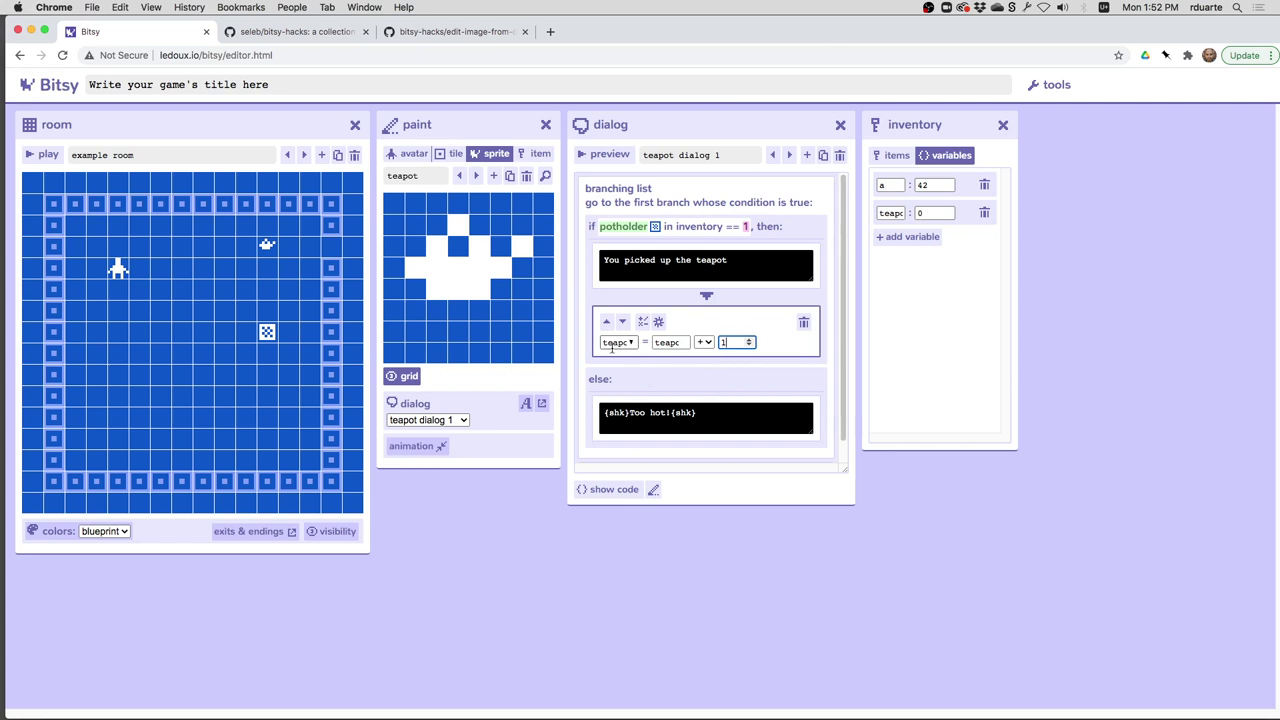
{"action": "mouse_move", "coordinate": [575, 465]}
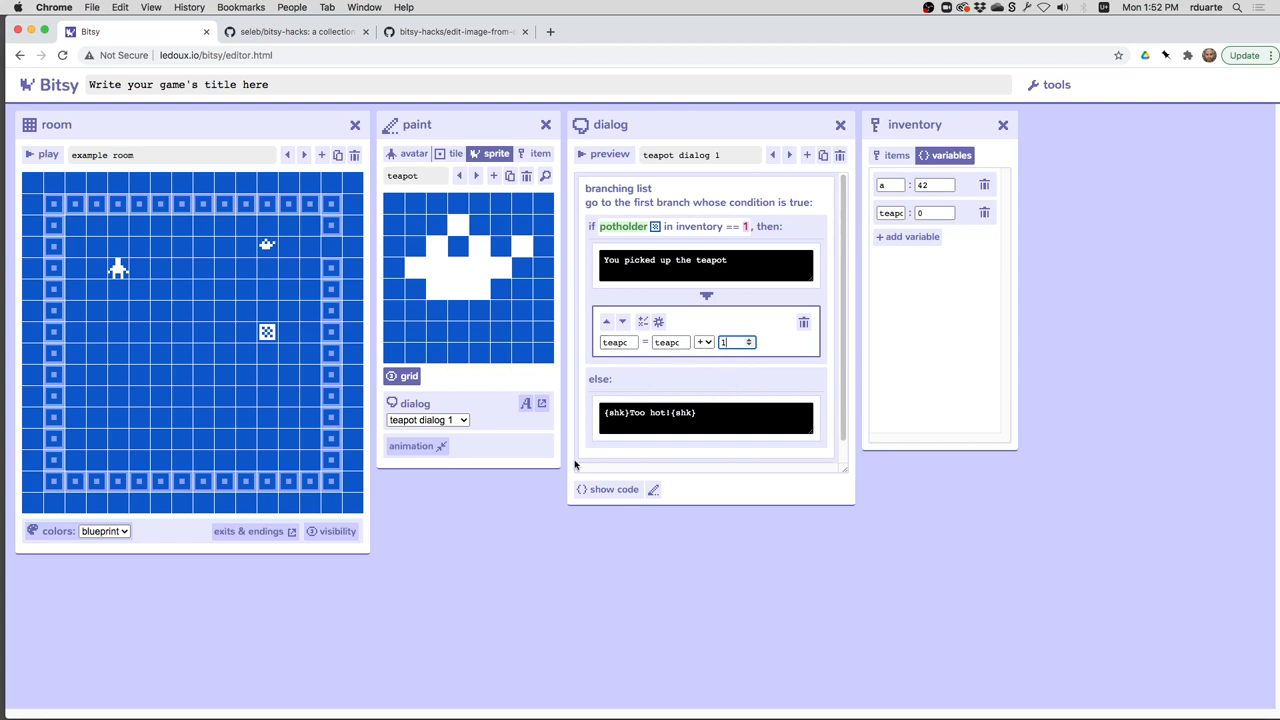
{"action": "left_click", "coordinate": [40, 154]}
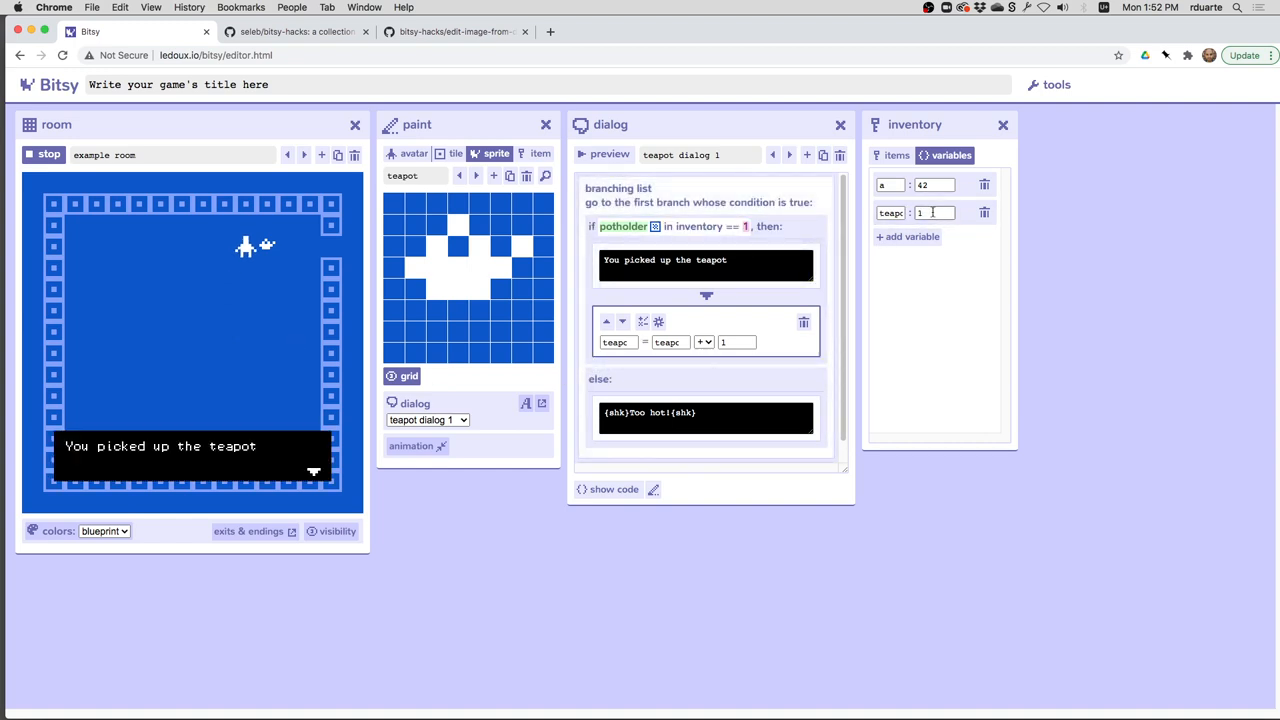
{"action": "left_click", "coordinate": [934, 212]}
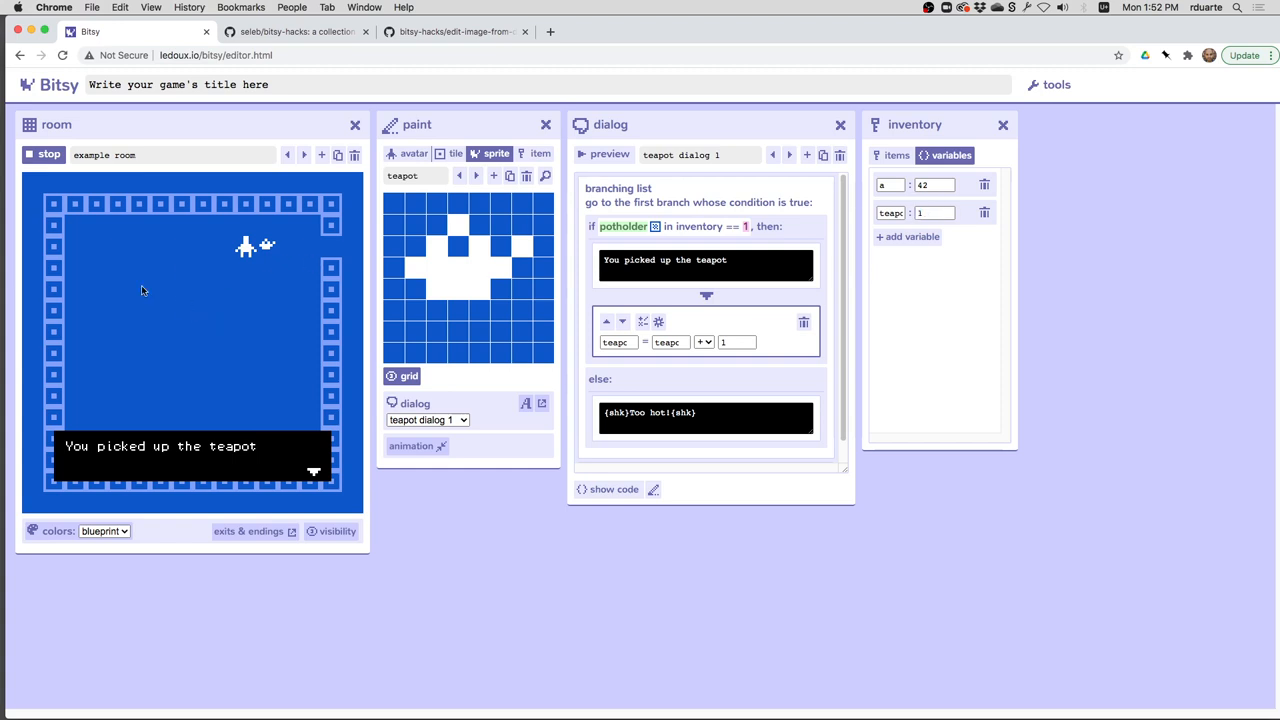
{"action": "left_click", "coordinate": [44, 155]}
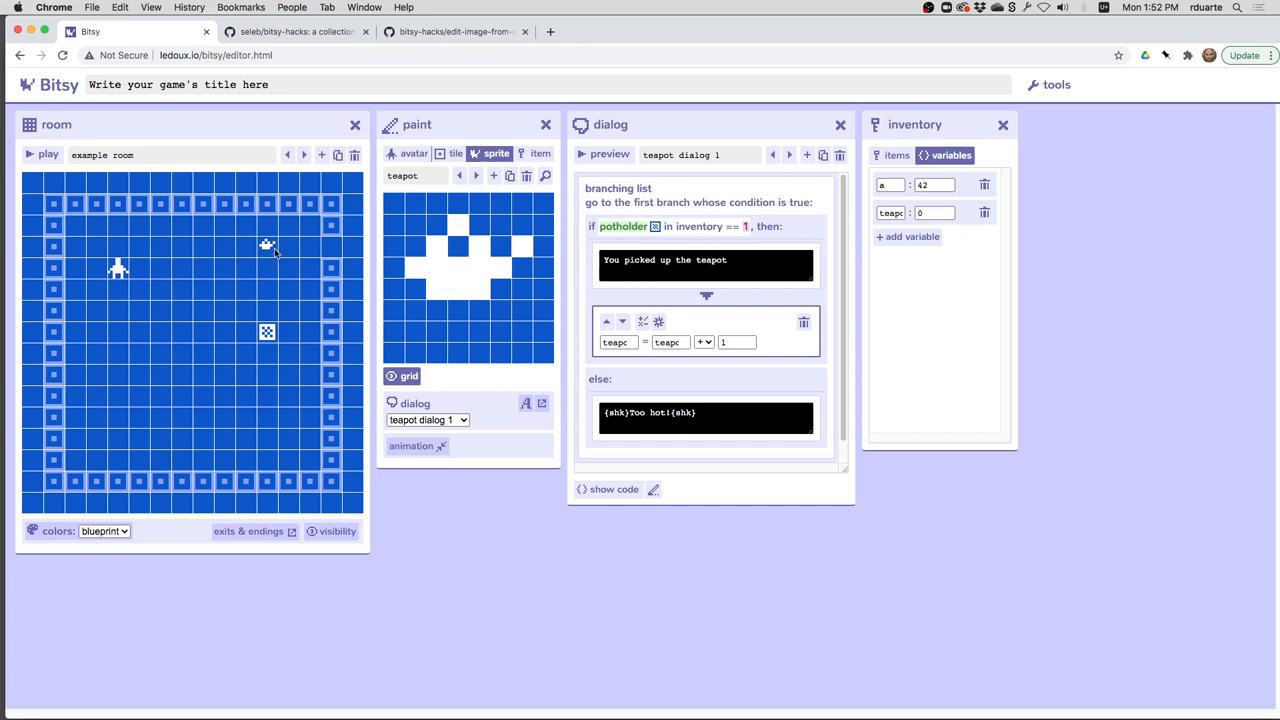
{"action": "mouse_move", "coordinate": [583, 266]}
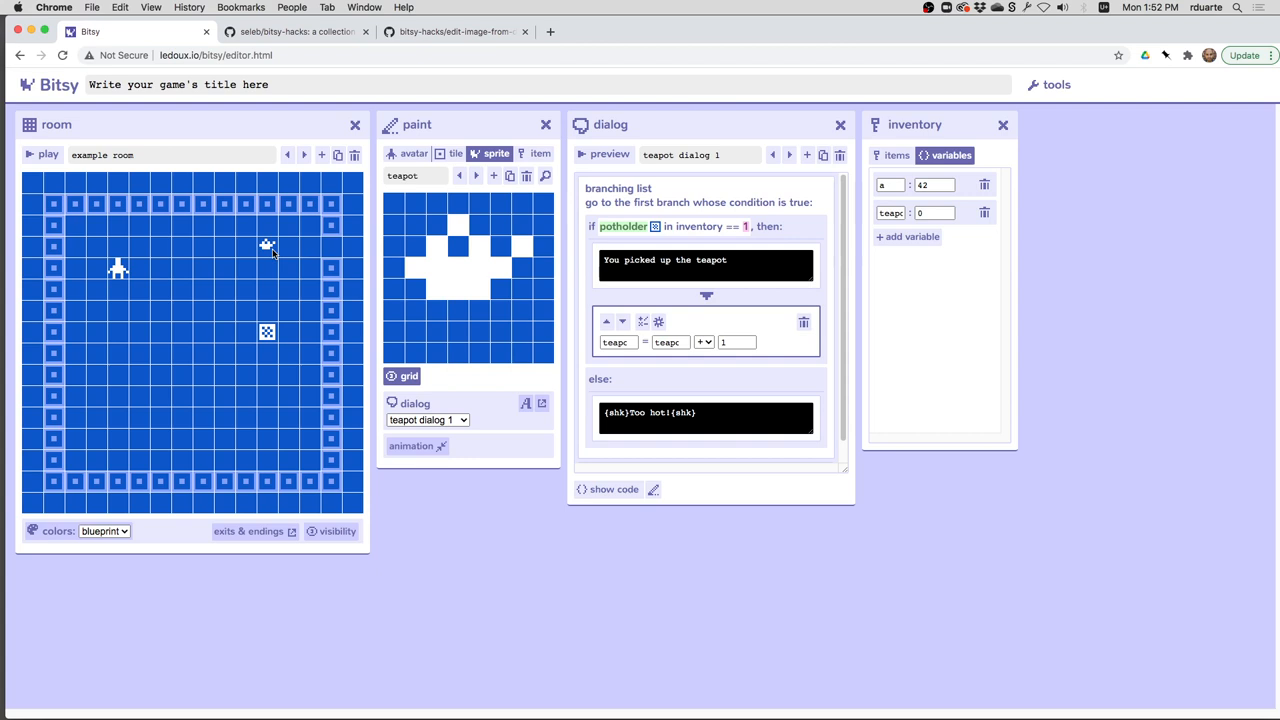
{"action": "mouse_move", "coordinate": [270, 257]}
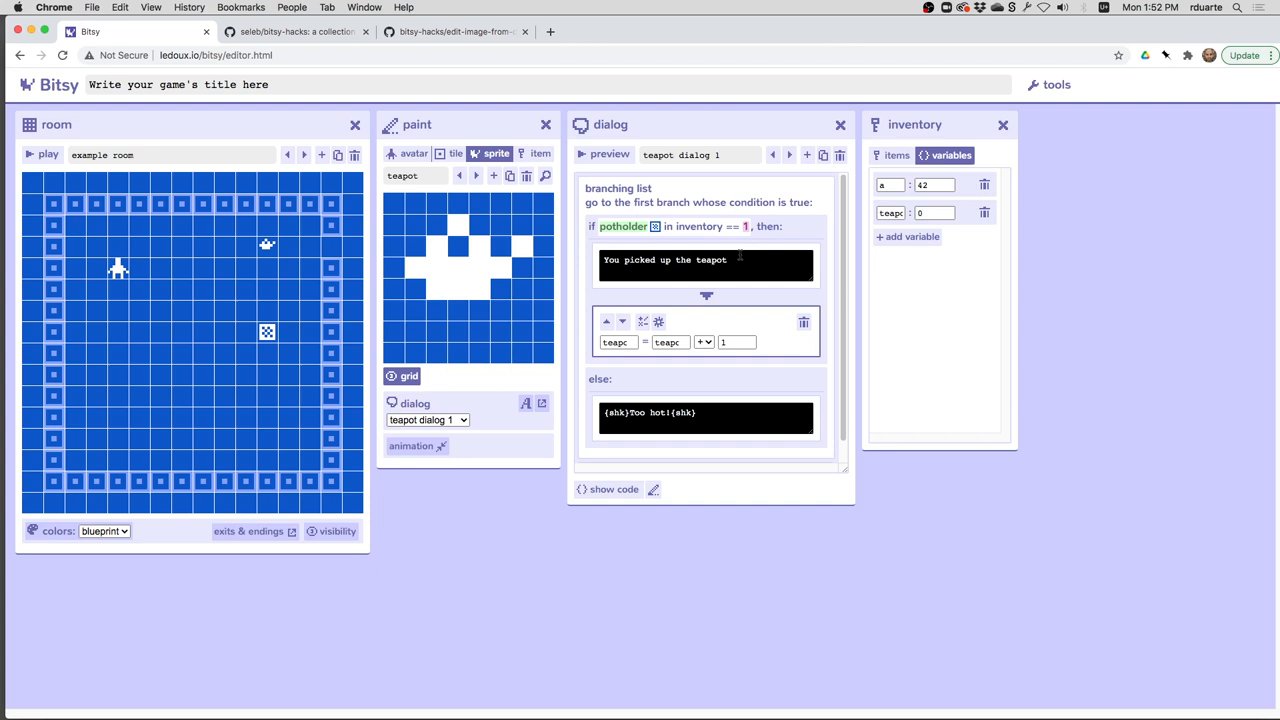
{"action": "mouse_move", "coordinate": [768, 350]}
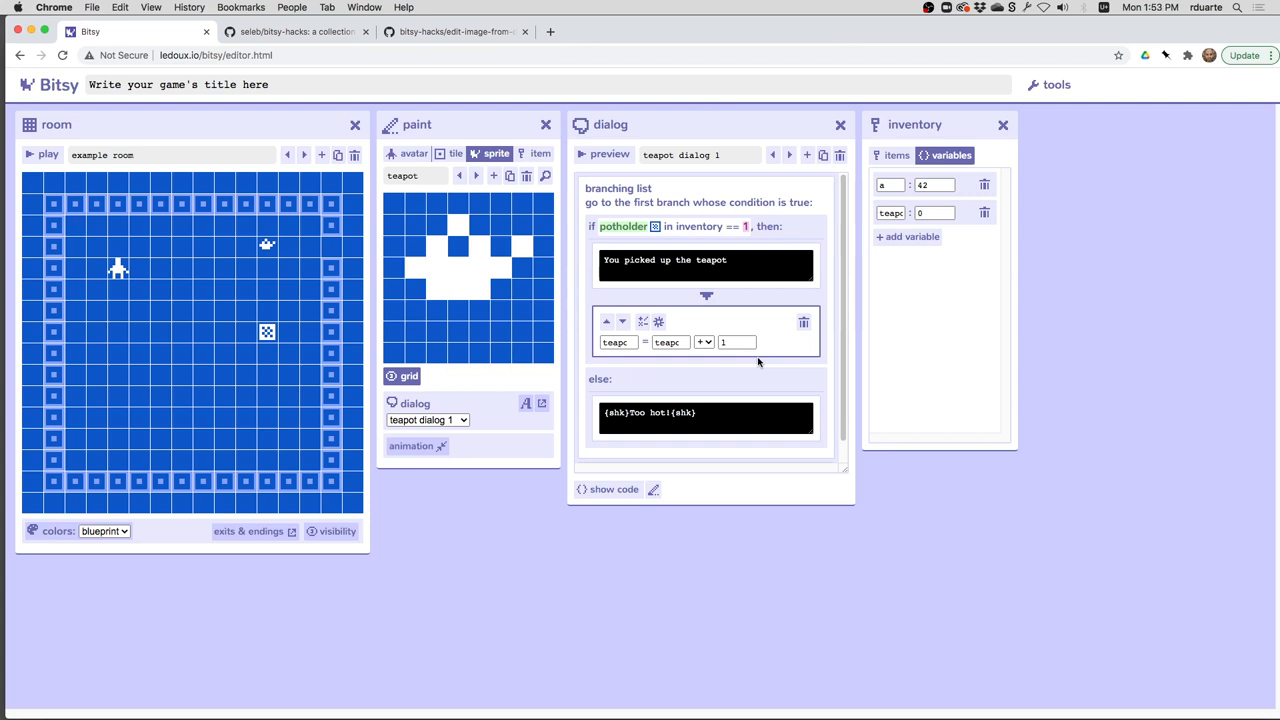
{"action": "mouse_move", "coordinate": [268, 258]}
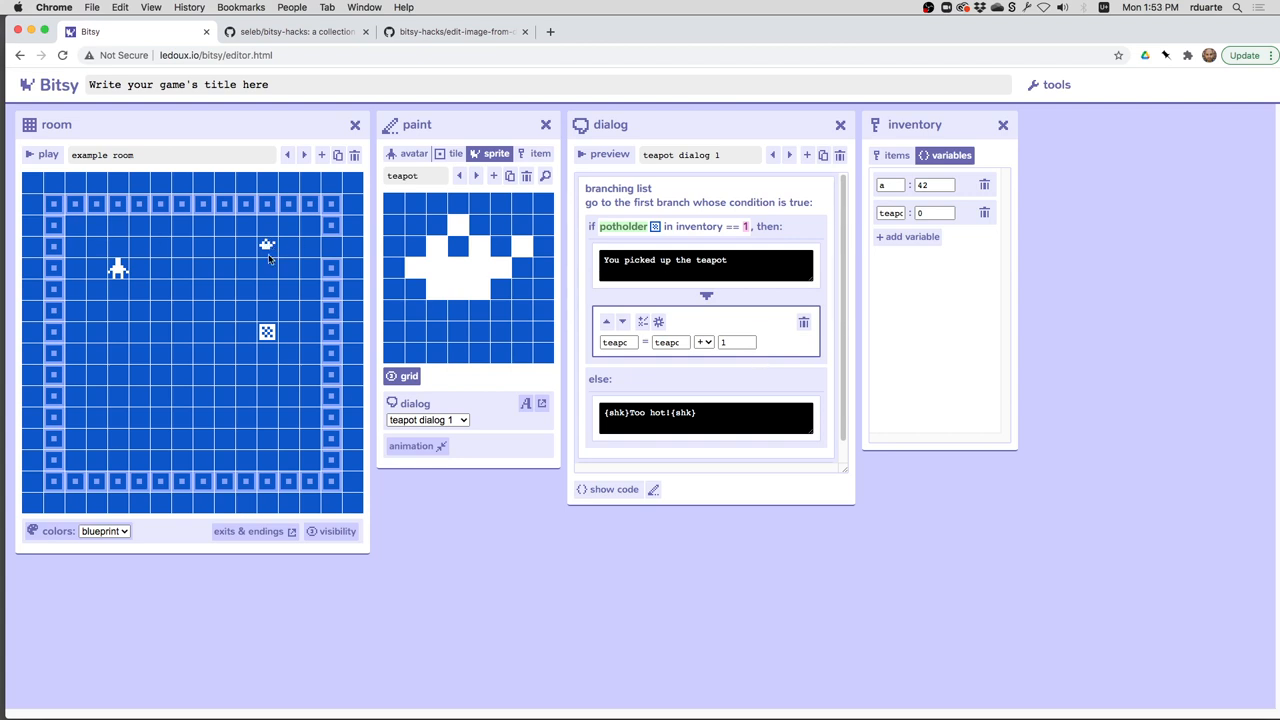
{"action": "mouse_move", "coordinate": [257, 256]}
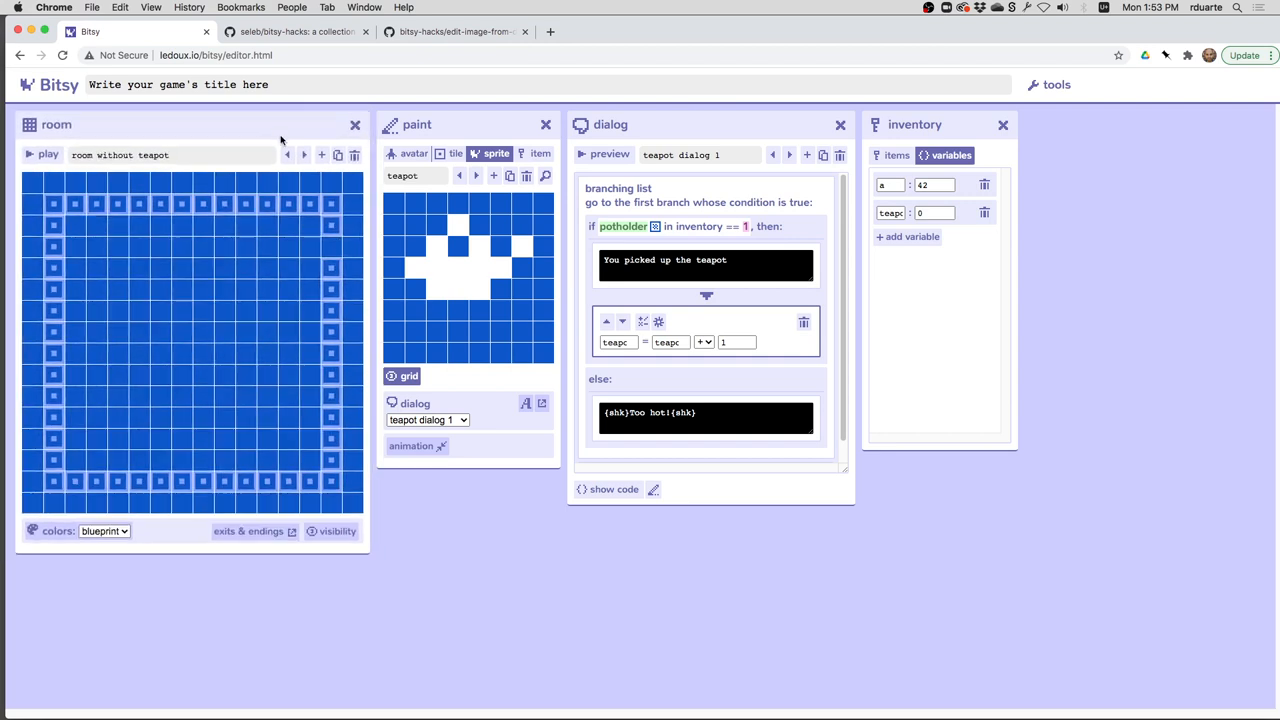
{"action": "mouse_move", "coordinate": [818, 311]}
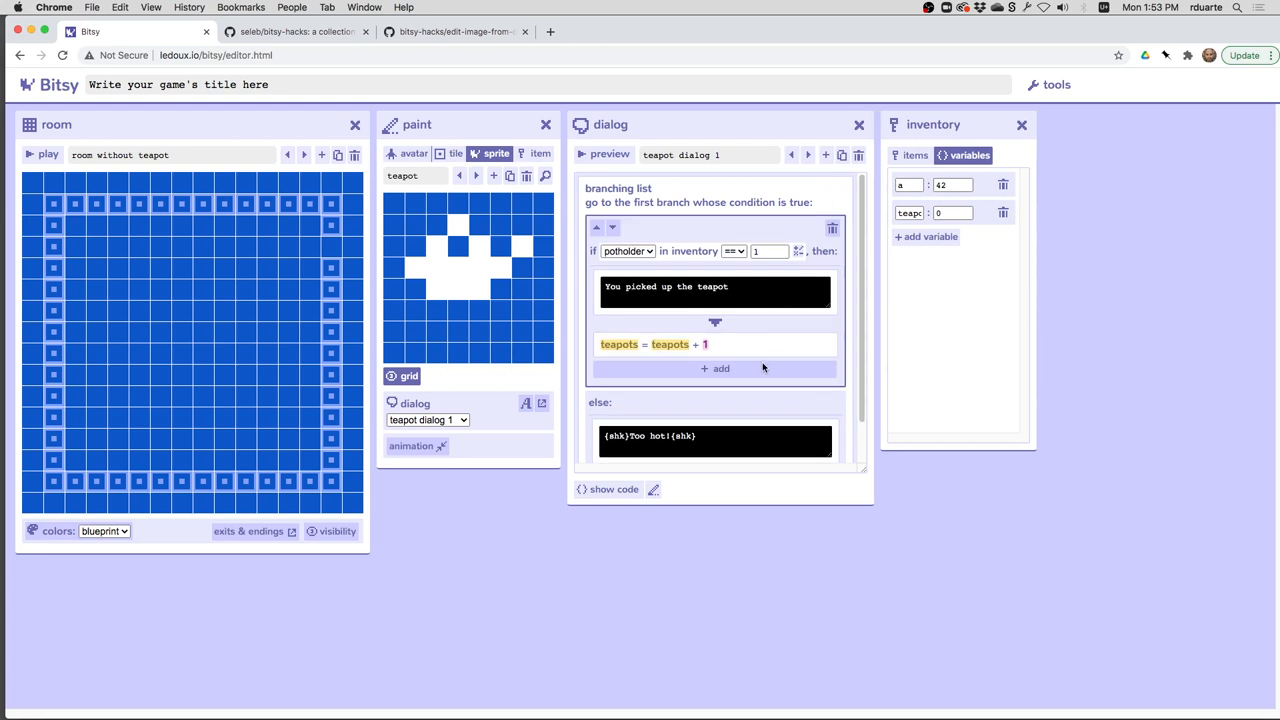
Step: End the potholder branch with an exit to room without teapot at (11, 3)
{"action": "left_click", "coordinate": [715, 368]}
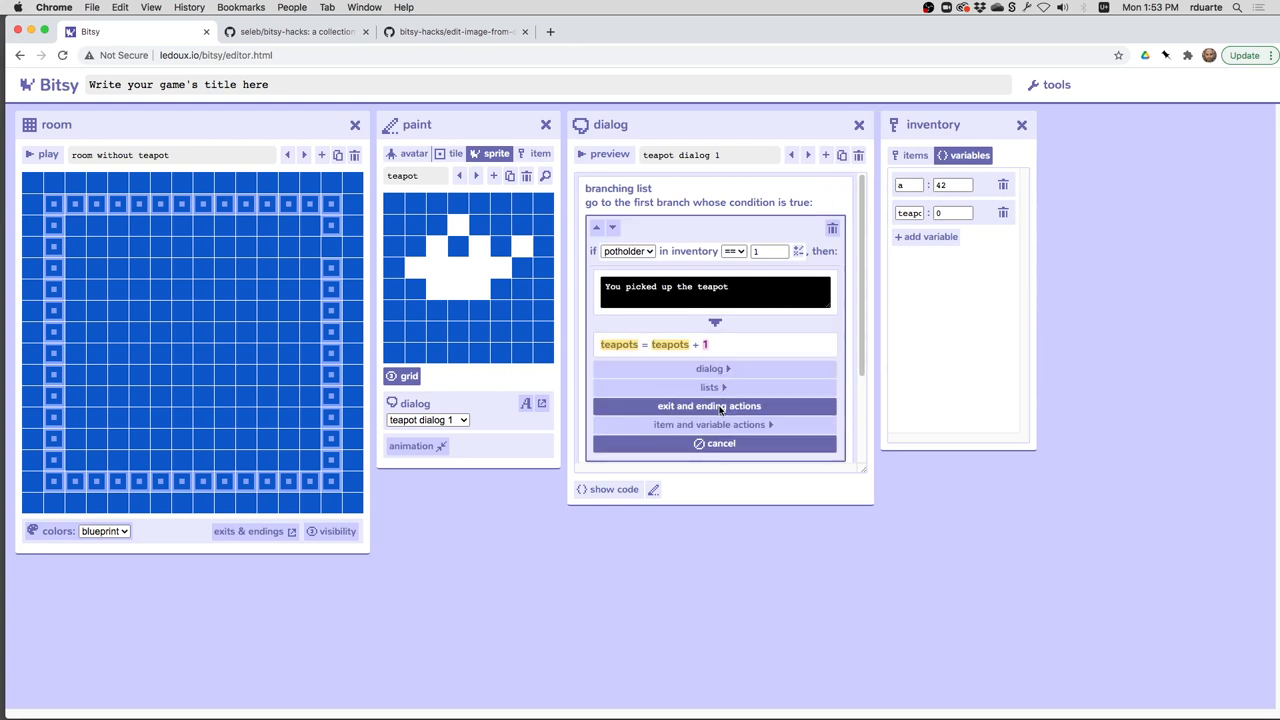
{"action": "left_click", "coordinate": [715, 406]}
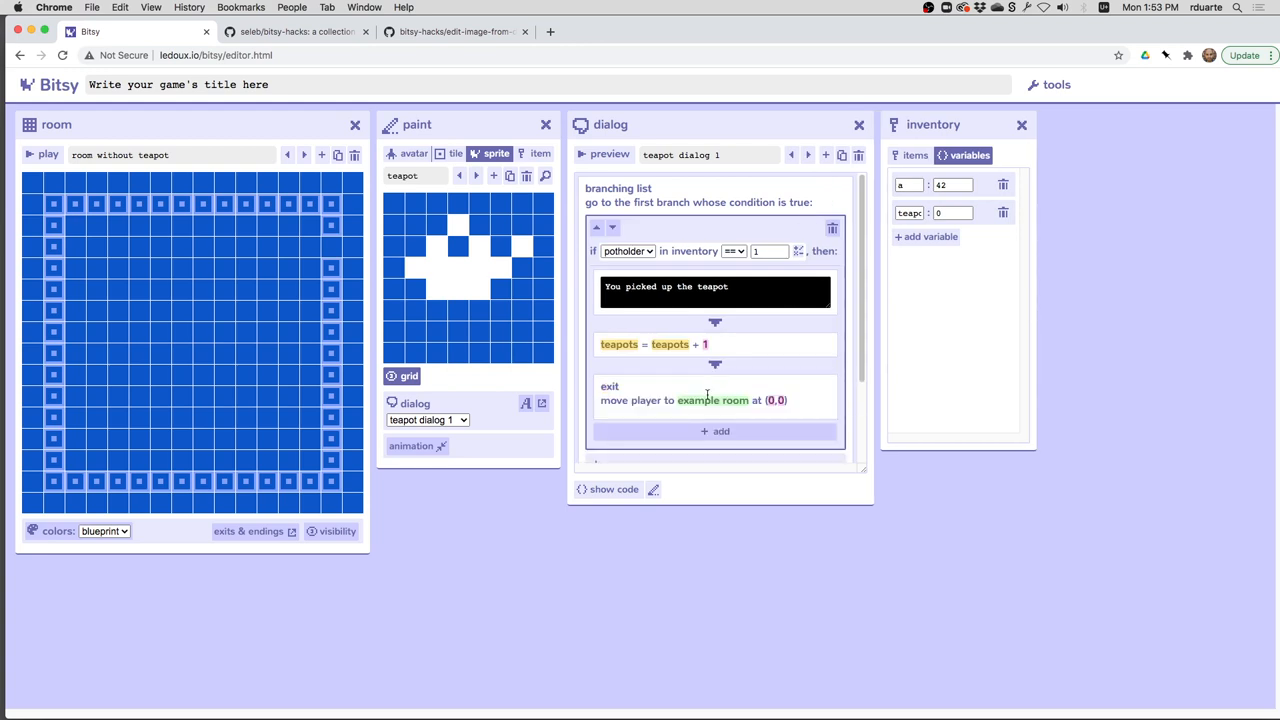
{"action": "left_click", "coordinate": [714, 400]}
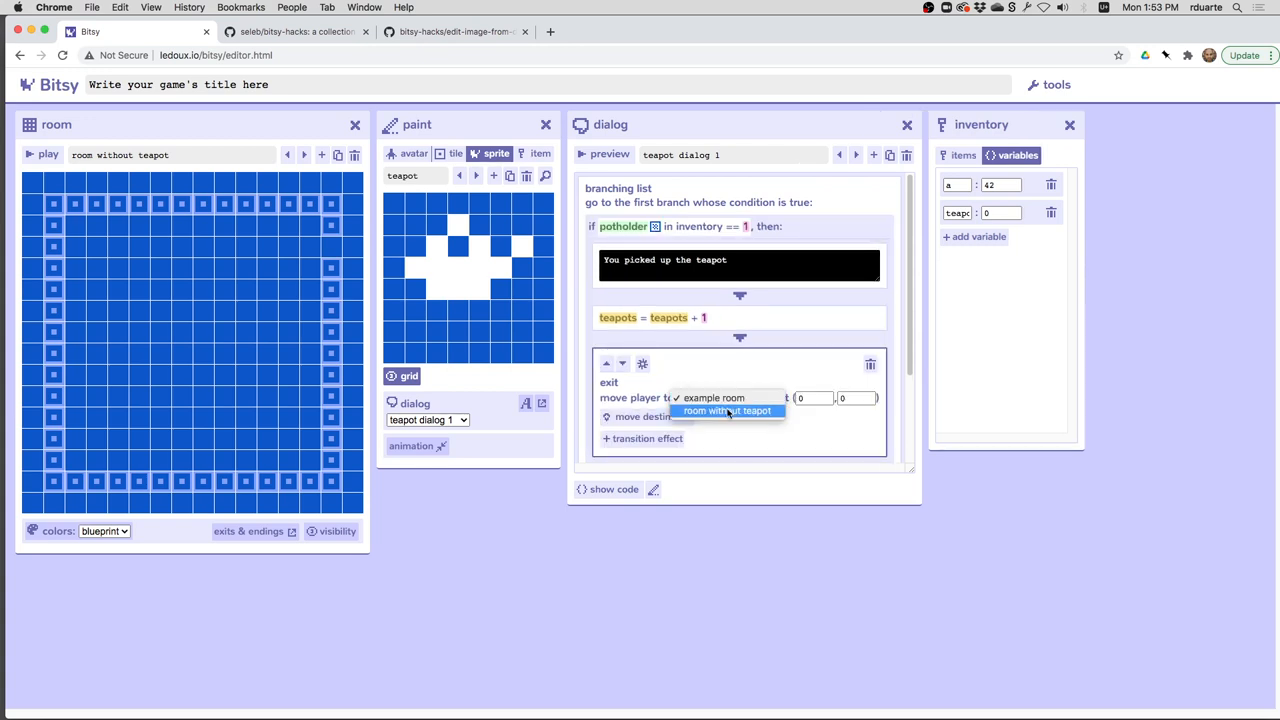
{"action": "left_click", "coordinate": [730, 411]}
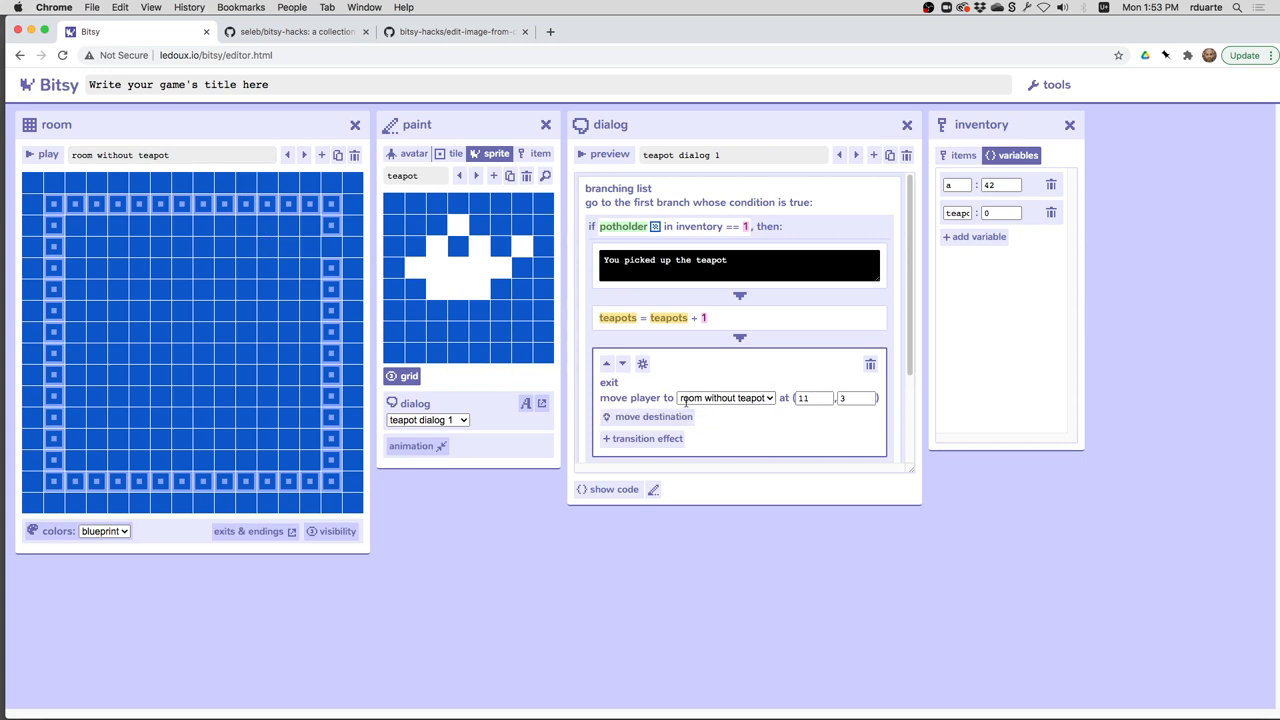
{"action": "mouse_move", "coordinate": [77, 147]}
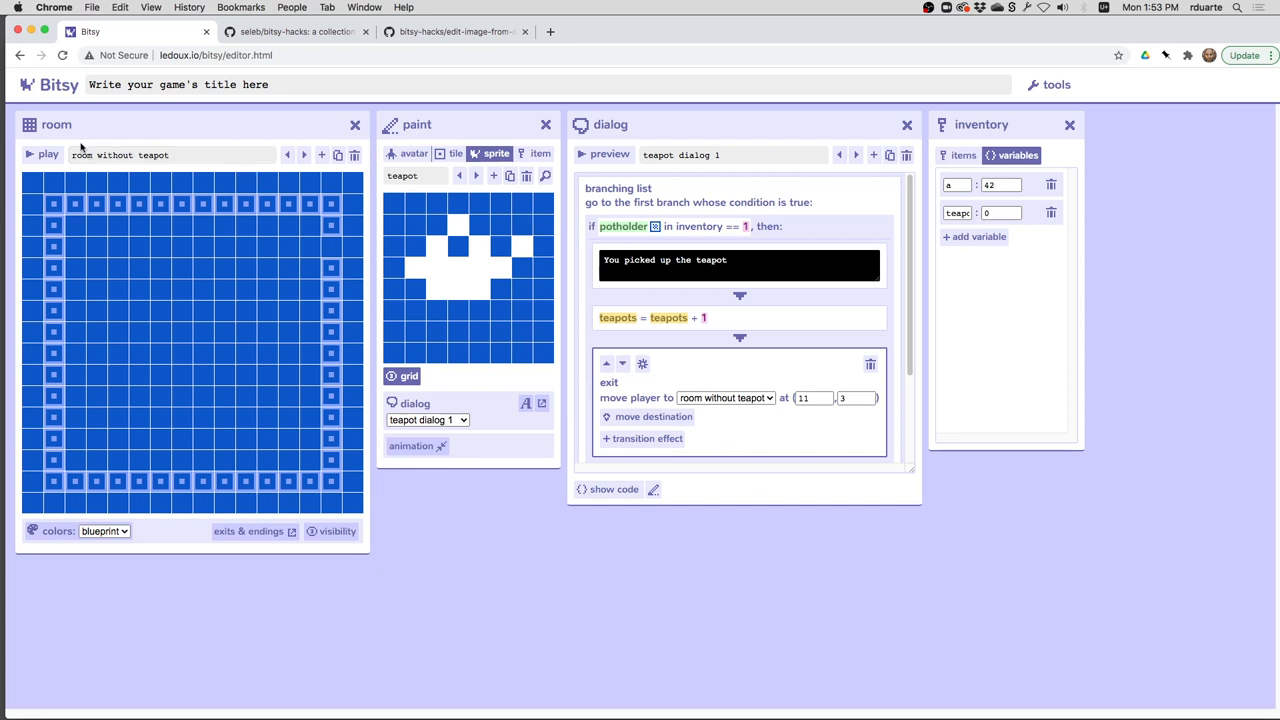
Step: Playtest from the example room, pick up the teapot, and confirm teapots reads 1 in items and variables
{"action": "left_click", "coordinate": [42, 154]}
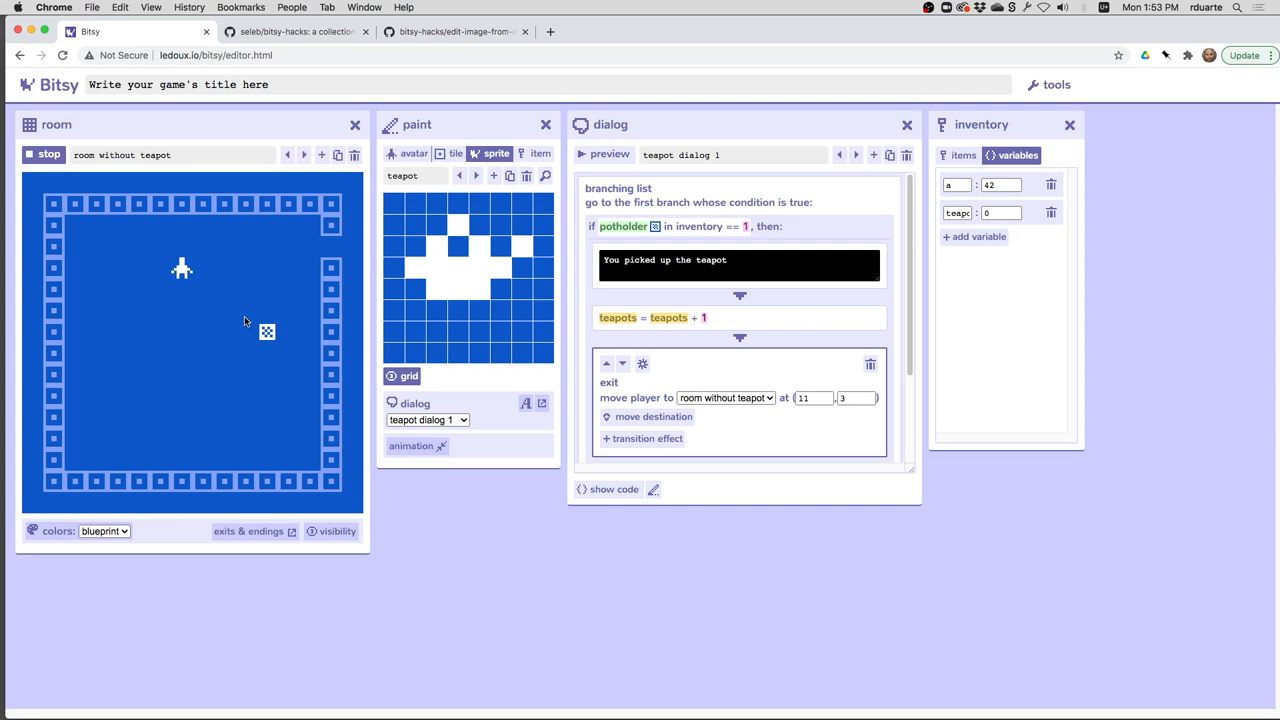
{"action": "left_click", "coordinate": [44, 155]}
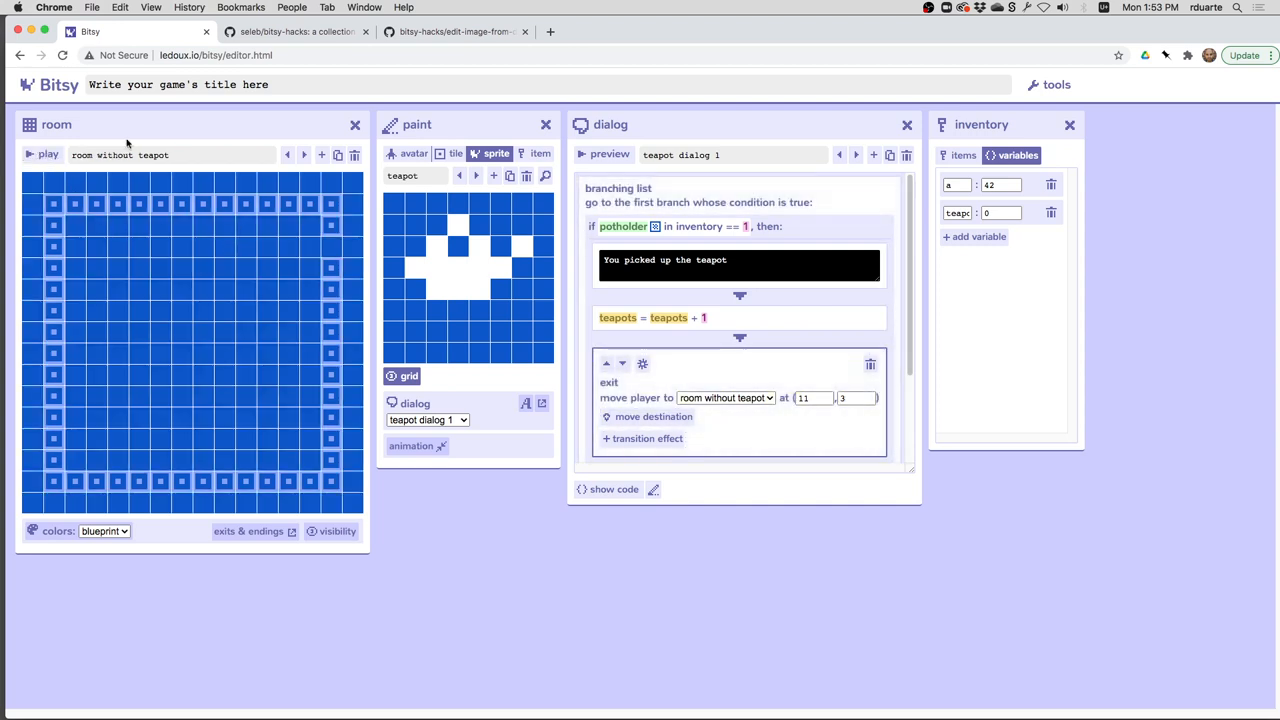
{"action": "left_click", "coordinate": [304, 154]}
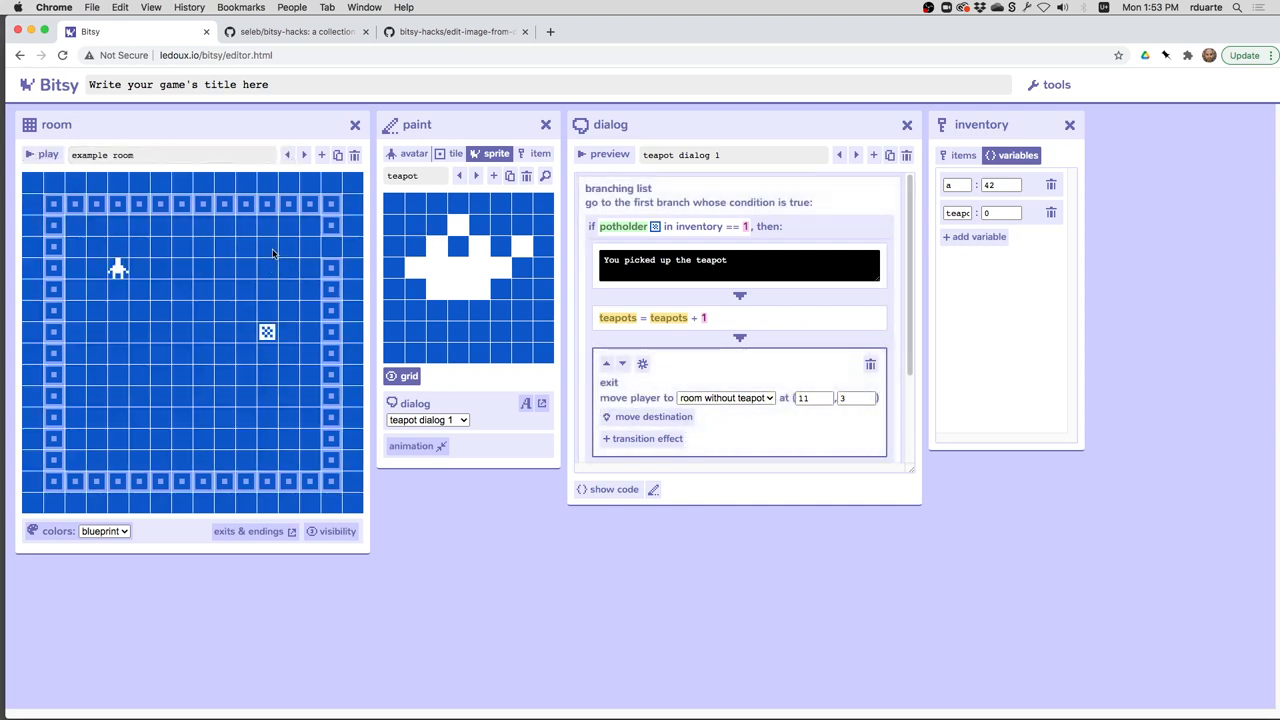
{"action": "left_click", "coordinate": [37, 155]}
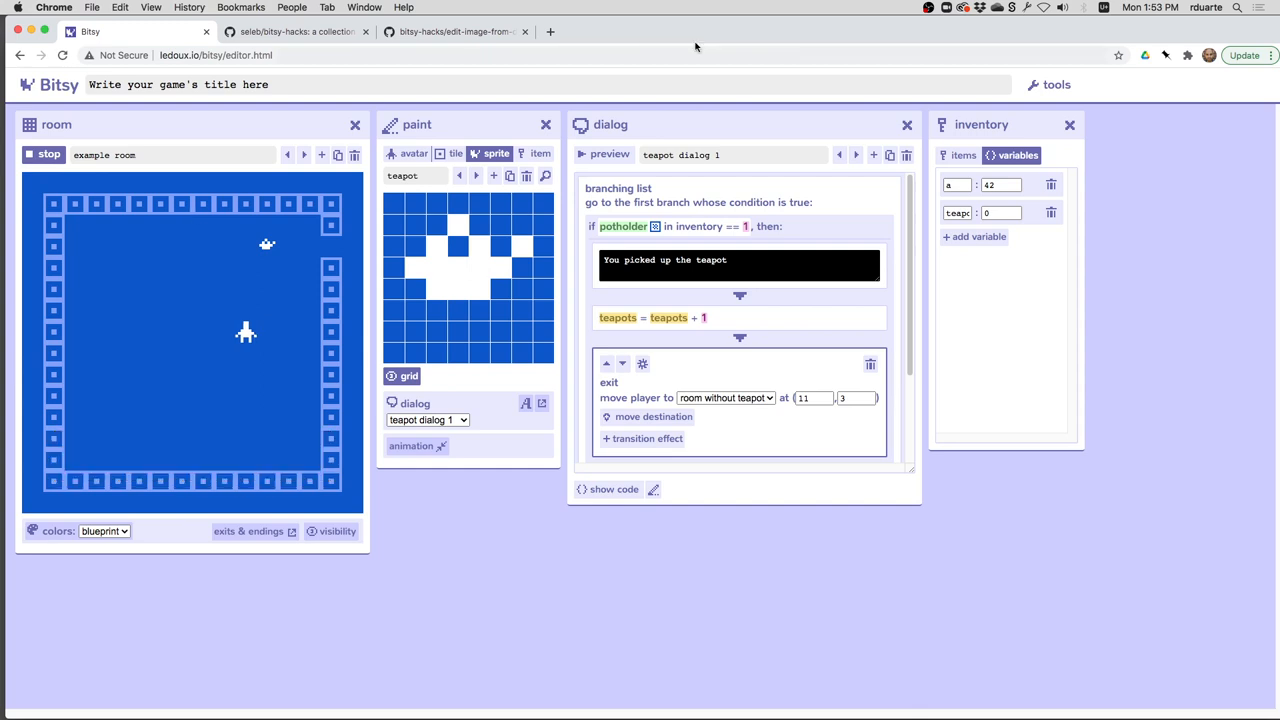
{"action": "left_click", "coordinate": [959, 155]}
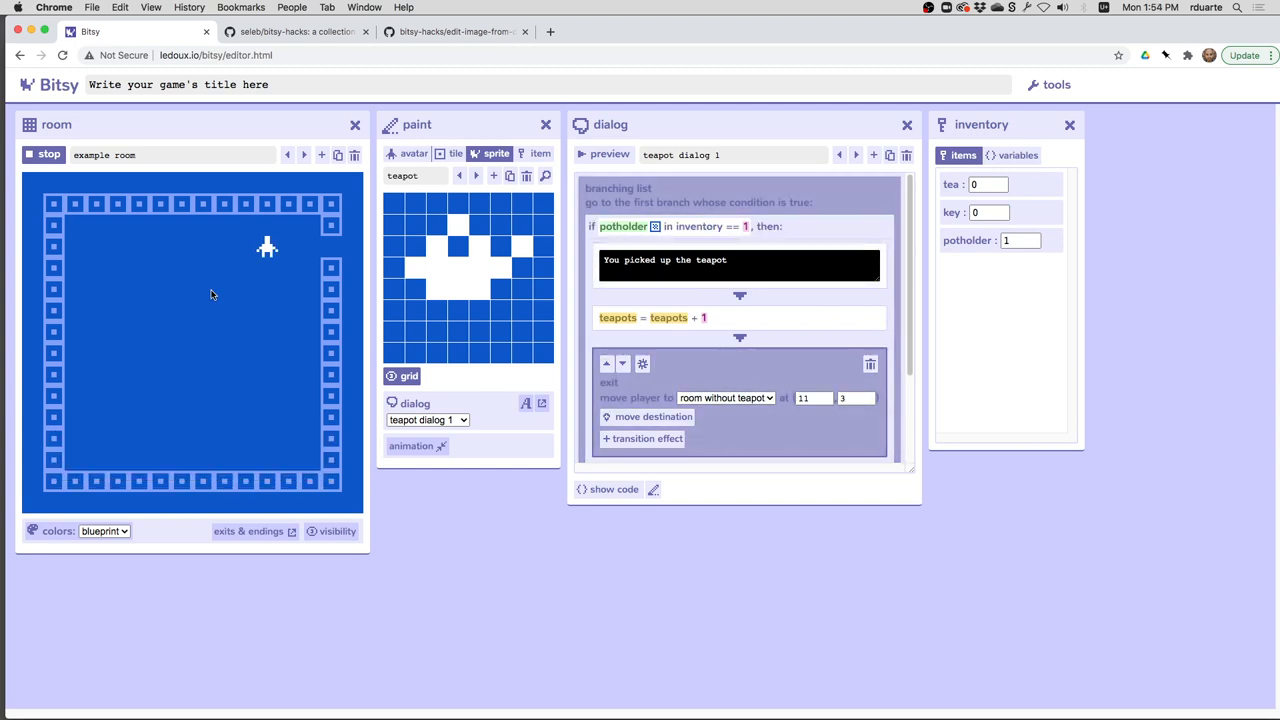
{"action": "left_click", "coordinate": [1012, 155]}
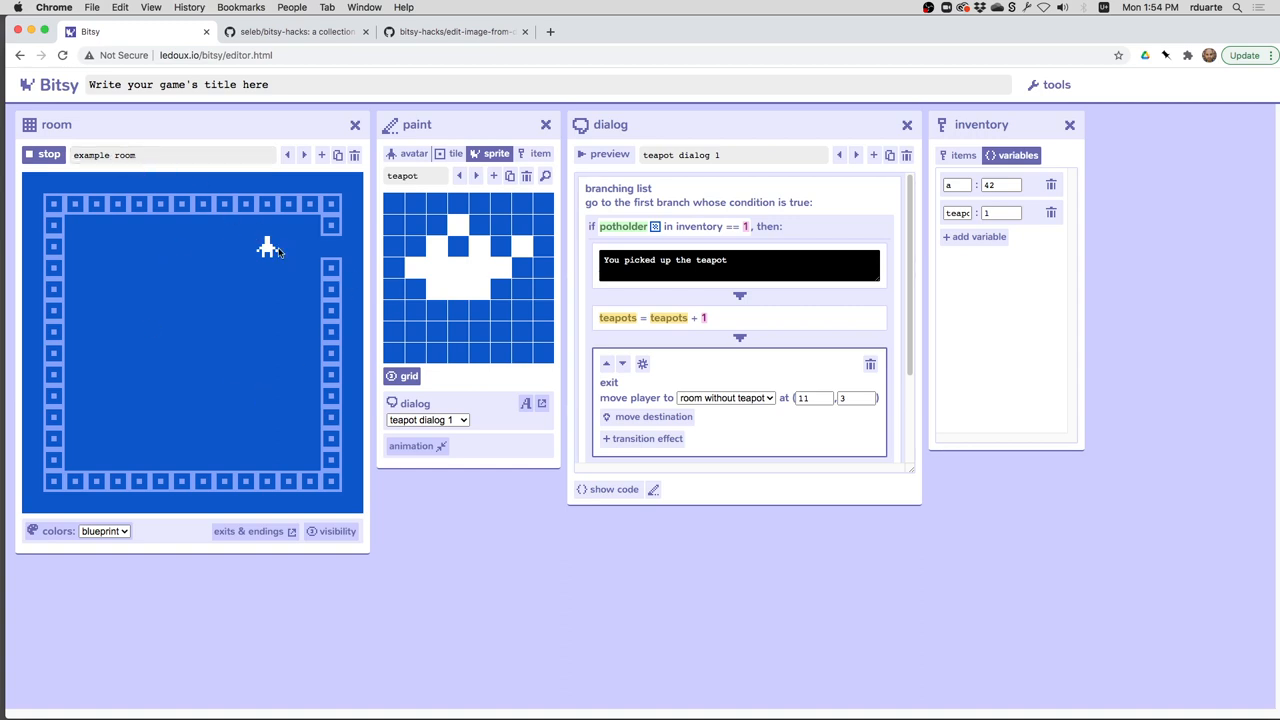
{"action": "mouse_move", "coordinate": [221, 281]}
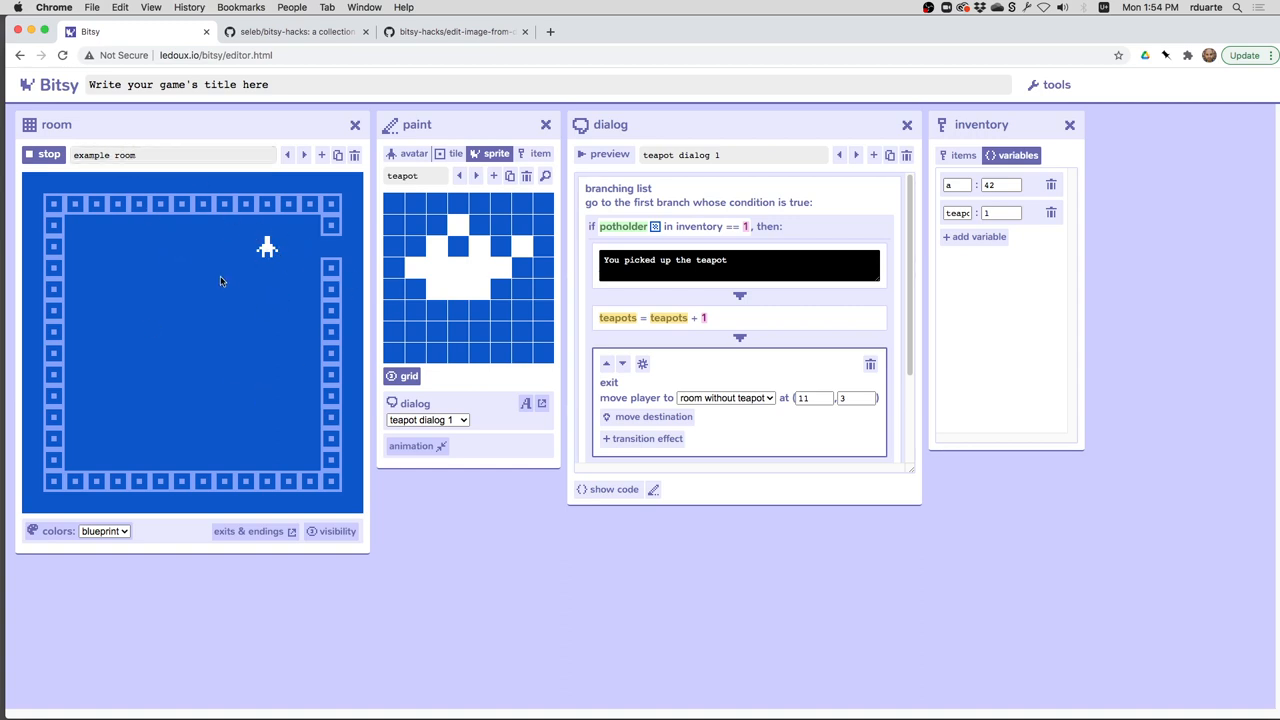
{"action": "mouse_move", "coordinate": [276, 369]}
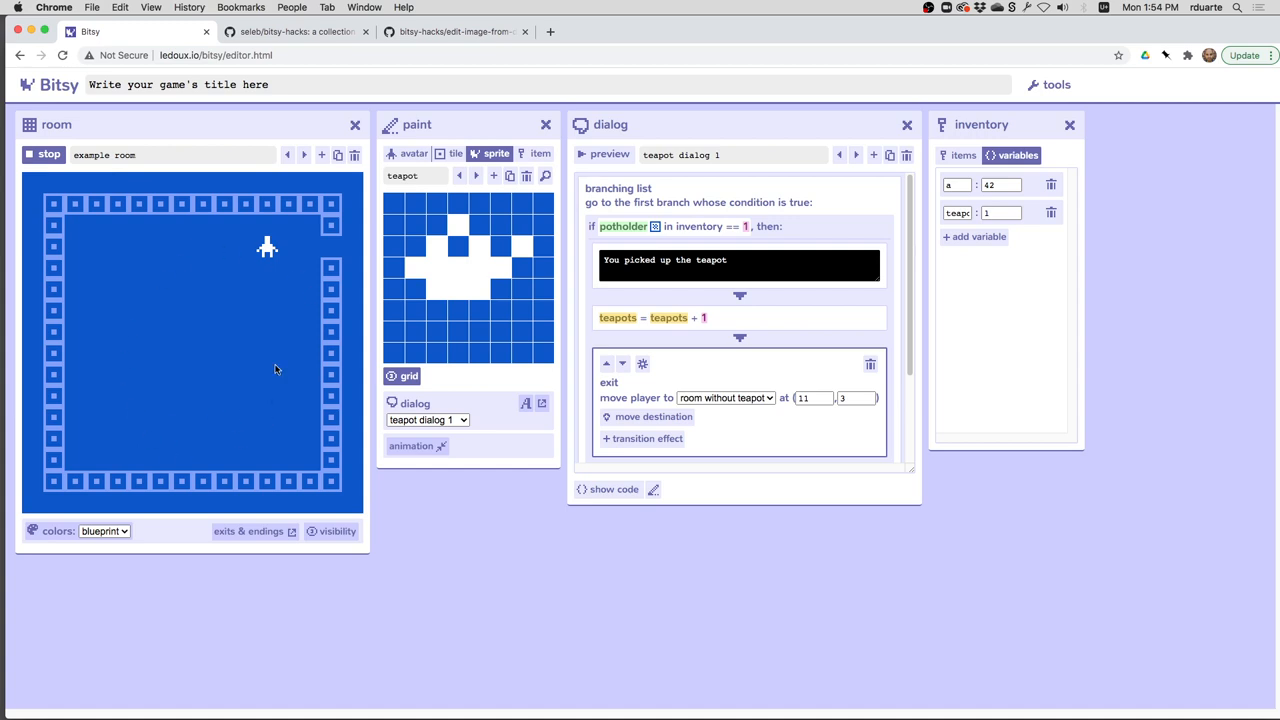
{"action": "mouse_move", "coordinate": [302, 246]}
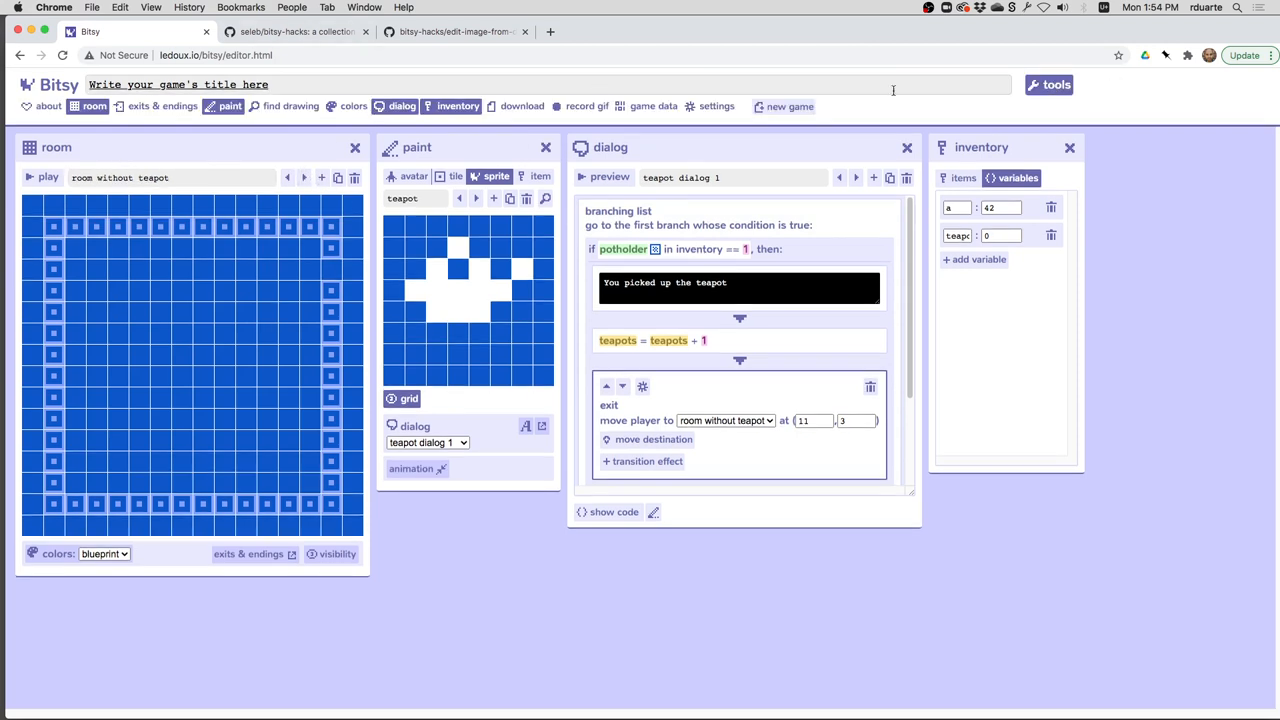
Step: Assign palette 1 (red background, purple tiles, yellow sprites) to room without teapot
{"action": "left_click", "coordinate": [353, 106]}
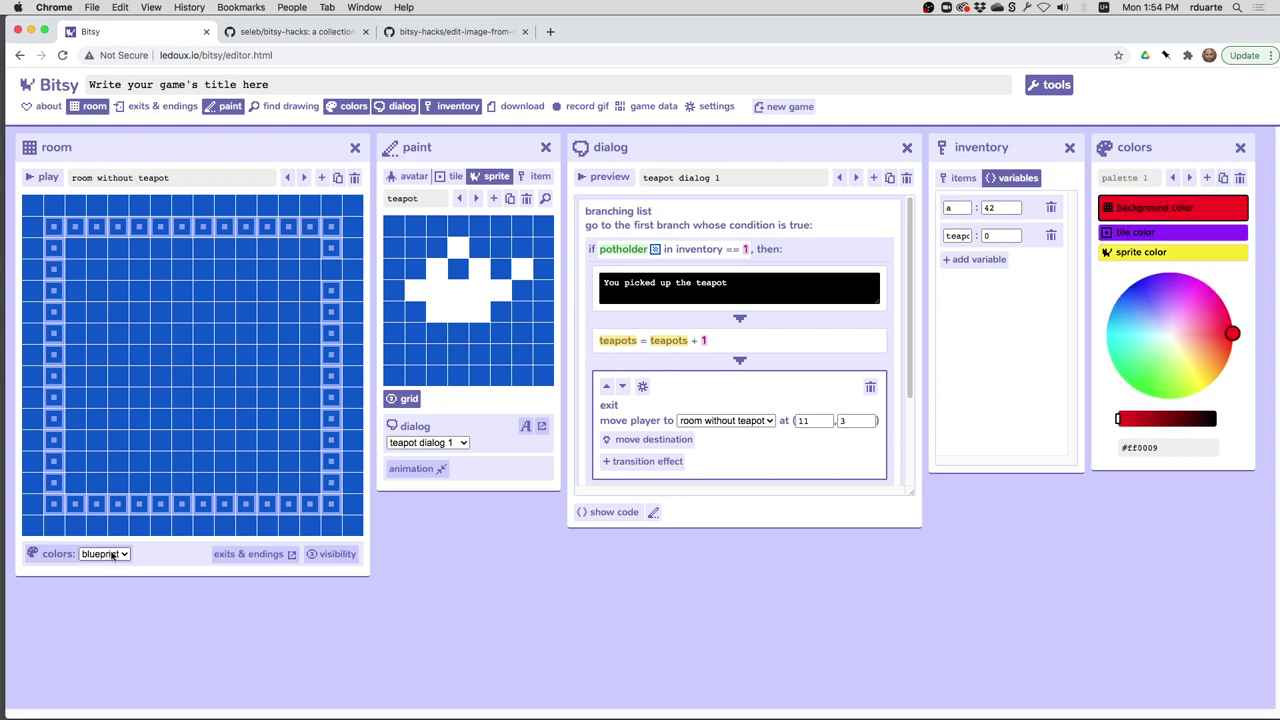
{"action": "left_click", "coordinate": [44, 178]}
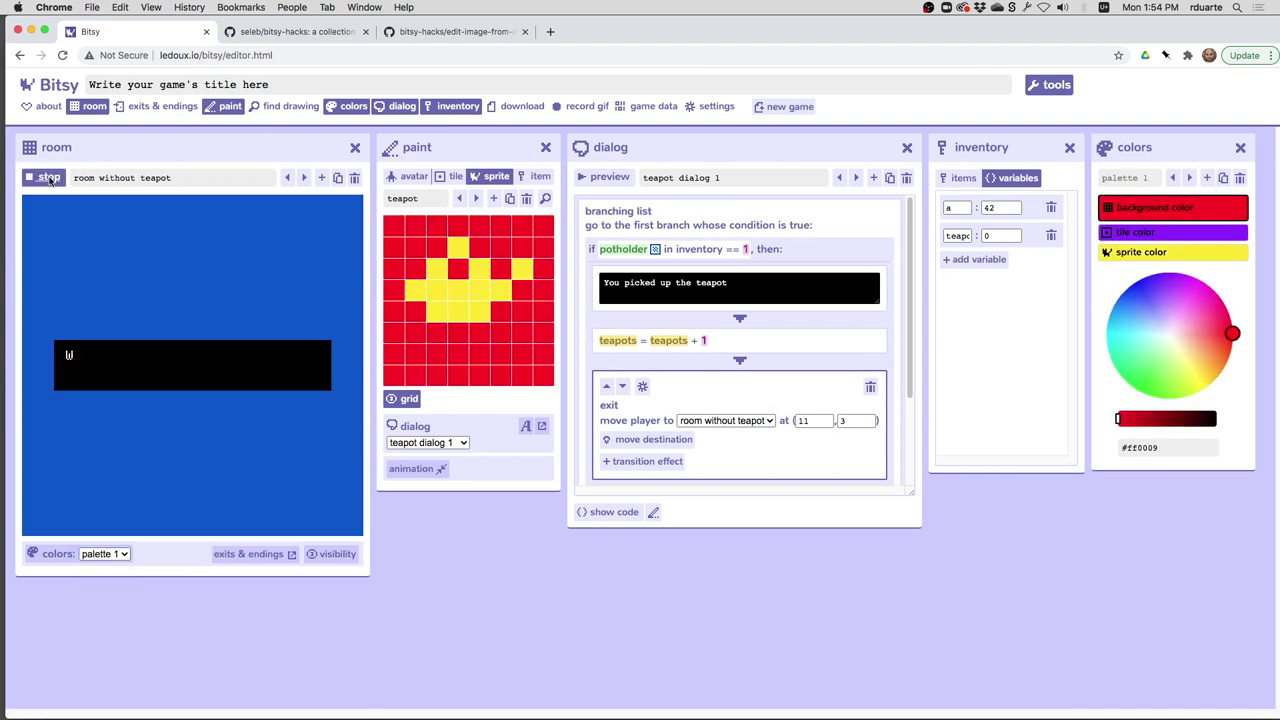
Step: Playtest the recoloured game through the teapot pickup, stop it, and step to another room
{"action": "left_click", "coordinate": [47, 180]}
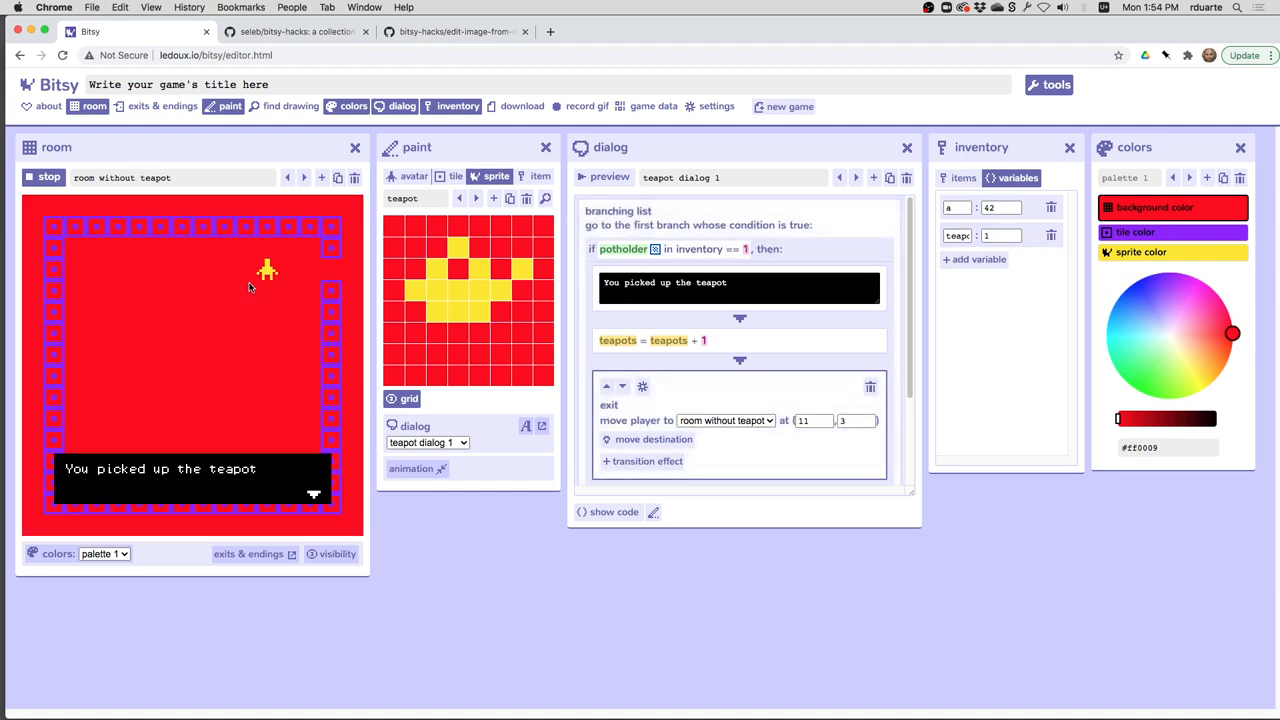
{"action": "mouse_move", "coordinate": [1023, 212]}
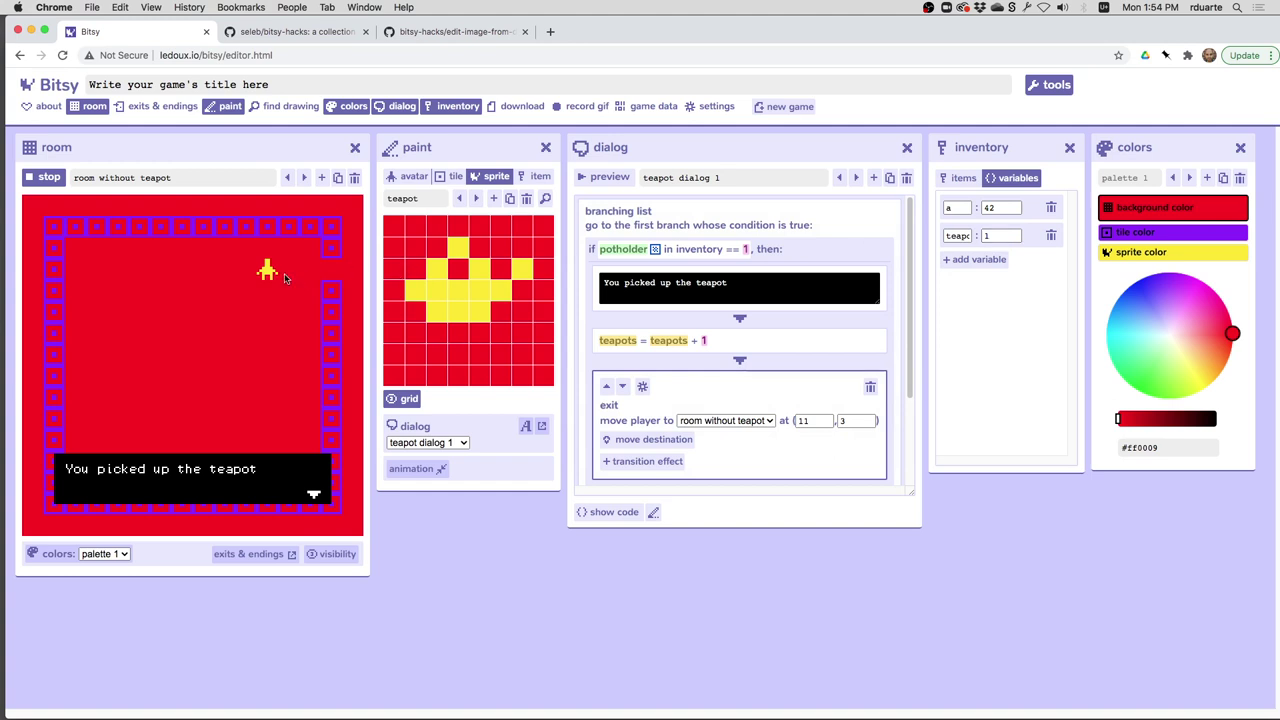
{"action": "mouse_move", "coordinate": [263, 388]}
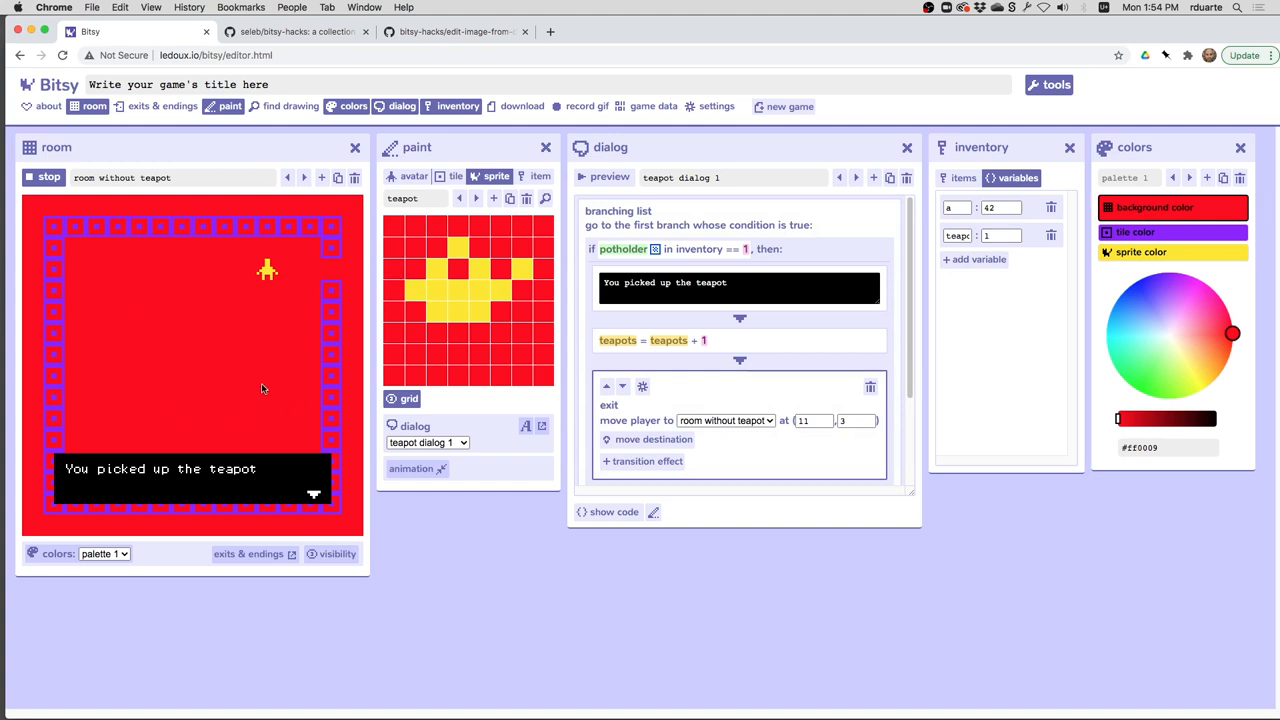
{"action": "mouse_move", "coordinate": [240, 279]}
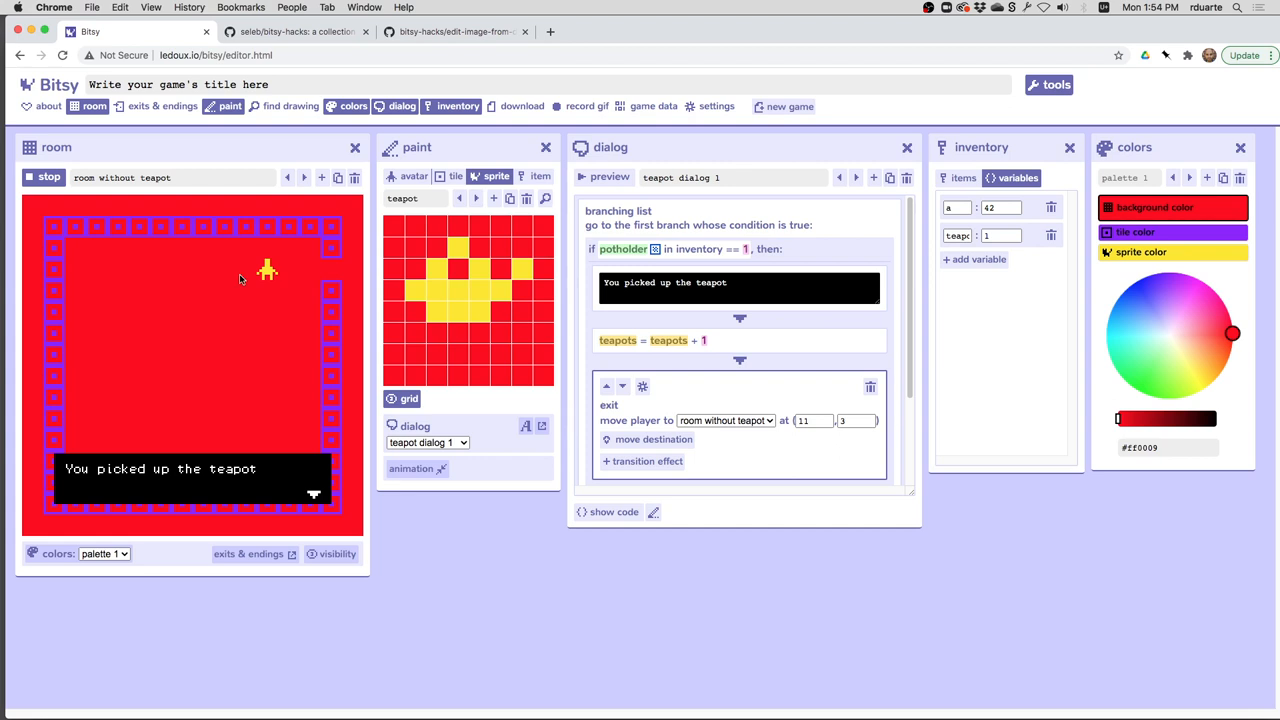
{"action": "left_click", "coordinate": [36, 178]}
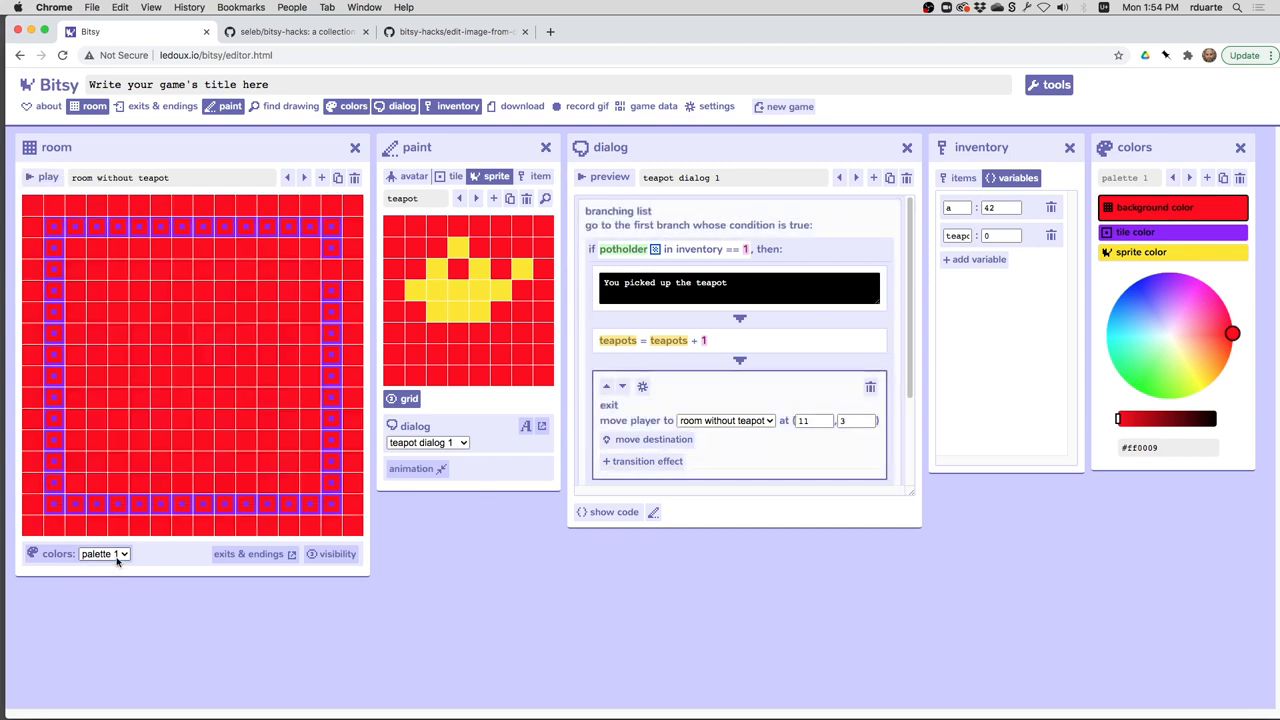
{"action": "left_click", "coordinate": [100, 554]}
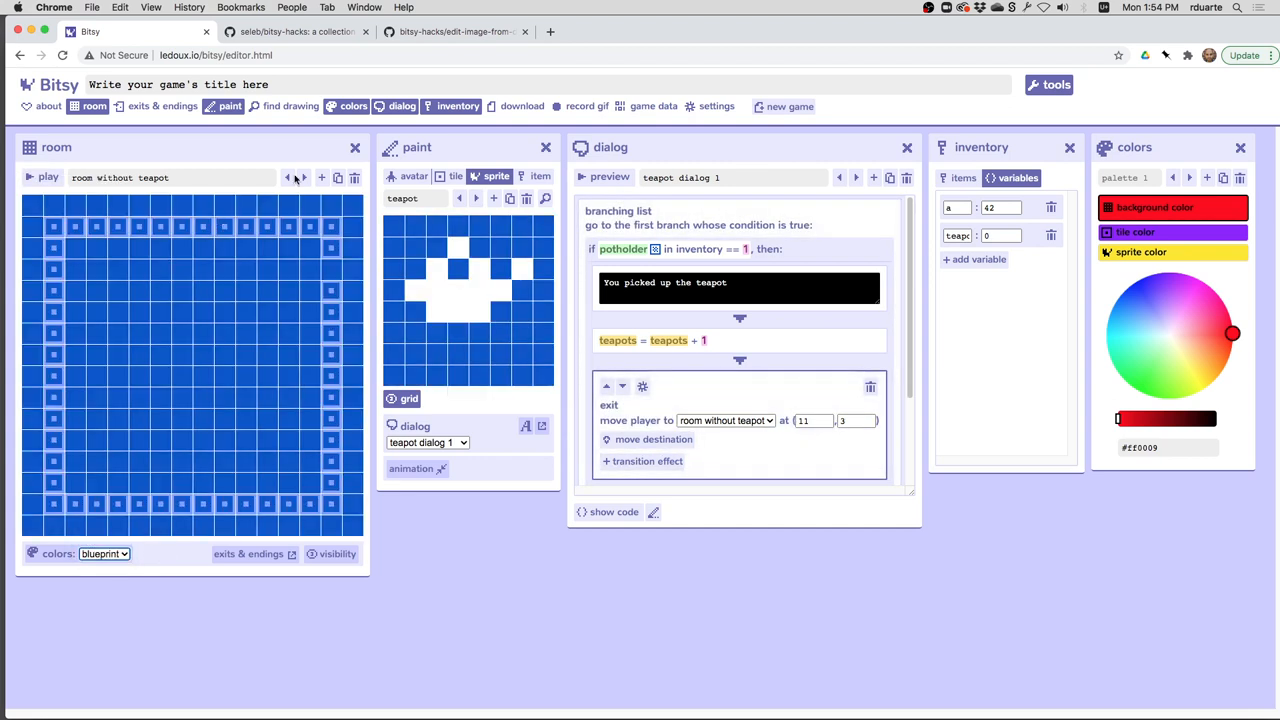
Step: Switch the room editor back to the example room with avatar, teapot and potholder
{"action": "left_click", "coordinate": [290, 177]}
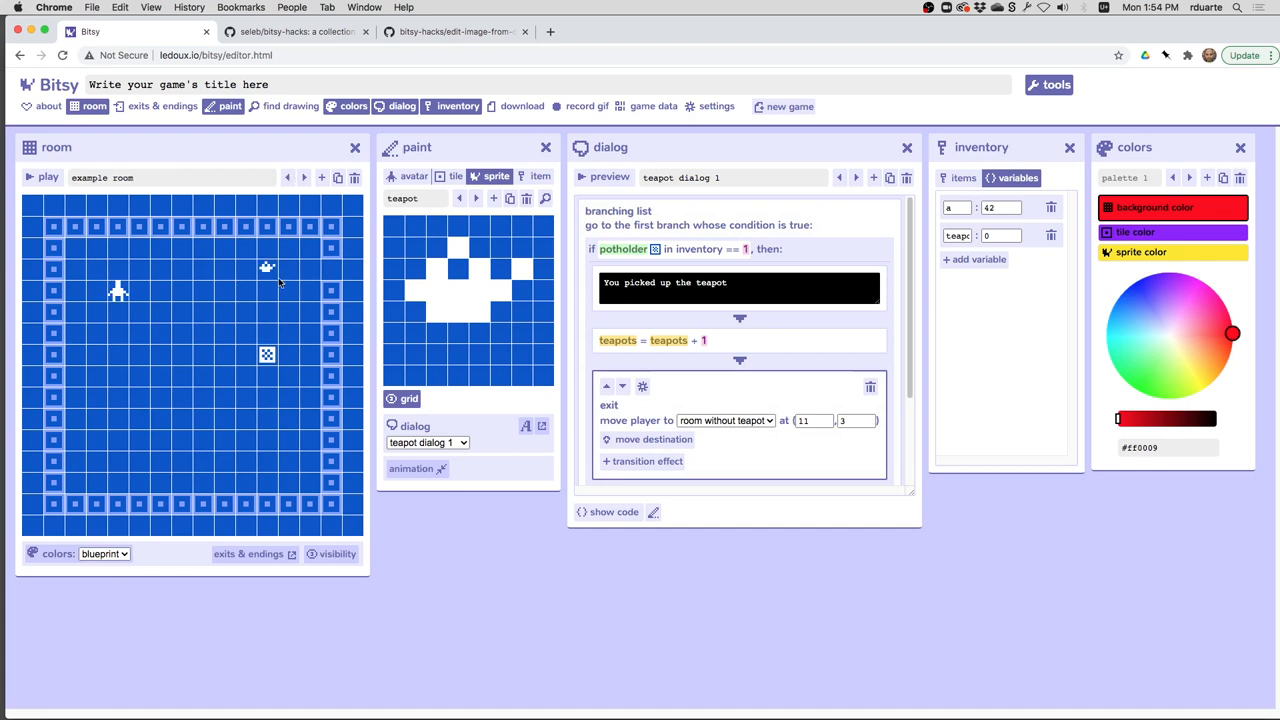
{"action": "mouse_move", "coordinate": [288, 398]}
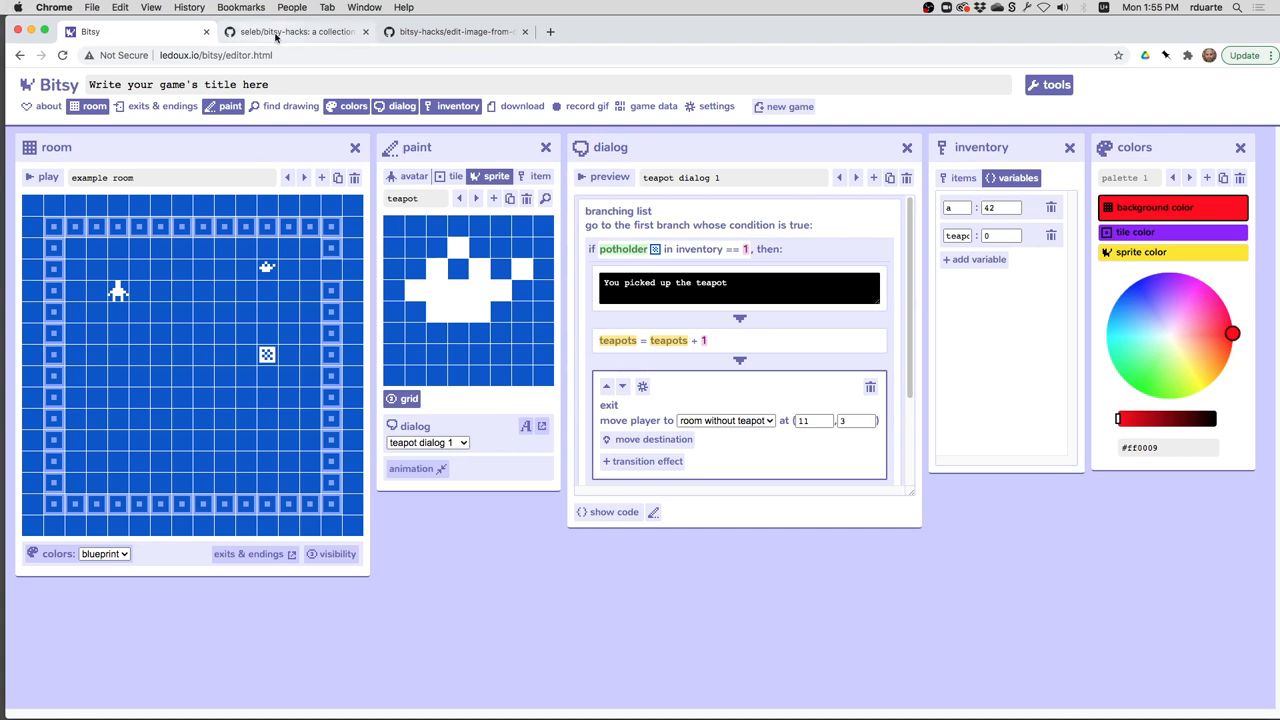
{"action": "mouse_move", "coordinate": [245, 334]}
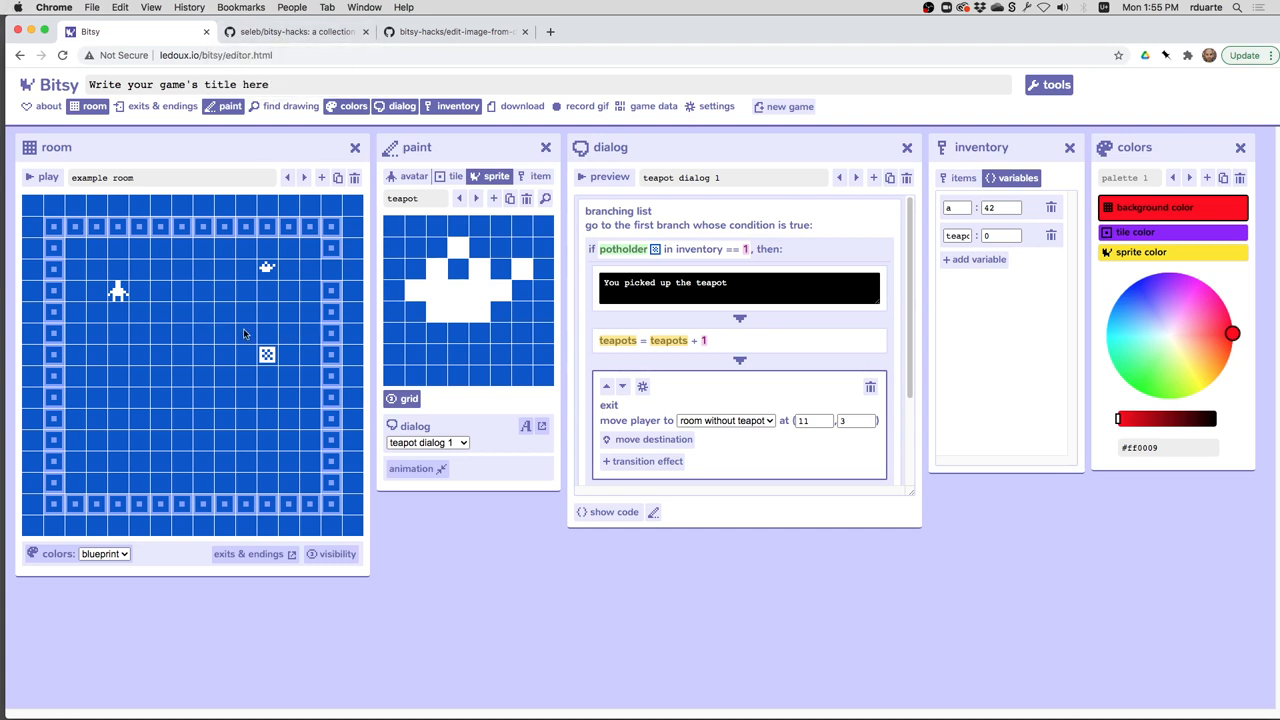
{"action": "mouse_move", "coordinate": [658, 370]}
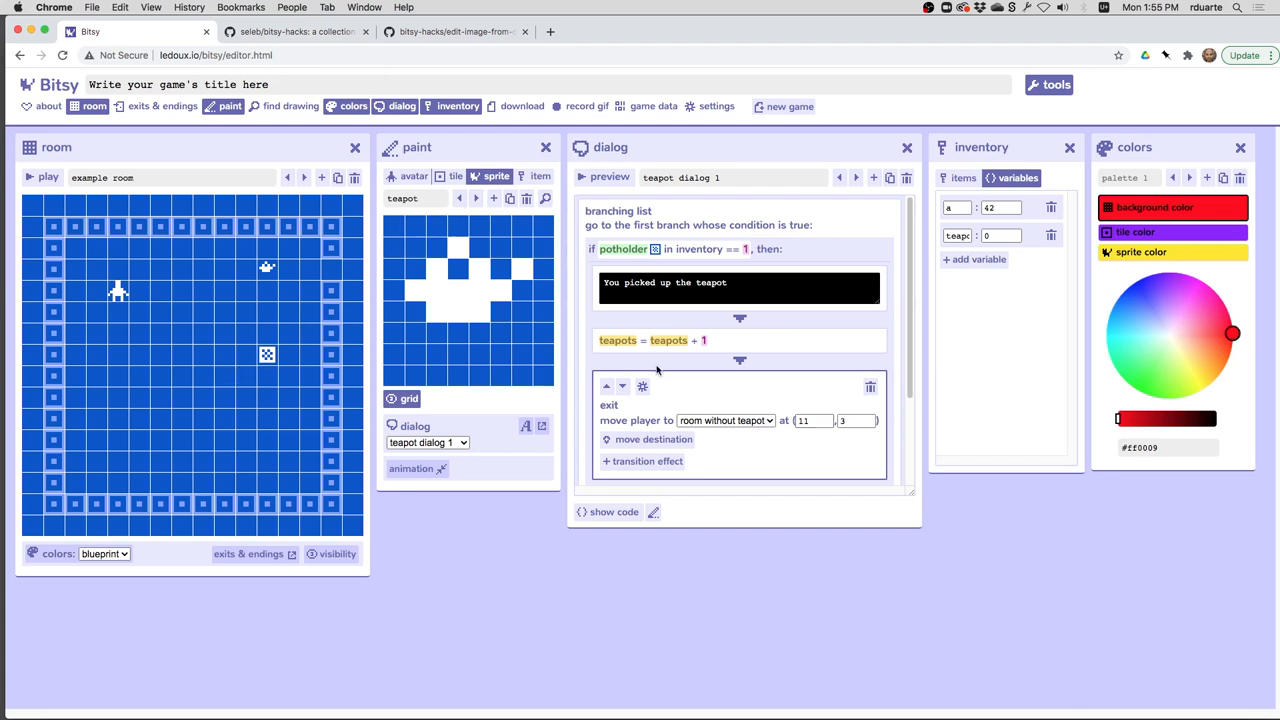